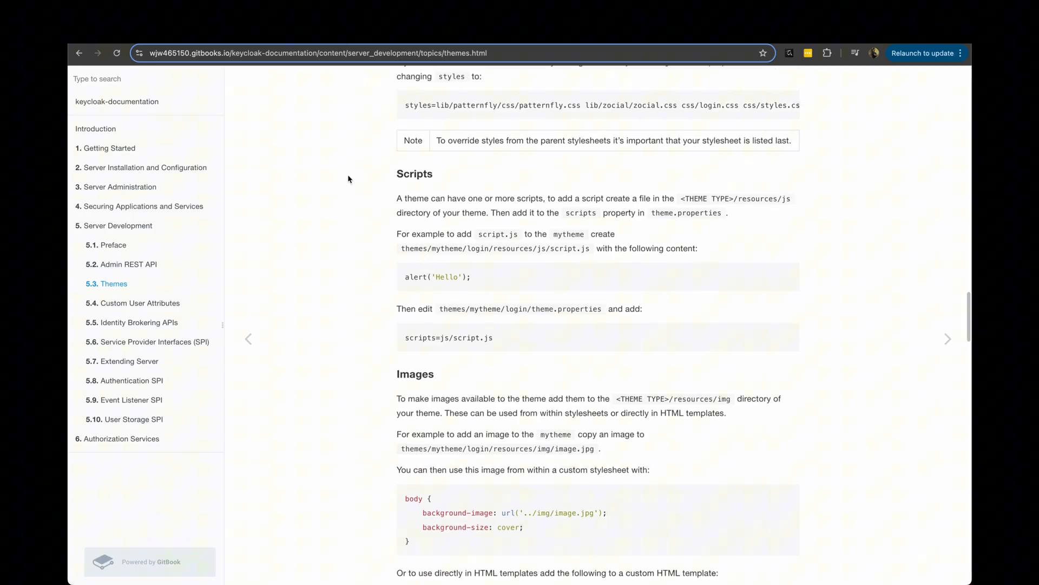
mouse_move(326, 147)
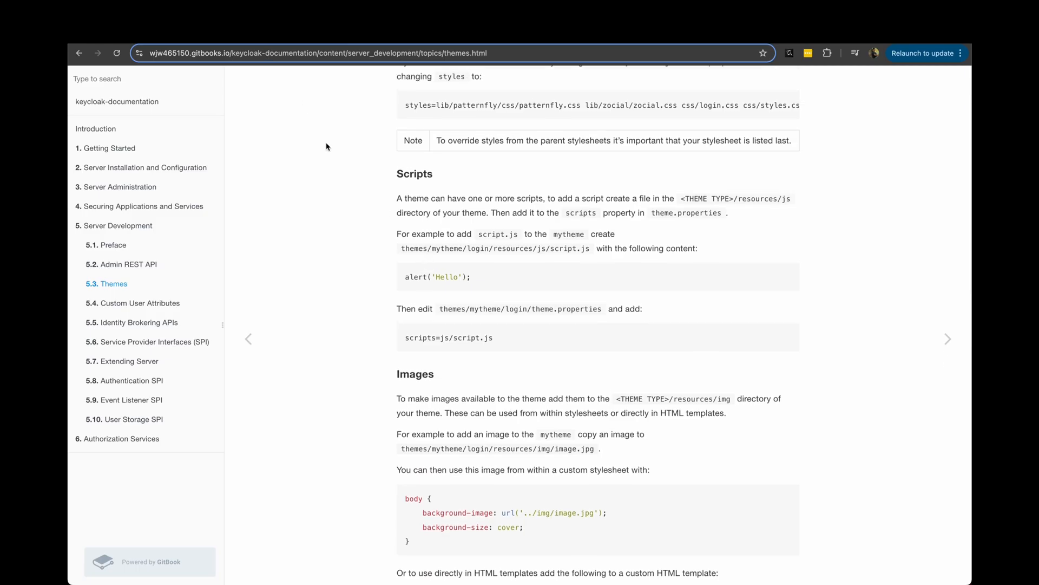
Scroll up in Terminal to review the Keycloak 26.0.7 docker run command for port 4000.
scroll("up", 3)
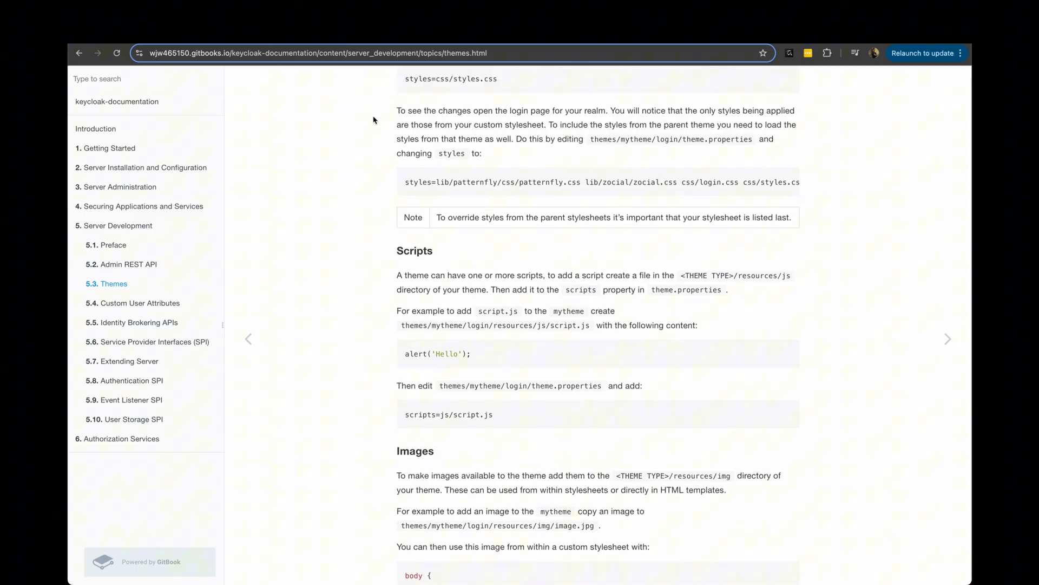
mouse_move(353, 186)
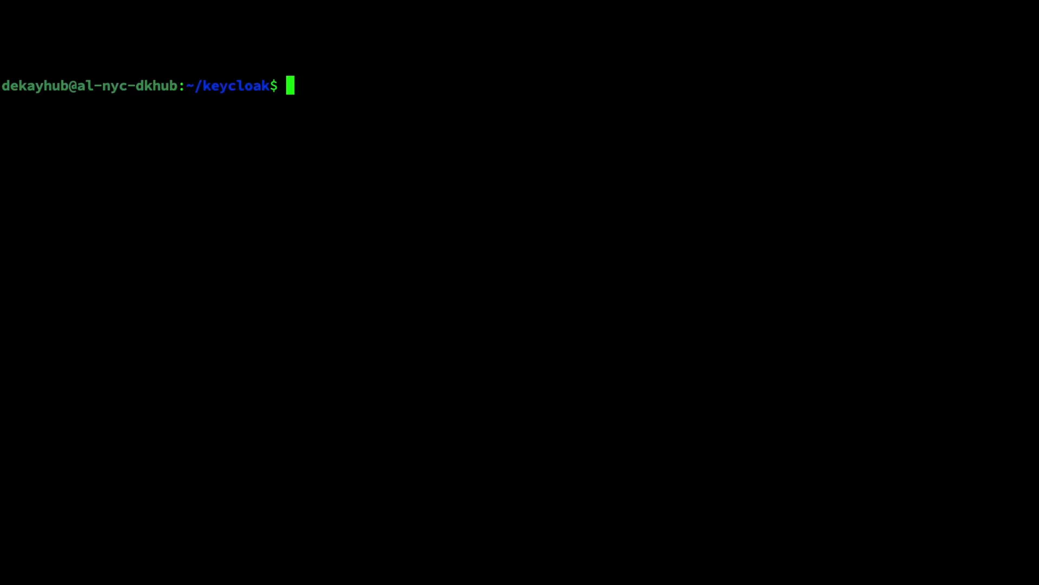
mouse_move(370, 114)
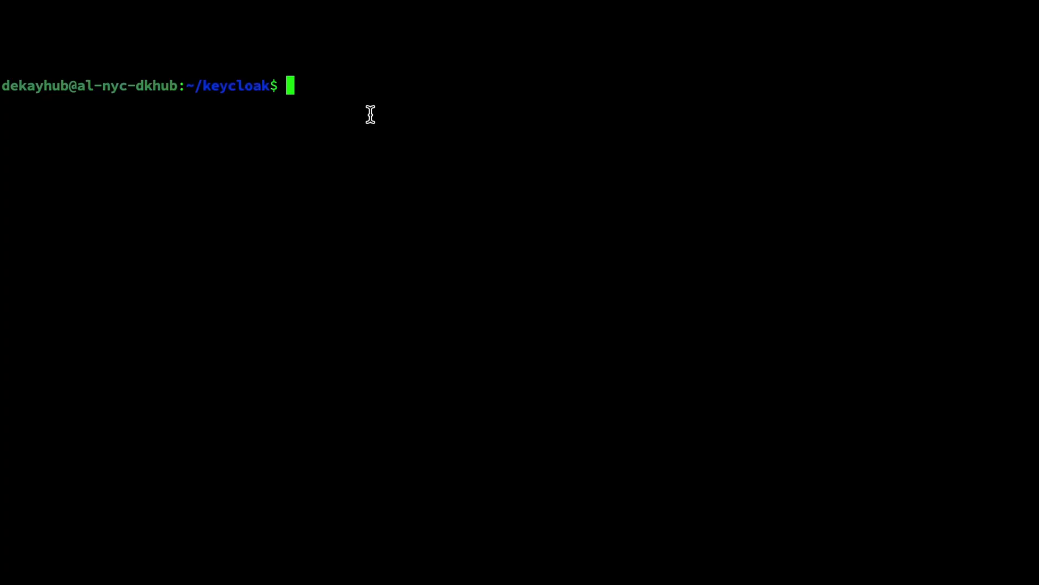
mouse_move(322, 112)
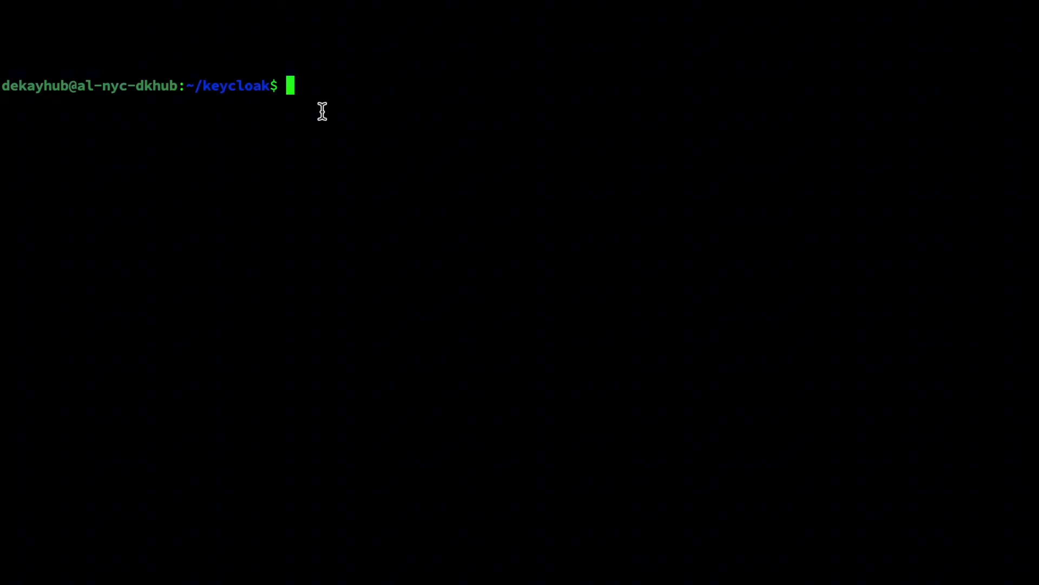
mouse_move(319, 110)
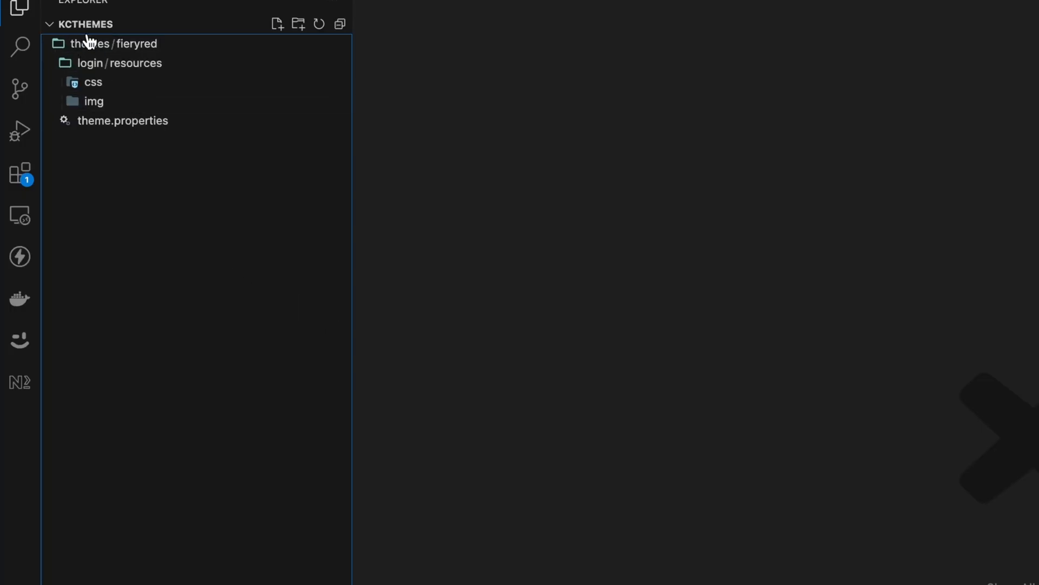
mouse_move(168, 237)
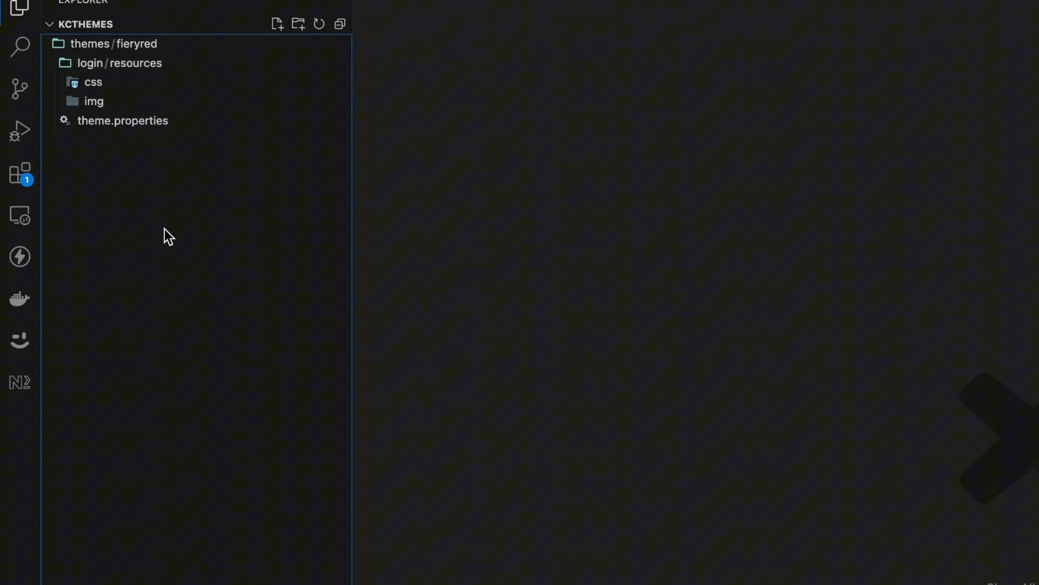
mouse_move(156, 173)
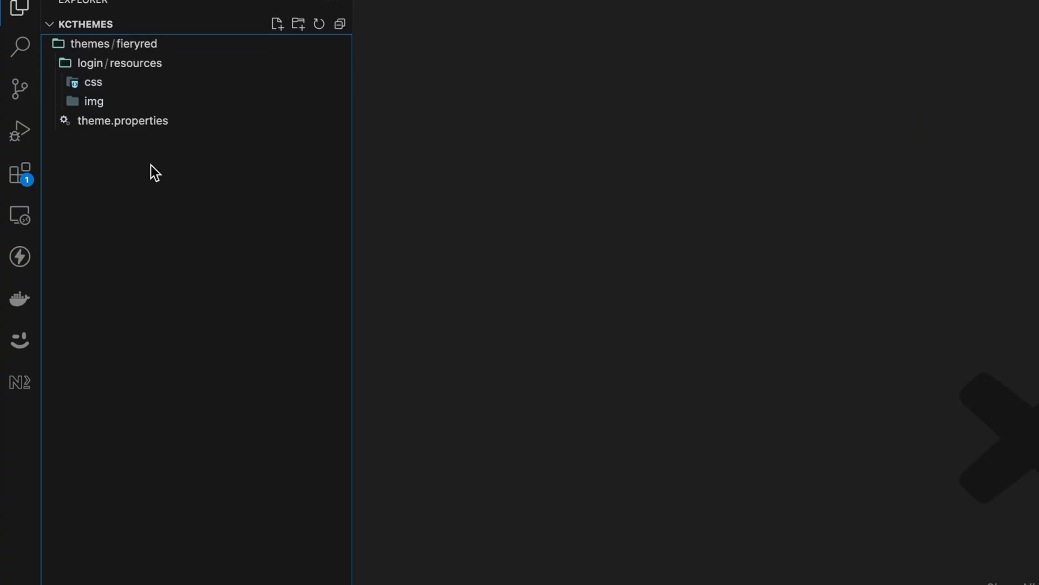
mouse_move(164, 202)
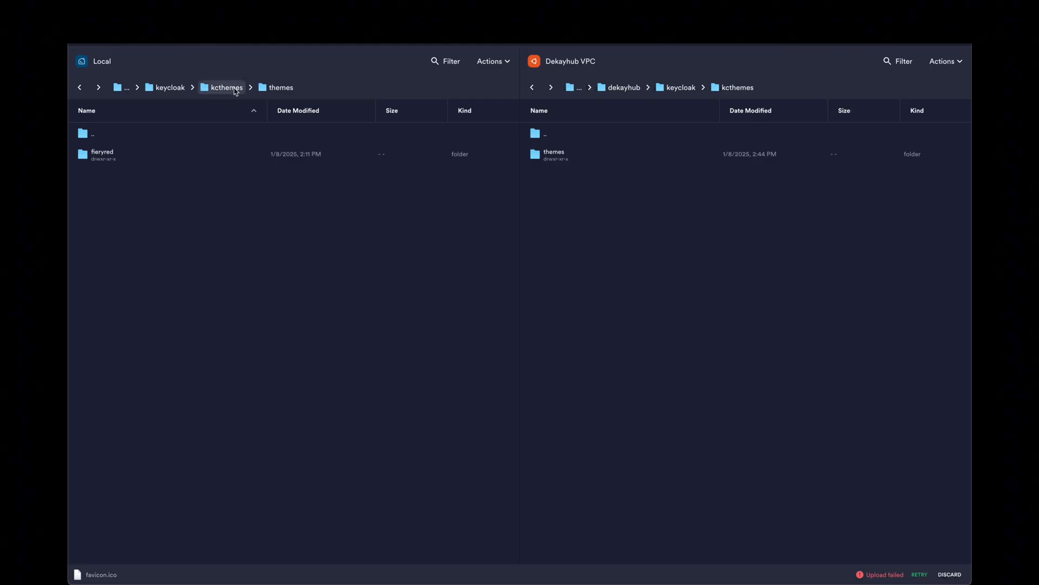
mouse_move(756, 86)
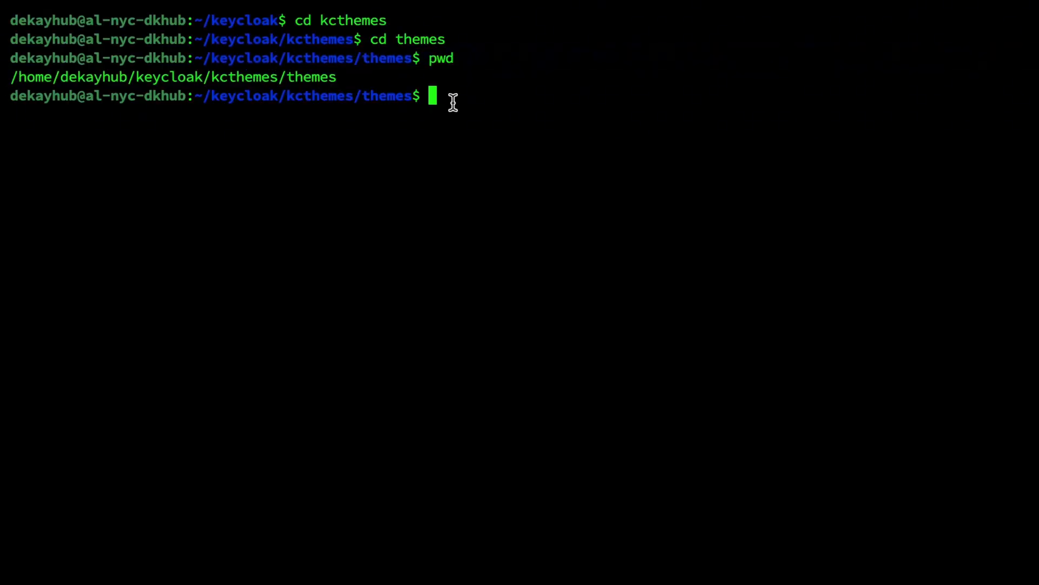
mouse_move(288, 88)
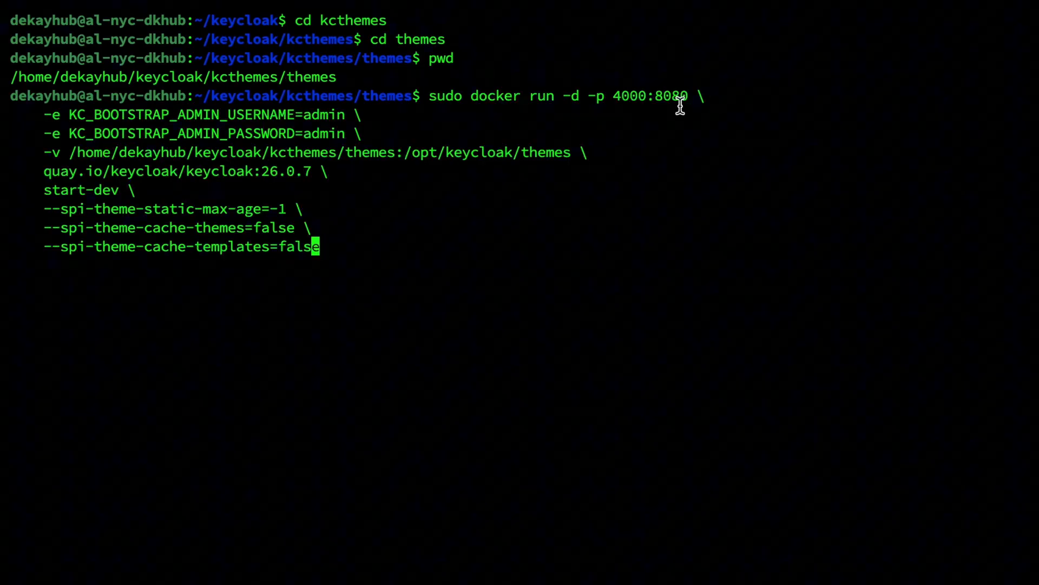
mouse_move(558, 108)
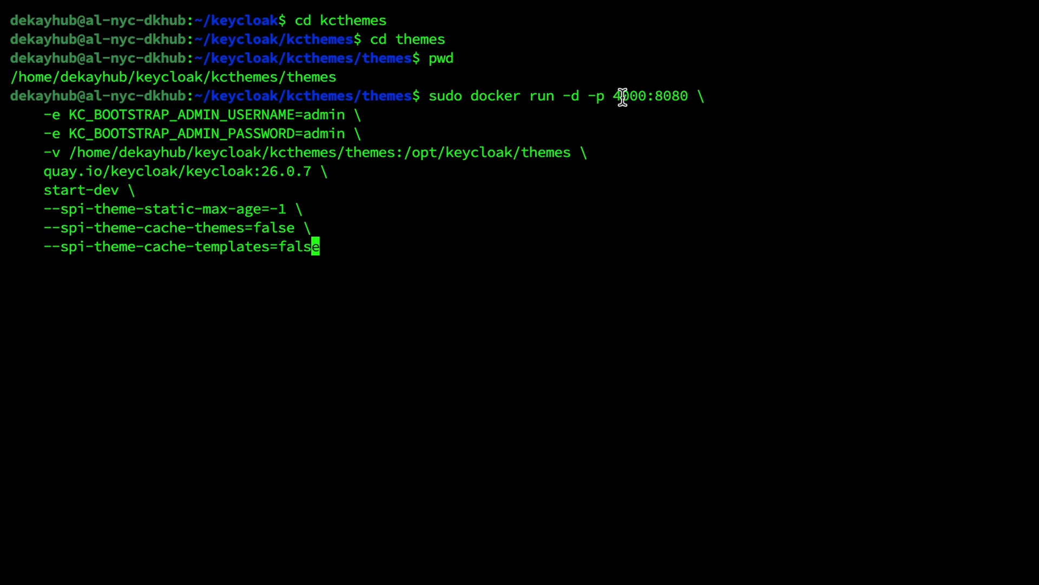
mouse_move(718, 101)
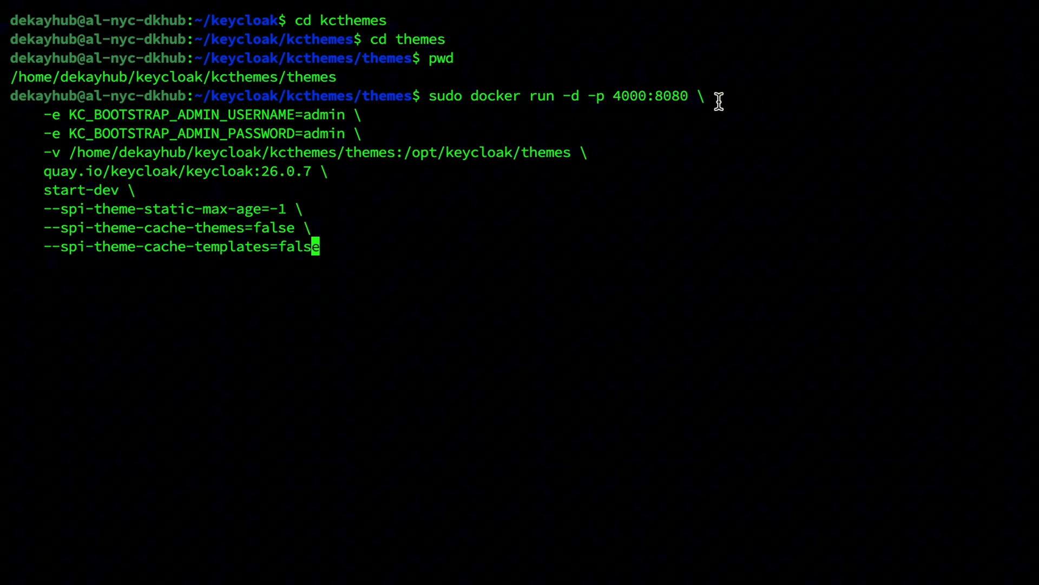
mouse_move(242, 120)
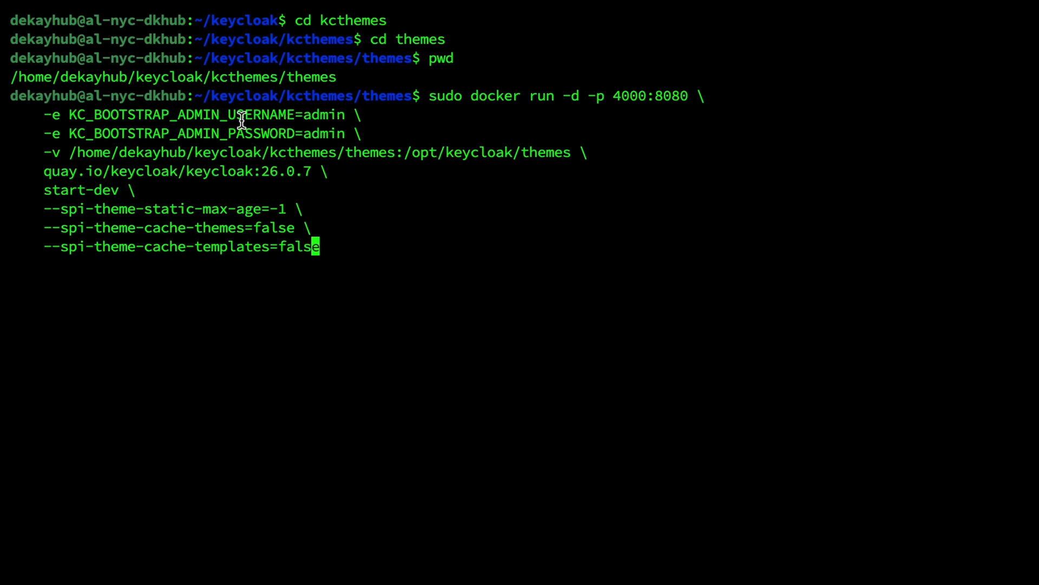
mouse_move(251, 129)
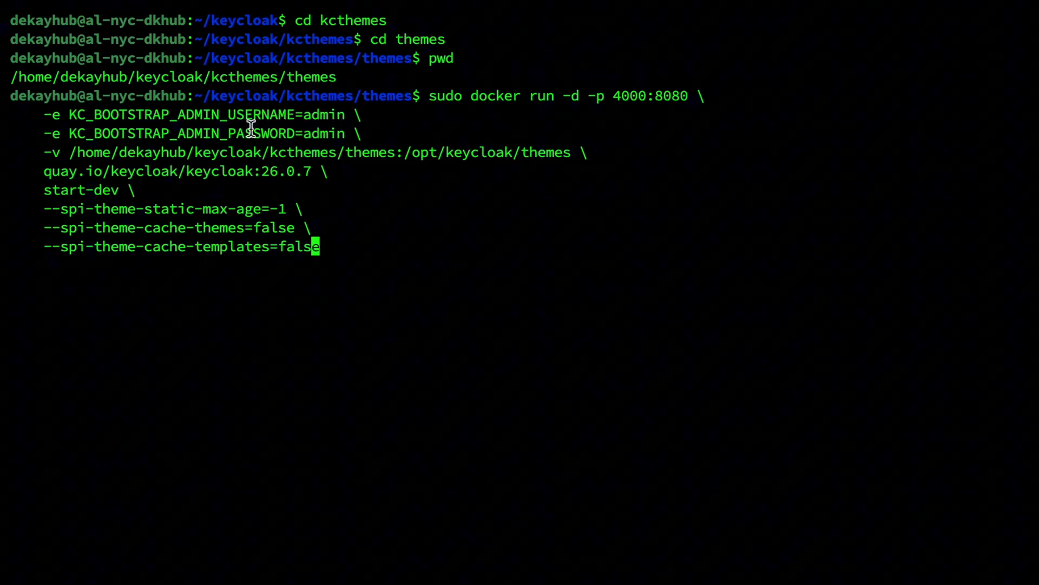
mouse_move(355, 113)
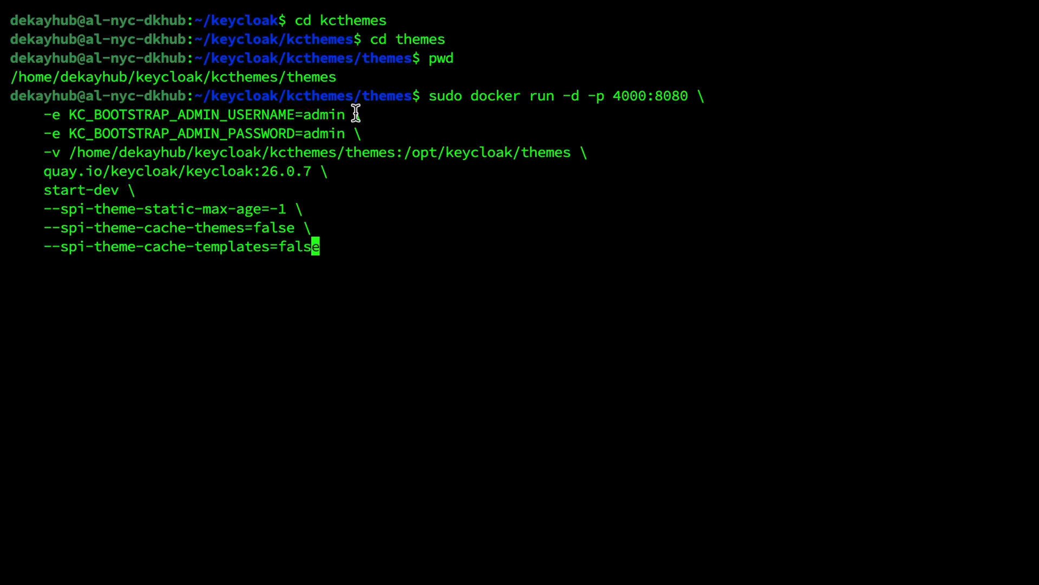
mouse_move(312, 162)
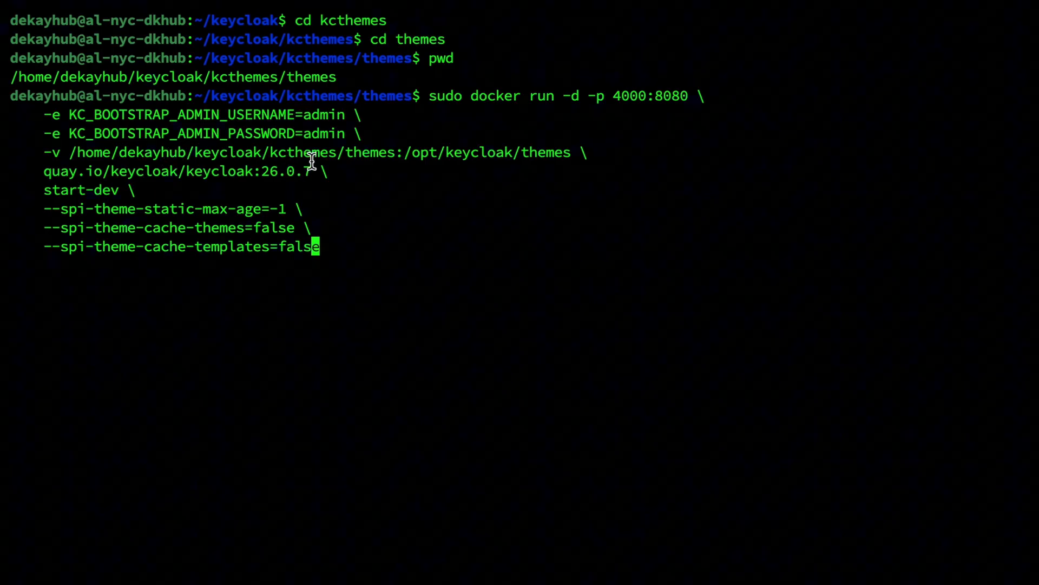
mouse_move(370, 151)
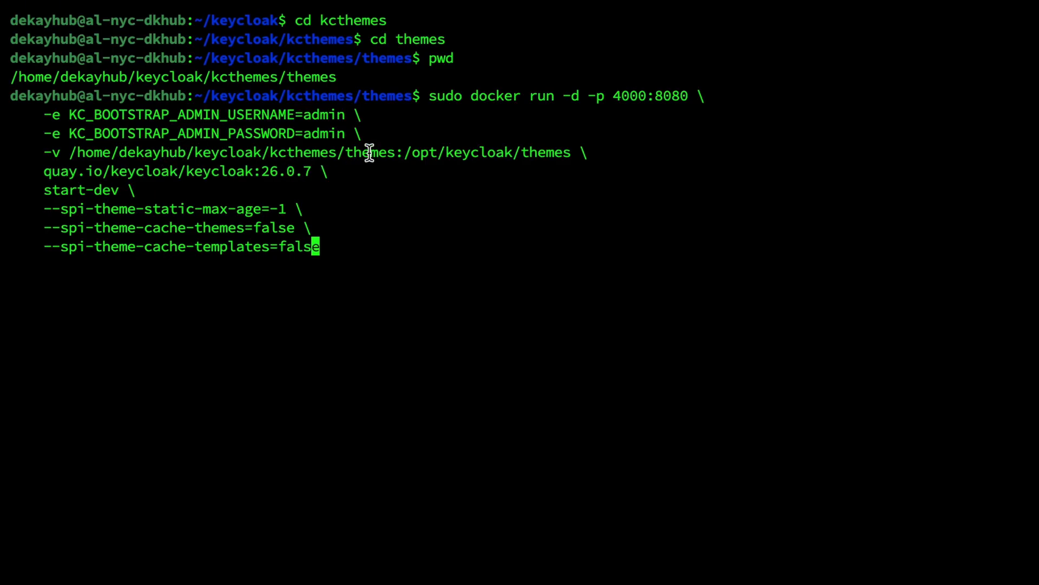
mouse_move(555, 157)
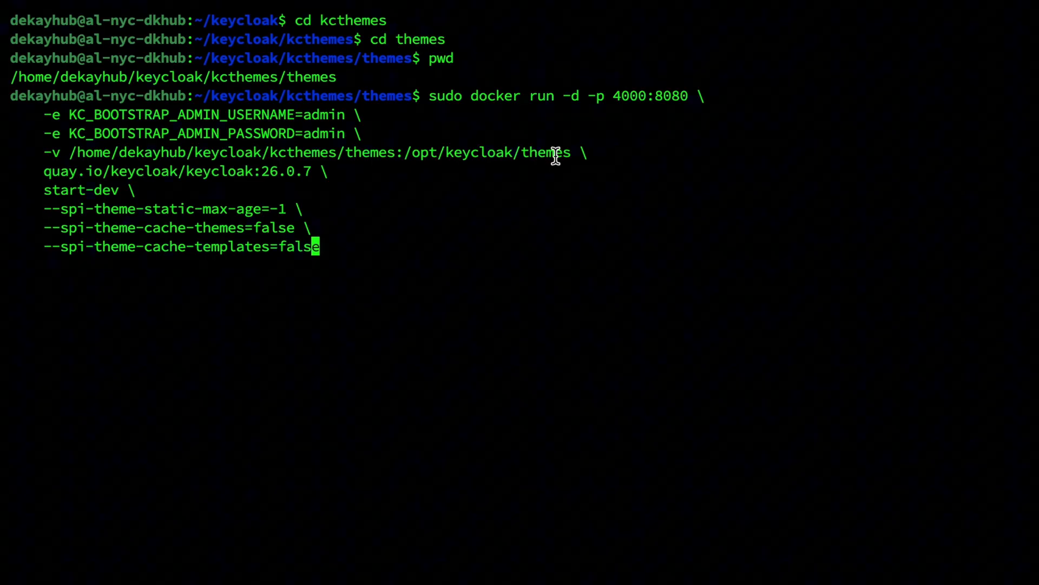
mouse_move(184, 190)
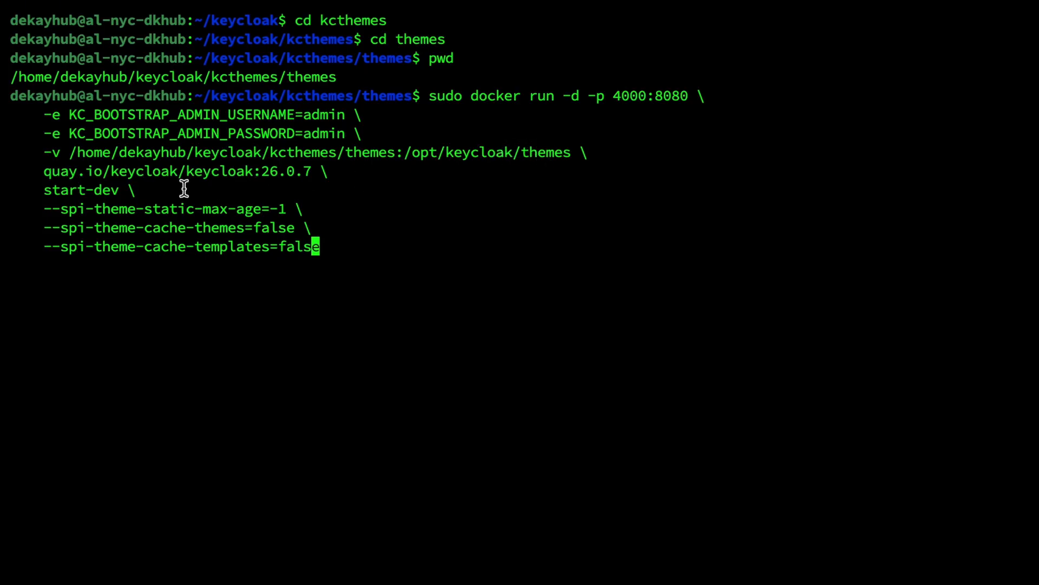
mouse_move(231, 238)
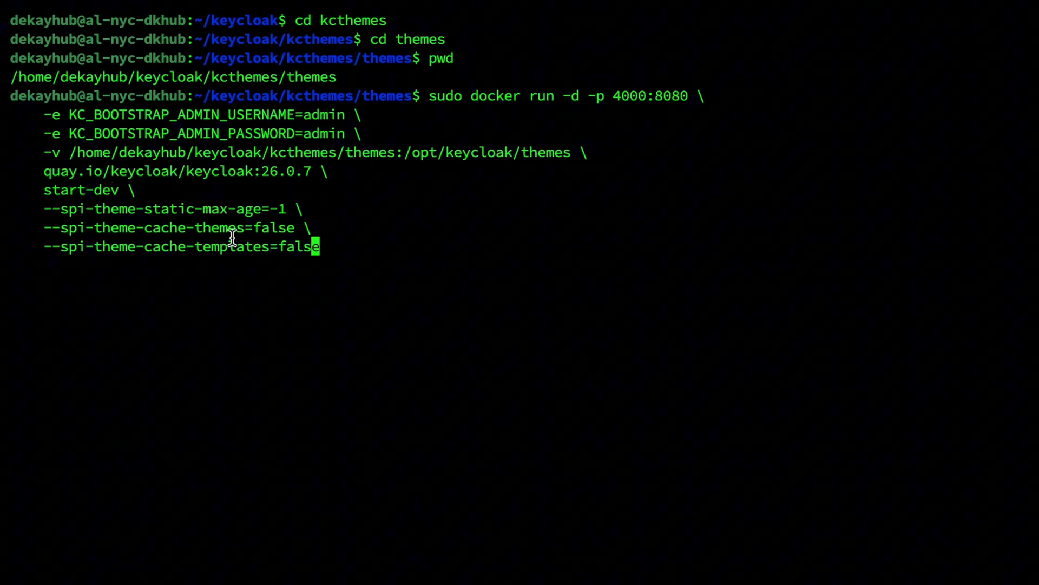
mouse_move(258, 224)
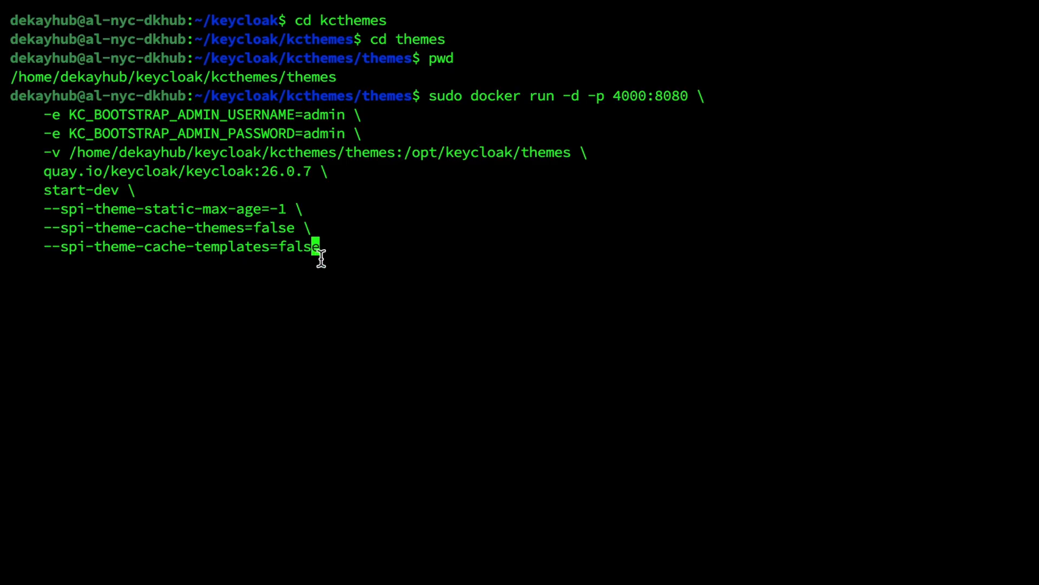
mouse_move(335, 210)
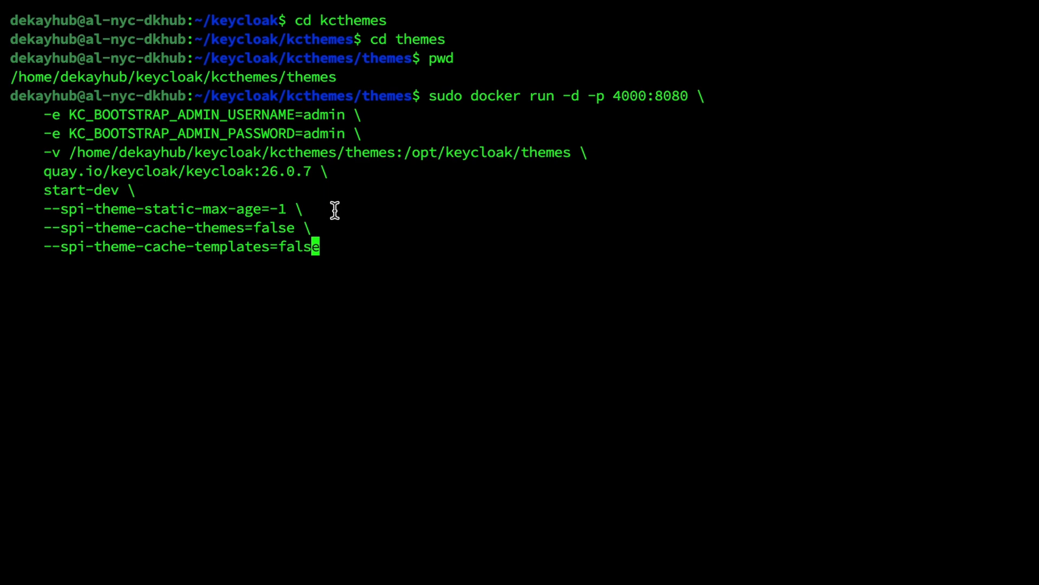
mouse_move(407, 214)
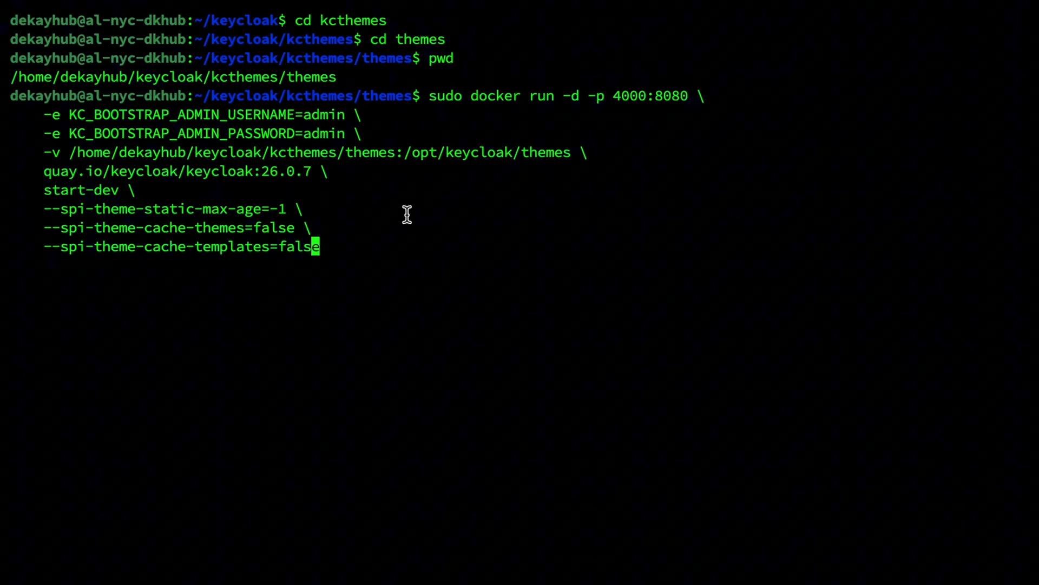
Start the Keycloak container detached, then list /opt/keycloak/themes inside it with docker exec.
key("Return")
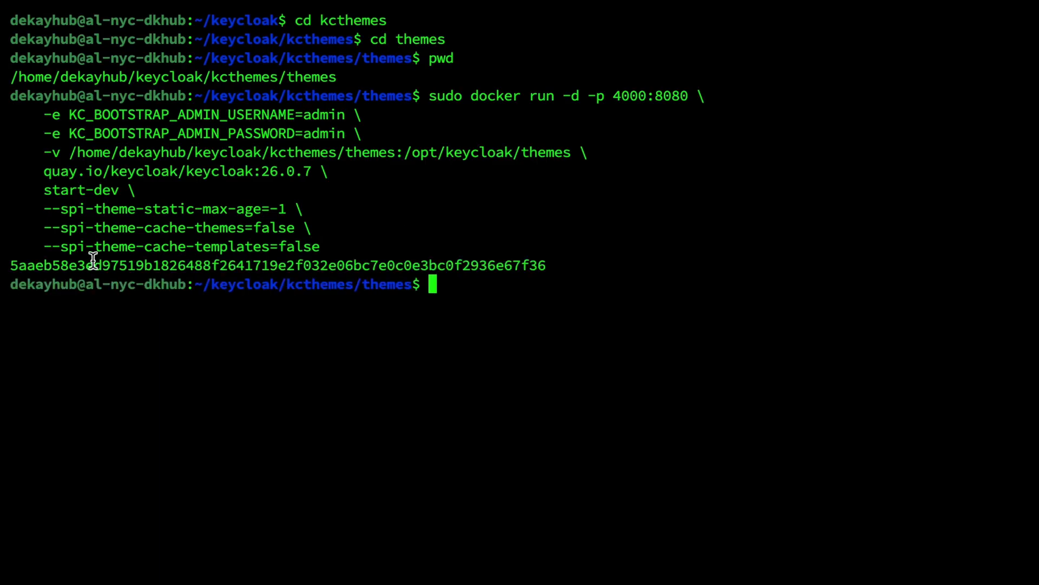
type("sudo docker exec -it 5aaeb58e3ed97519b1826488f2641719e2f032e06bc7e0c0e3bc0f2936e67f36 ls /opt/keycloak/themes")
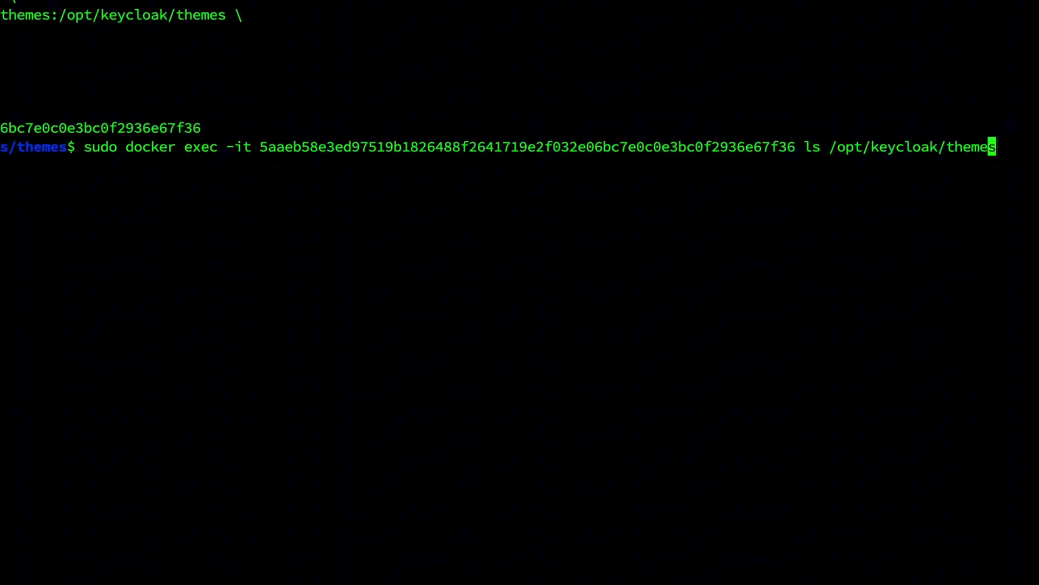
mouse_move(655, 164)
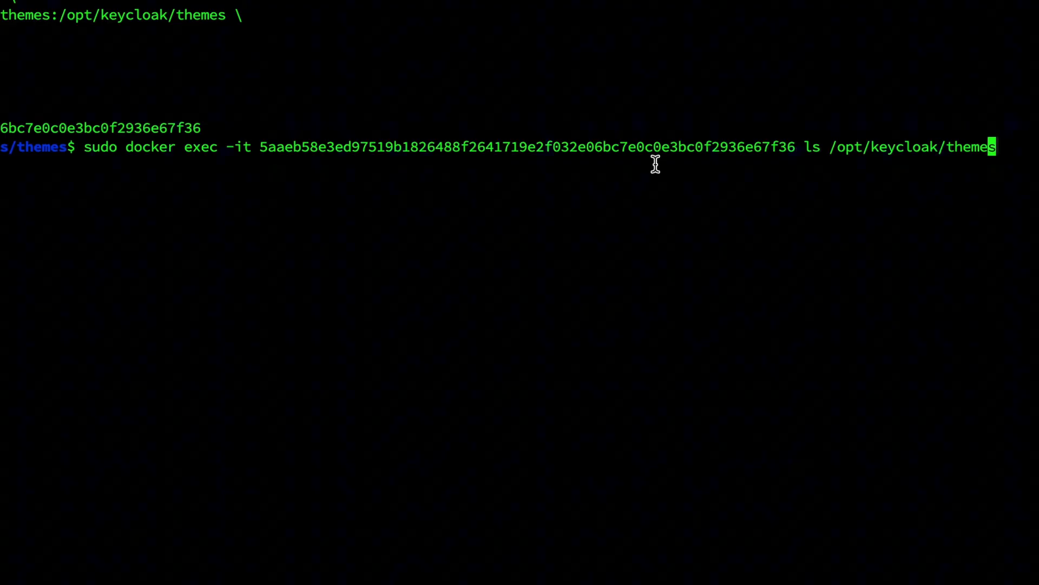
key("Return")
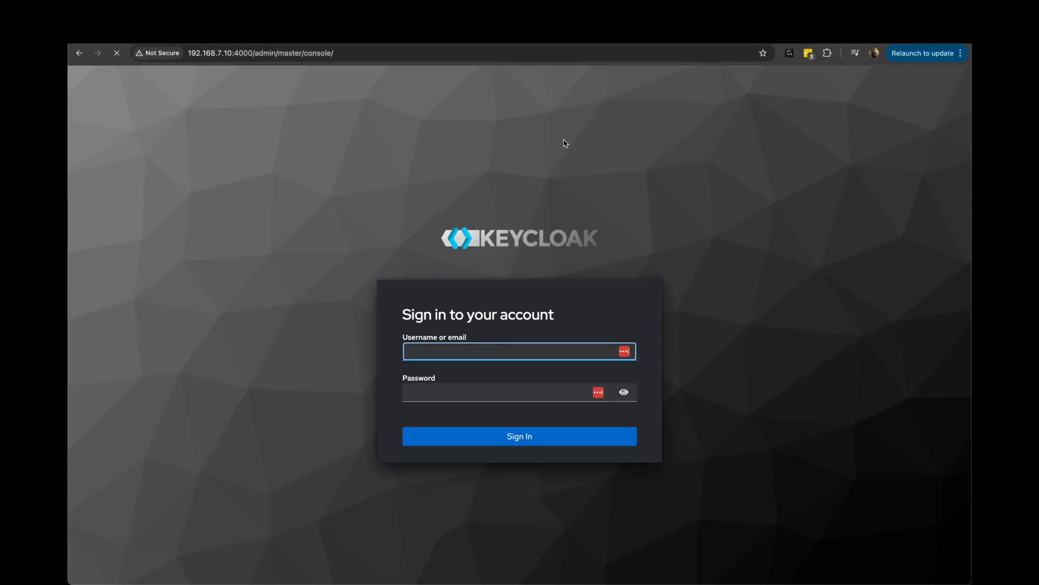
Sign in to the admin console and create the realm 'myrealm'.
left_click(519, 436)
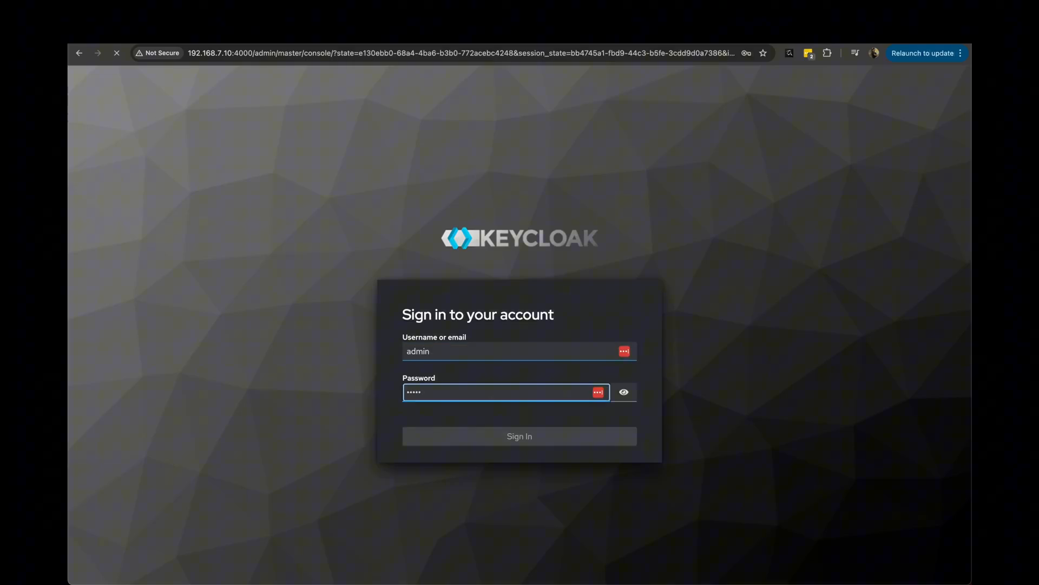
left_click(519, 436)
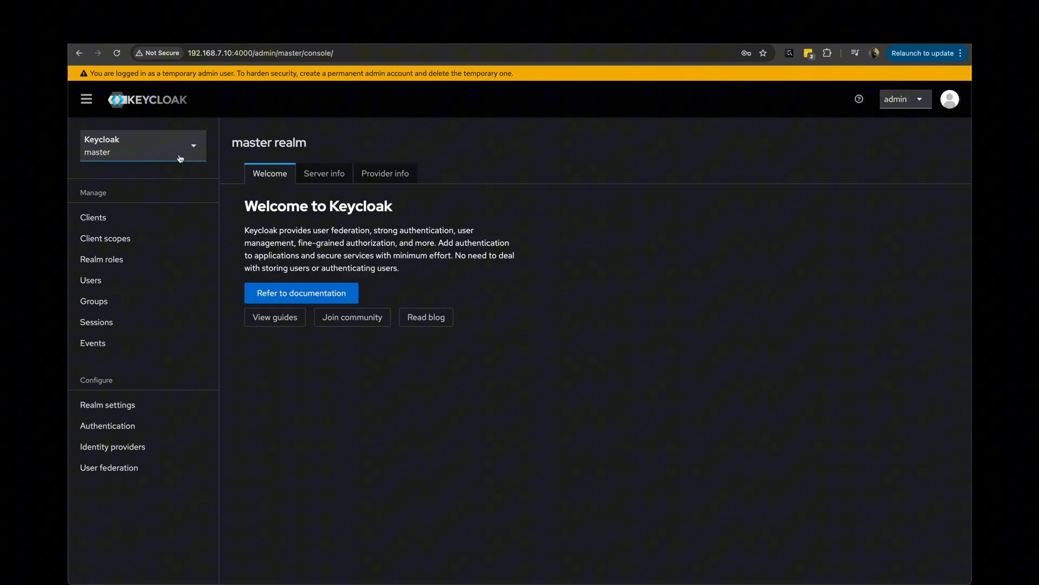
left_click(141, 145)
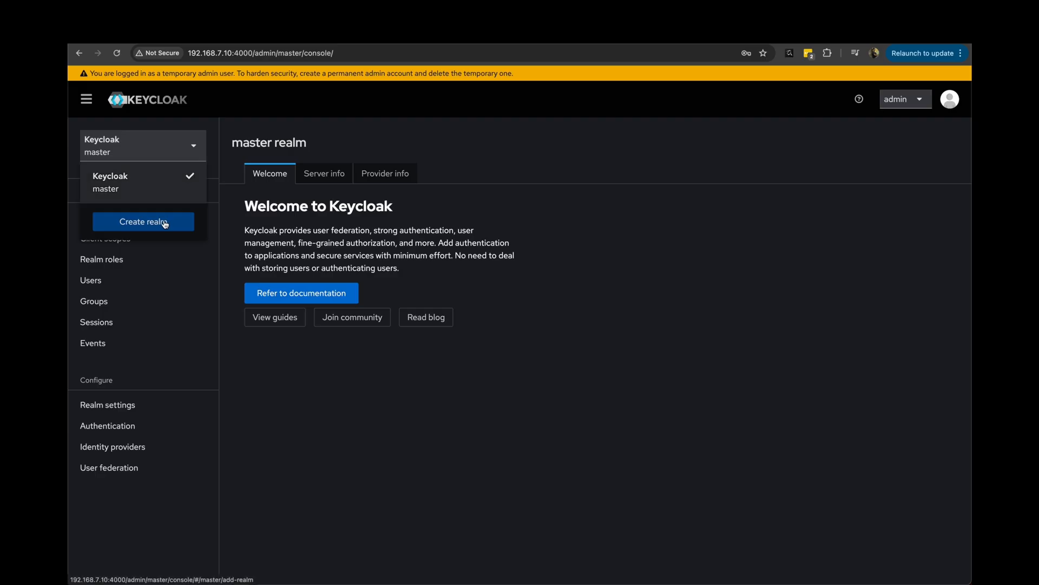
left_click(143, 221)
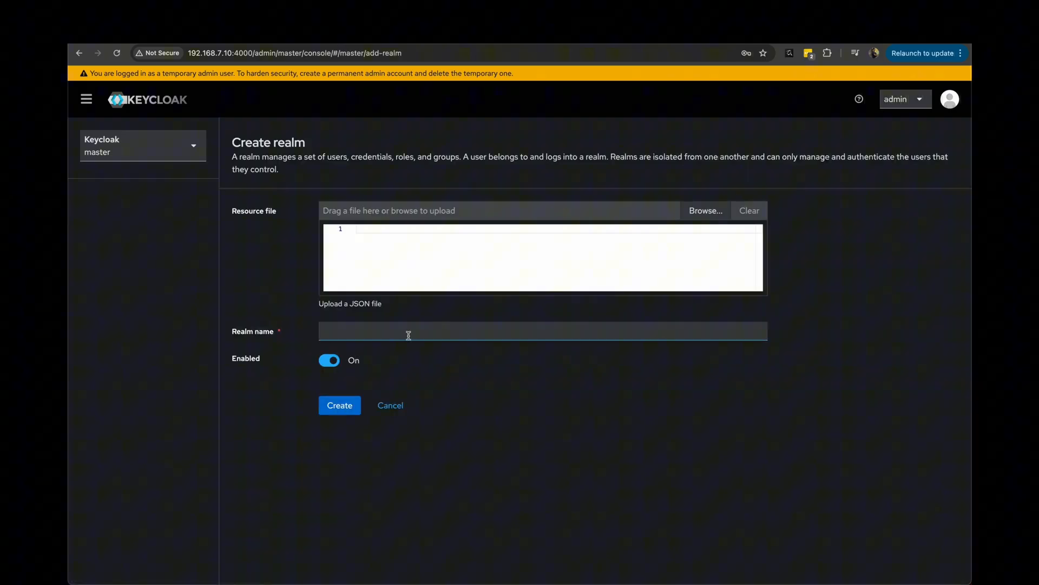
type("myrealm")
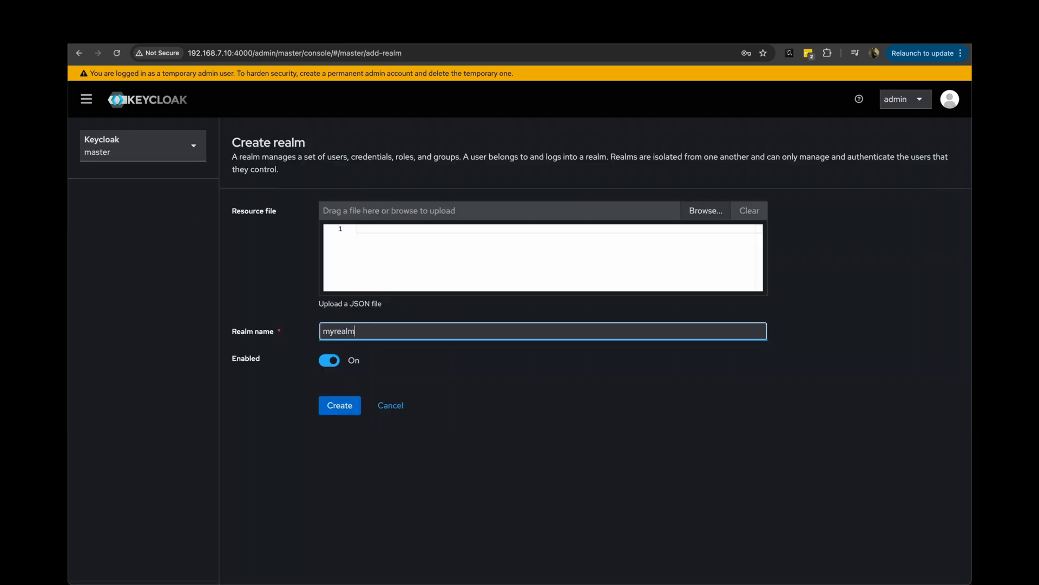
left_click(339, 405)
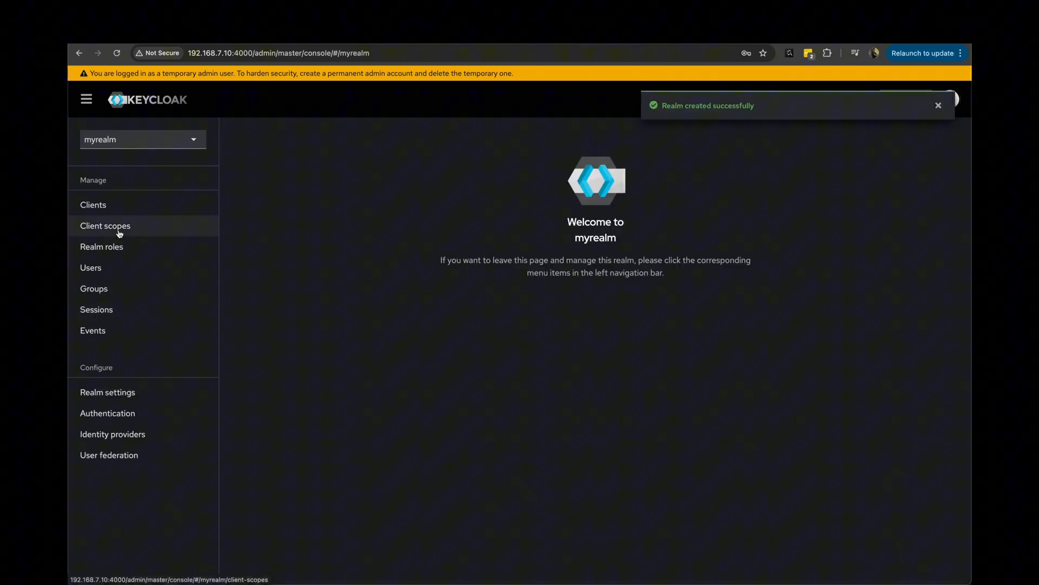
Create and save an OpenID Connect client with Client ID 'myclient' in myrealm.
left_click(92, 204)
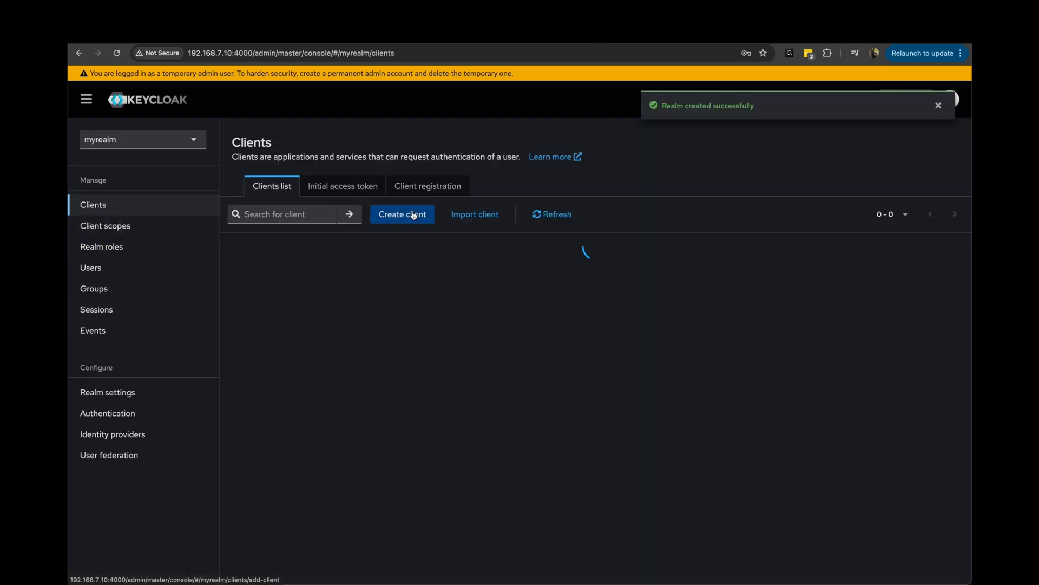
left_click(402, 214)
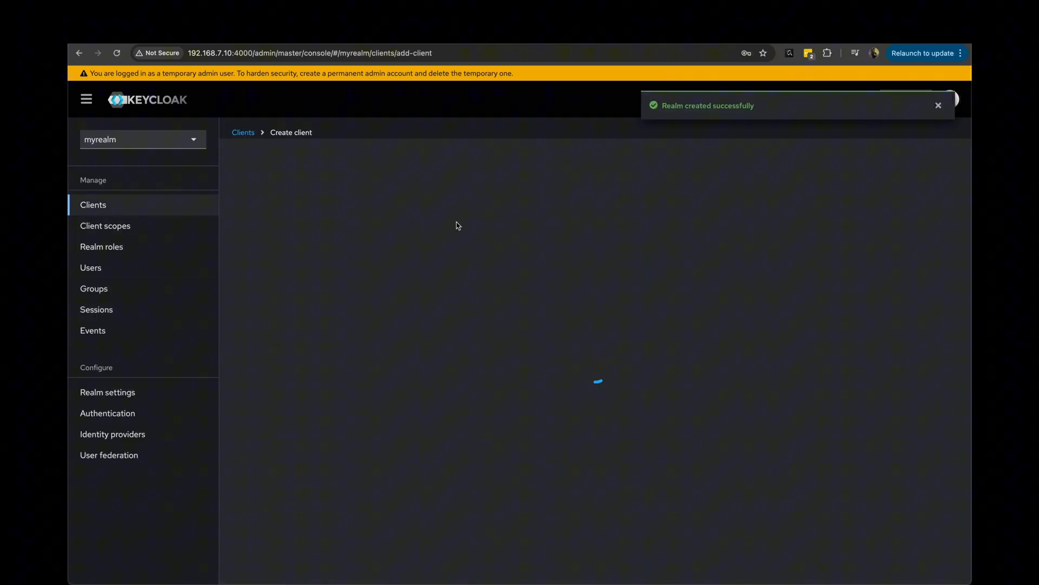
type("my")
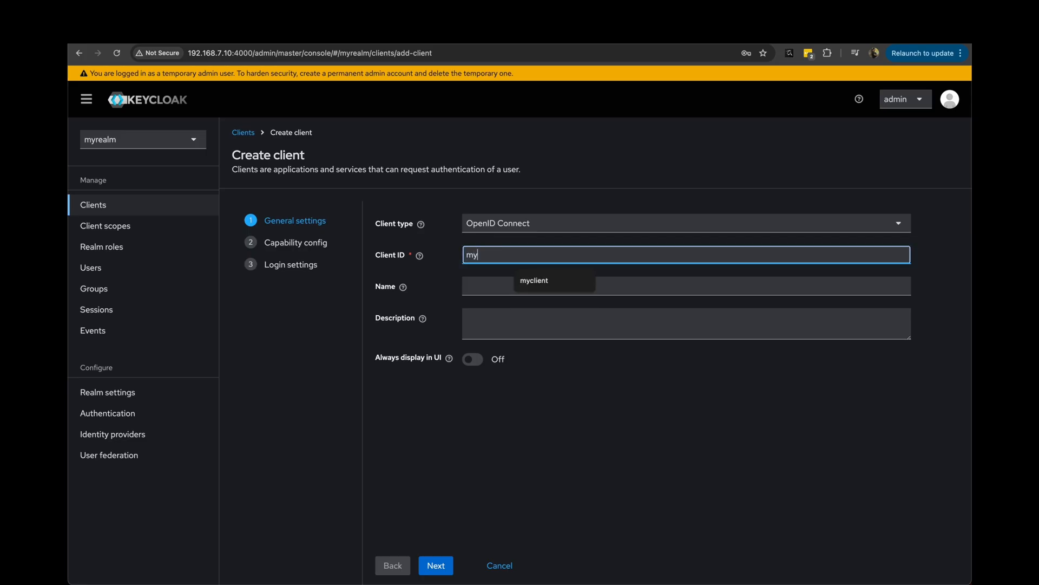
left_click(534, 281)
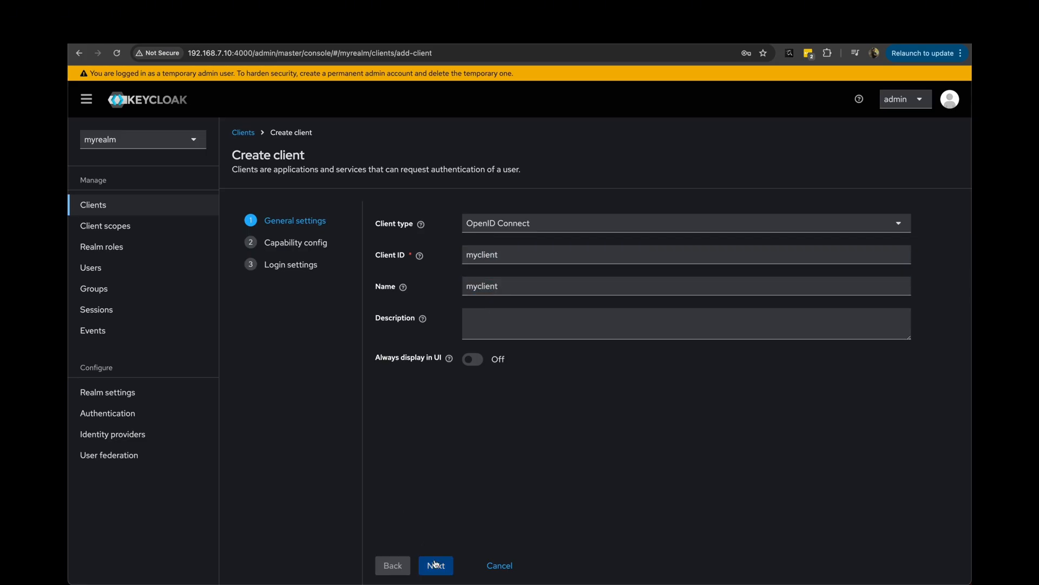
left_click(436, 566)
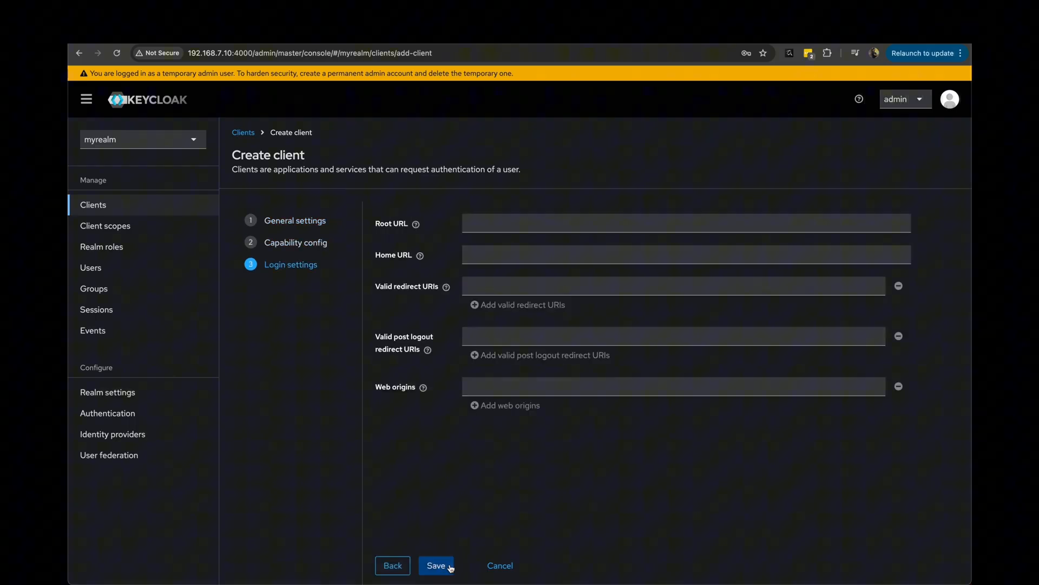
left_click(435, 565)
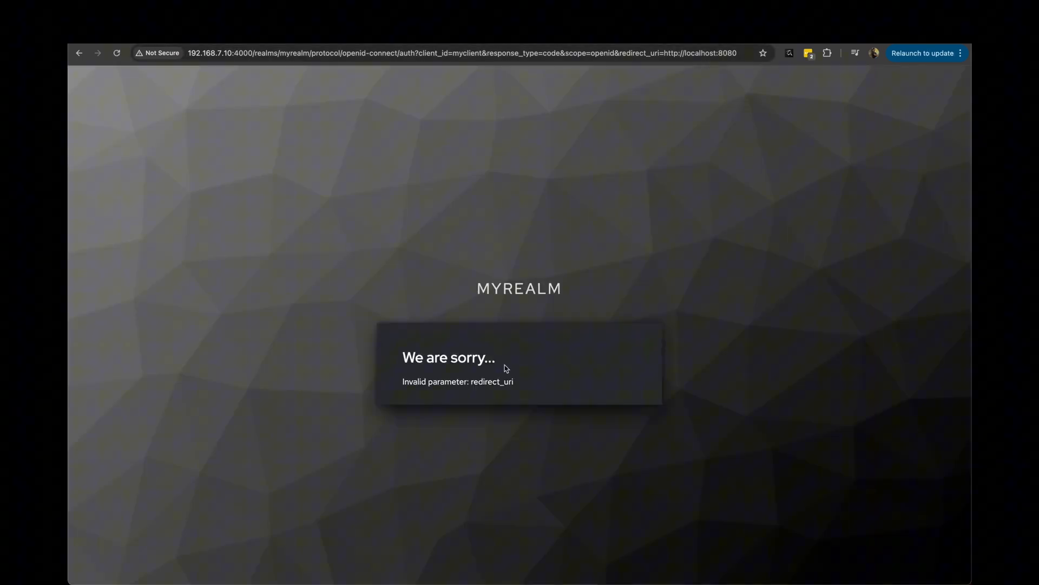
mouse_move(557, 377)
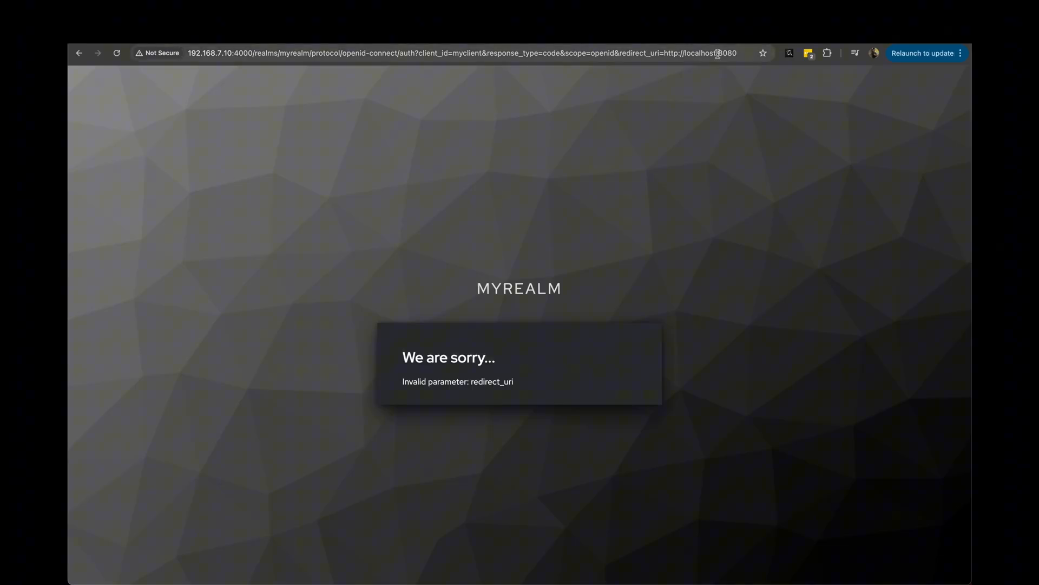
mouse_move(733, 65)
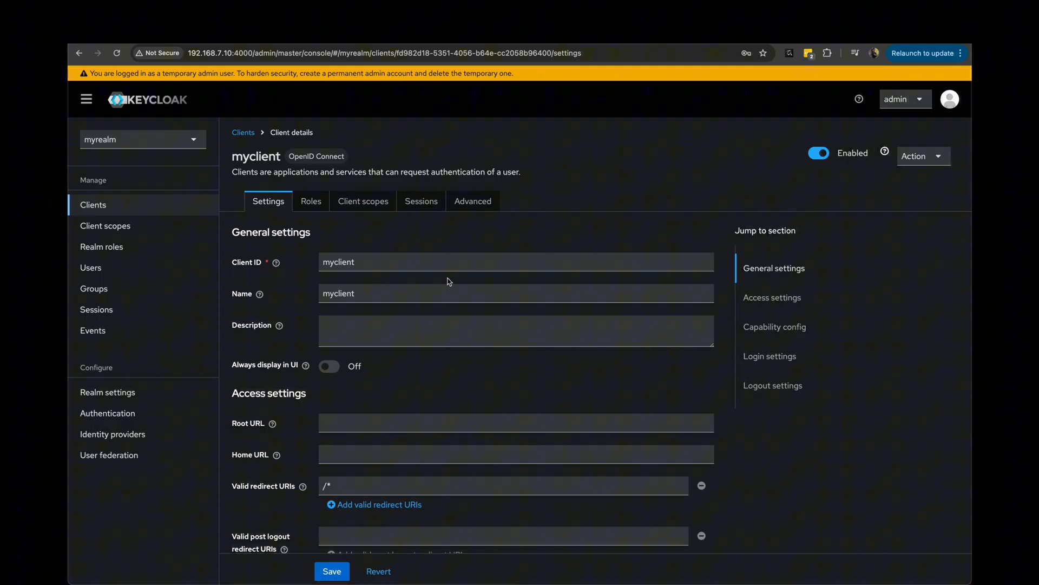
scroll("down", 3)
type("http://localhost:8080")
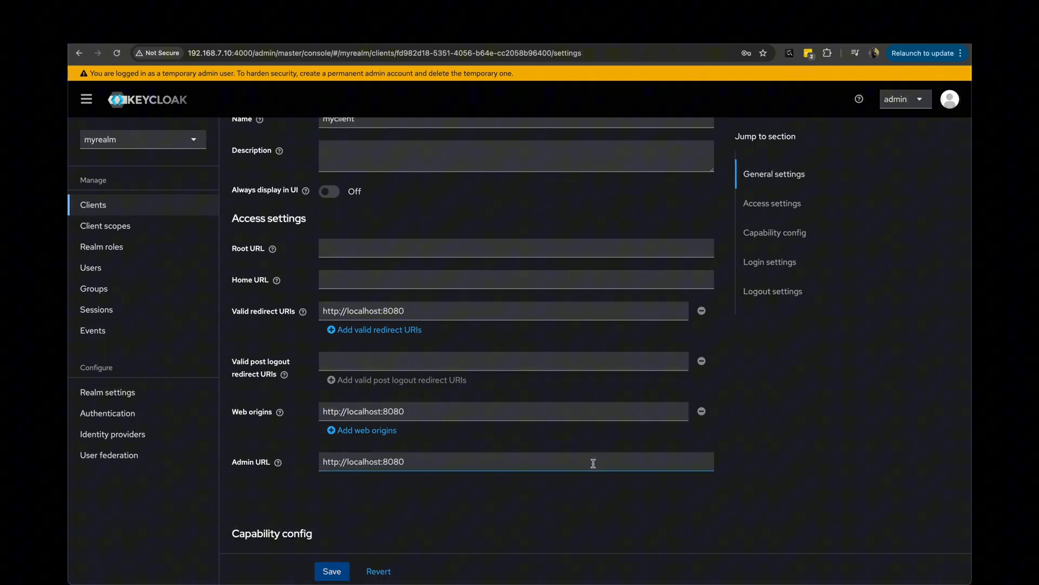
left_click(332, 571)
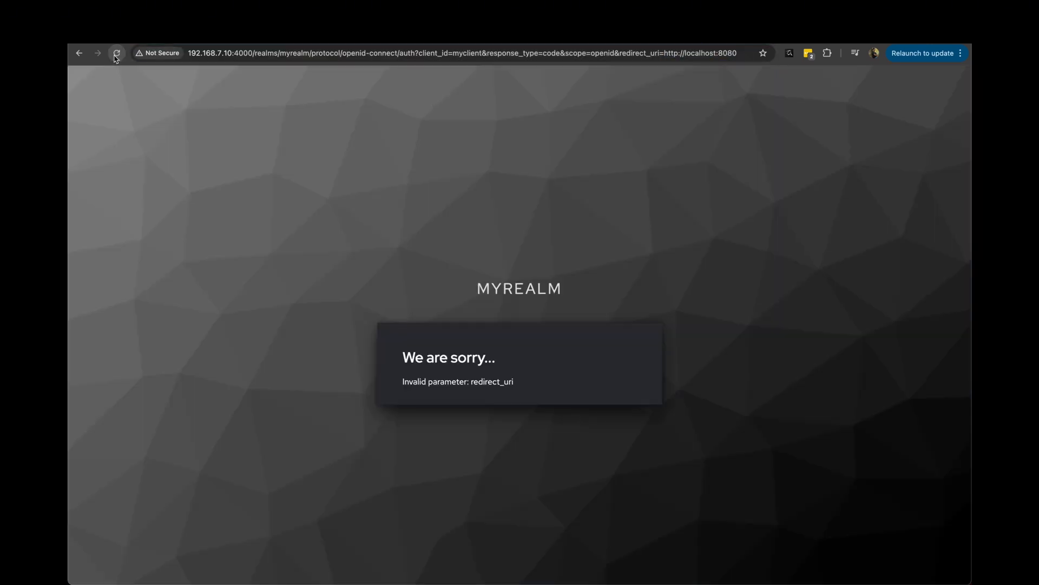
left_click(116, 53)
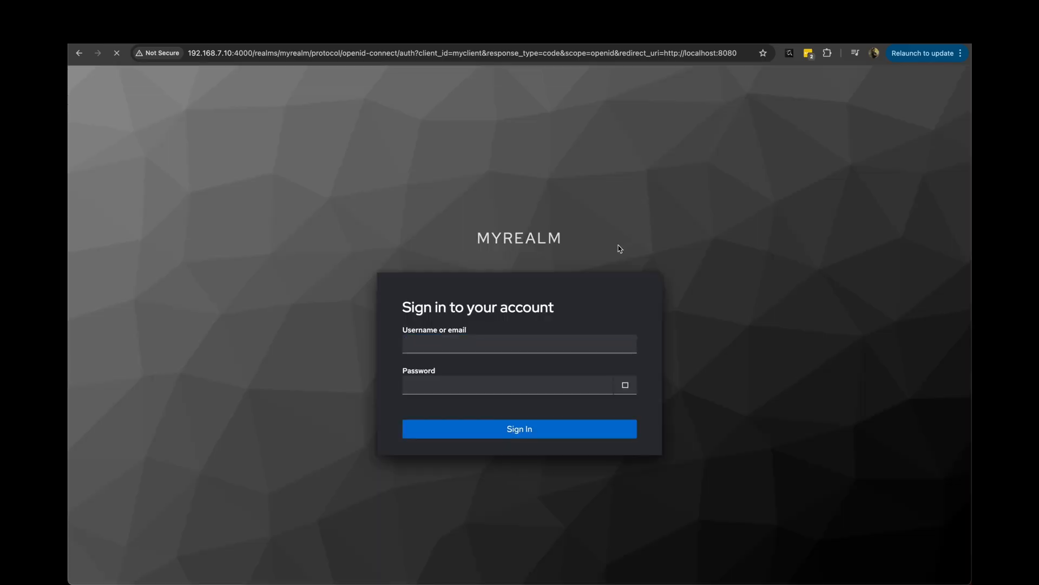
mouse_move(641, 167)
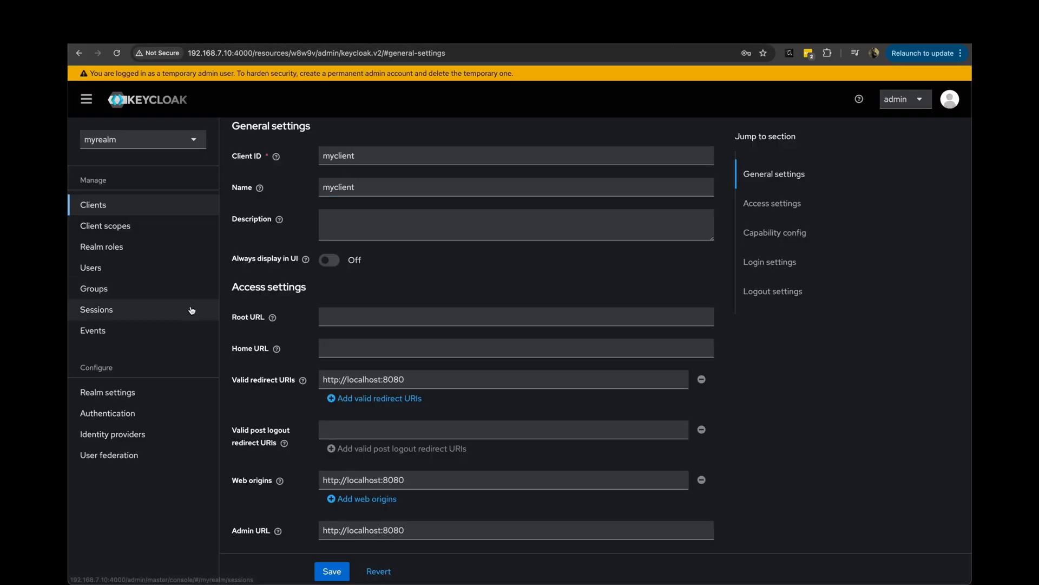
Test fieryred as myrealm's login theme, then switch back to keycloak and save.
left_click(107, 392)
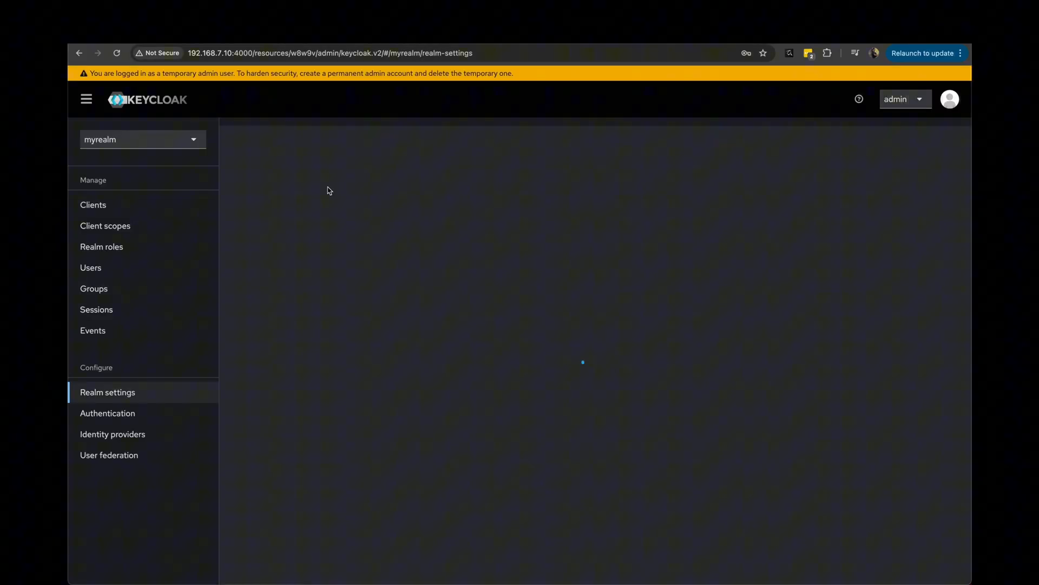
left_click(108, 392)
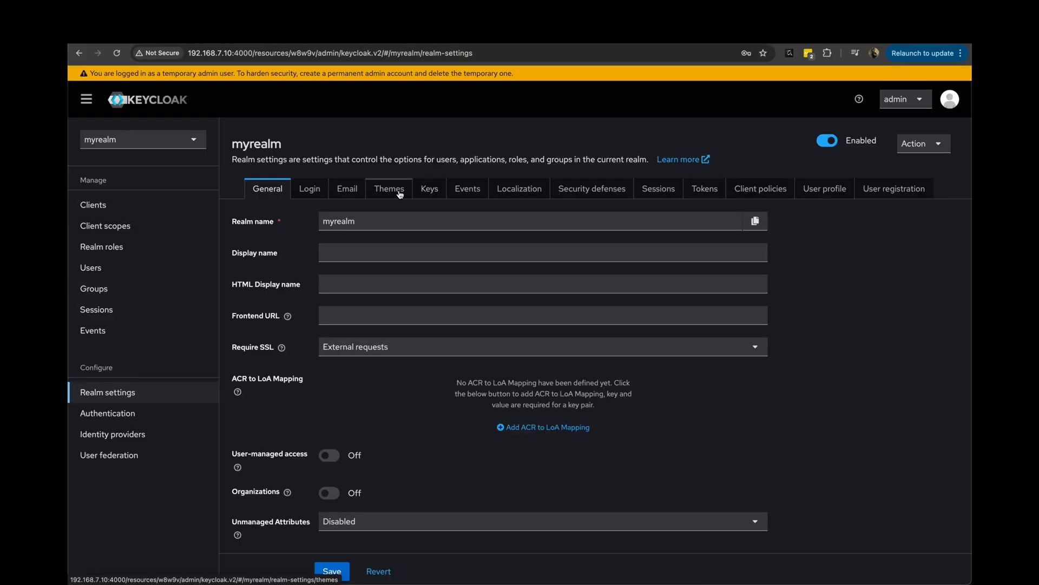
left_click(389, 189)
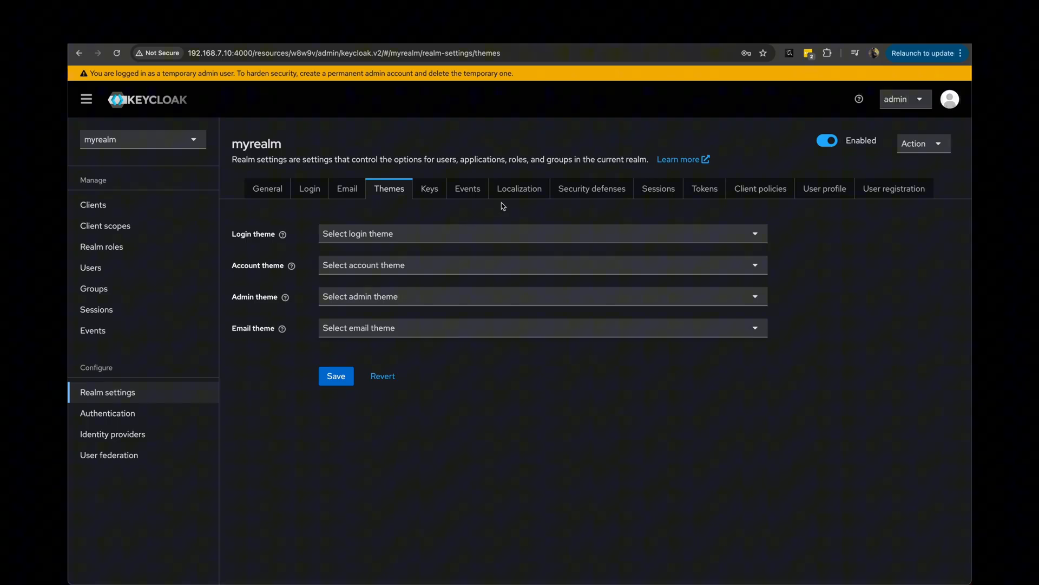
mouse_move(540, 195)
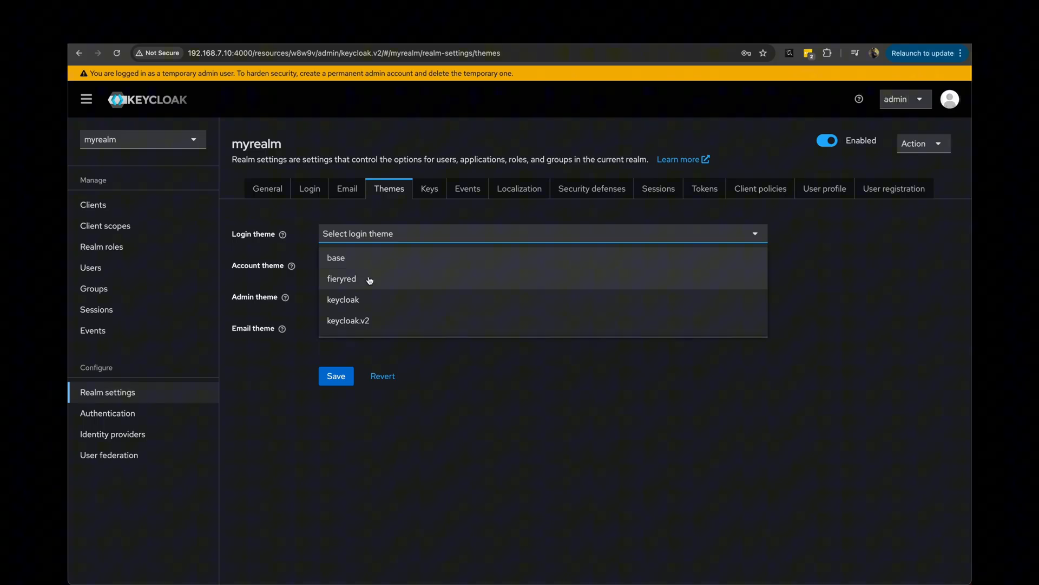
mouse_move(358, 279)
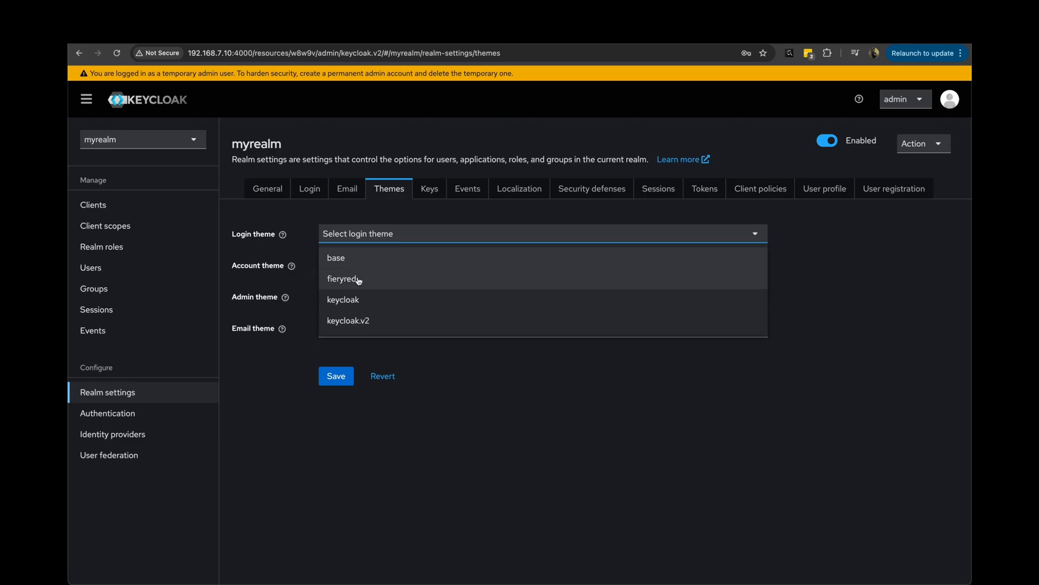
mouse_move(388, 281)
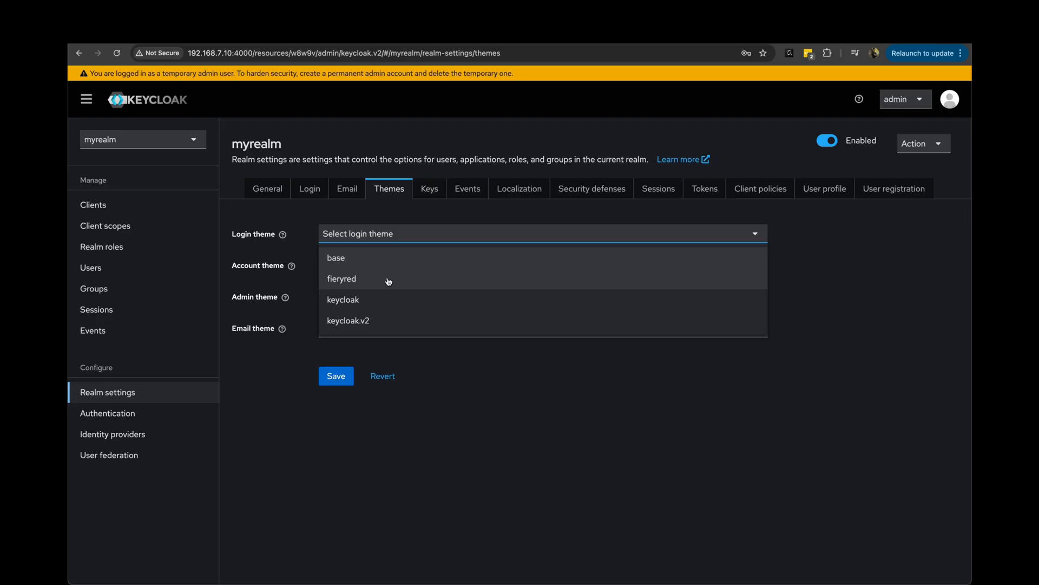
left_click(342, 279)
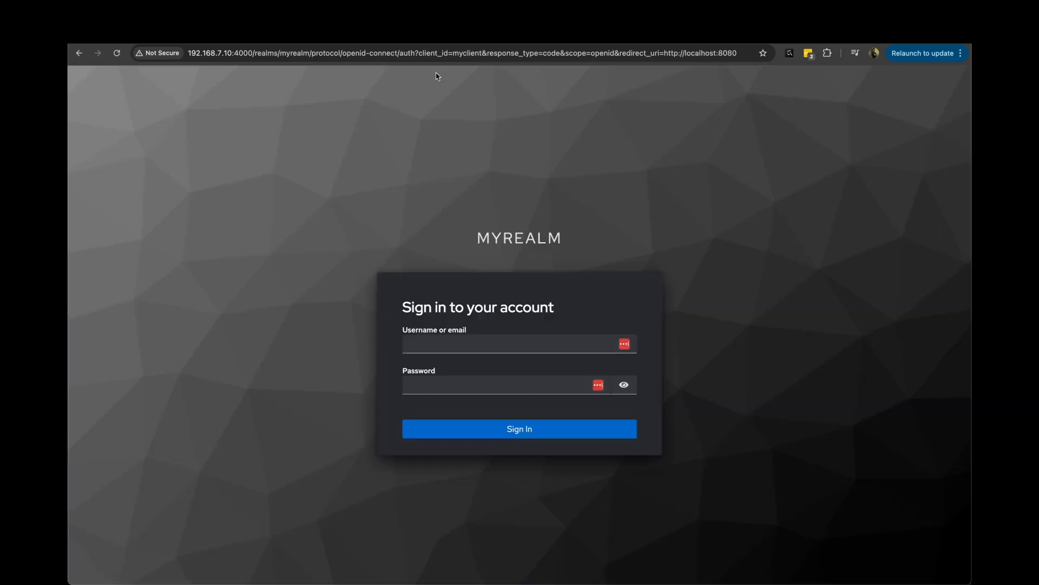
left_click(519, 428)
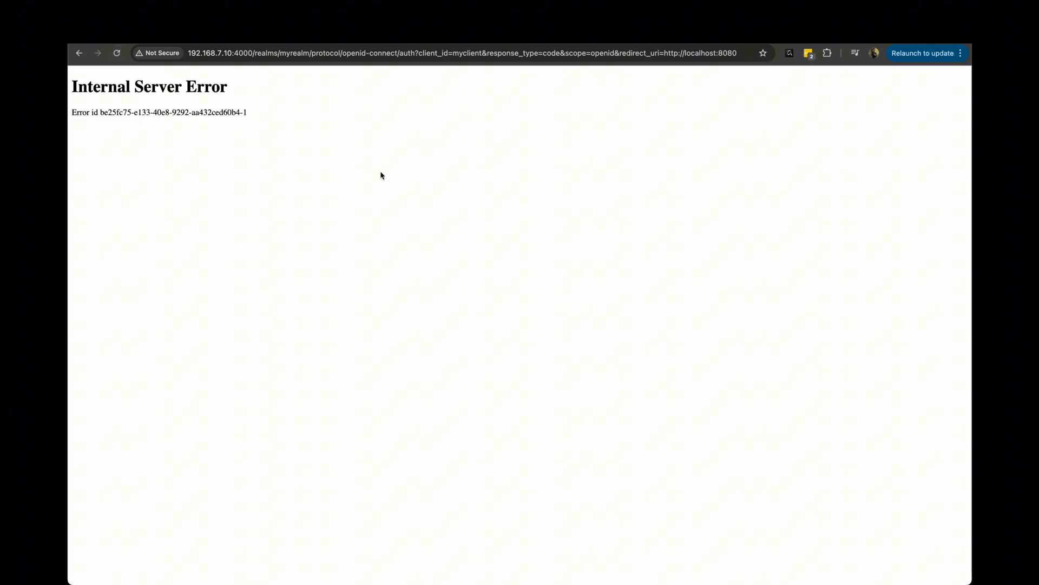
mouse_move(330, 138)
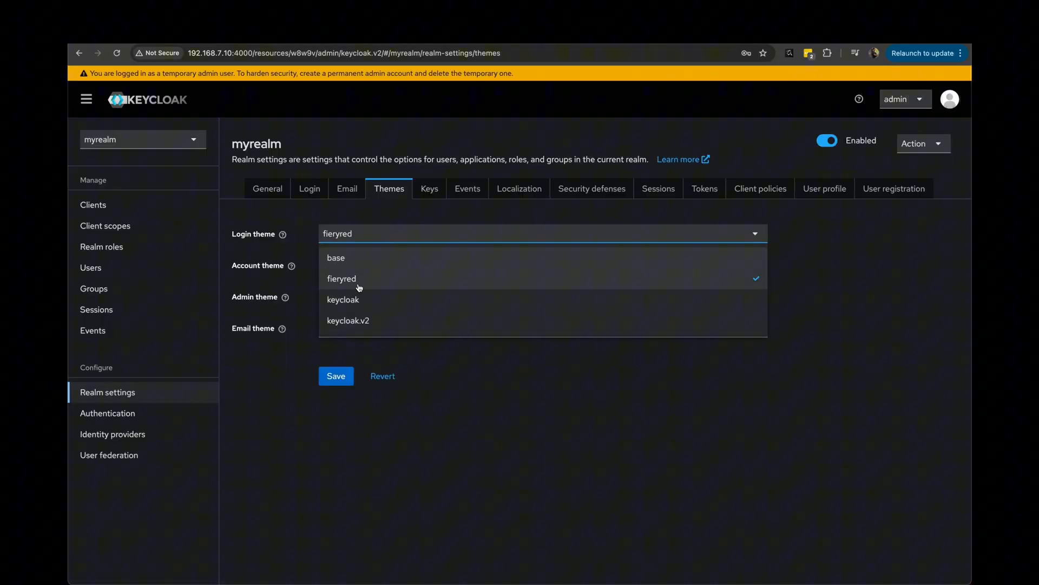
left_click(343, 299)
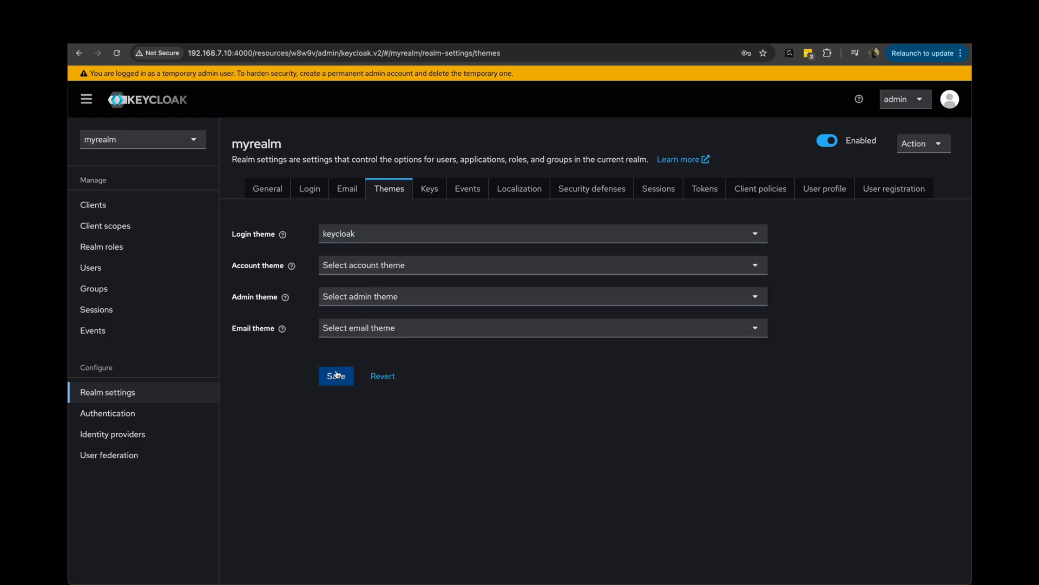
left_click(337, 376)
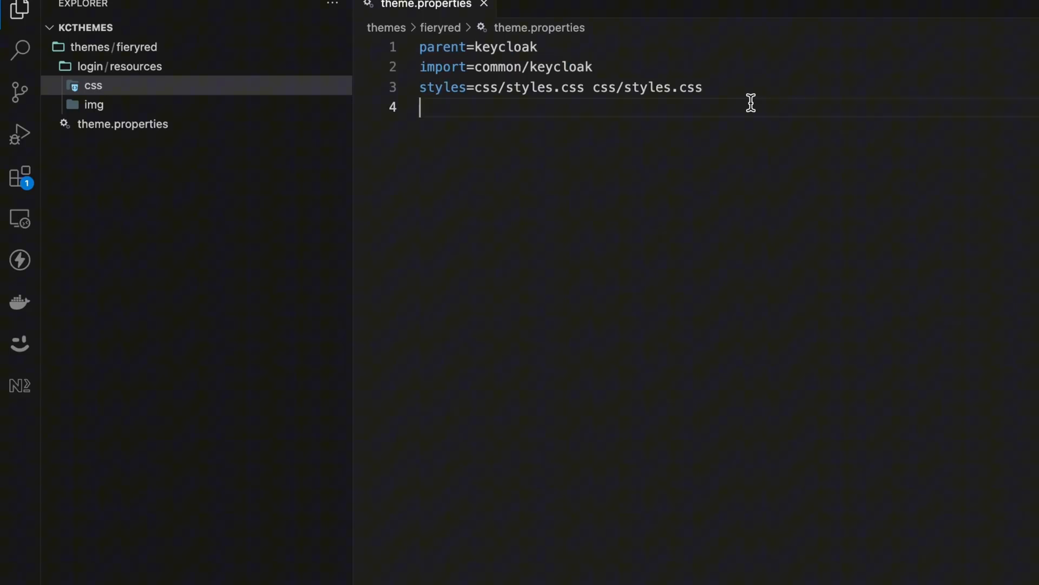
mouse_move(555, 55)
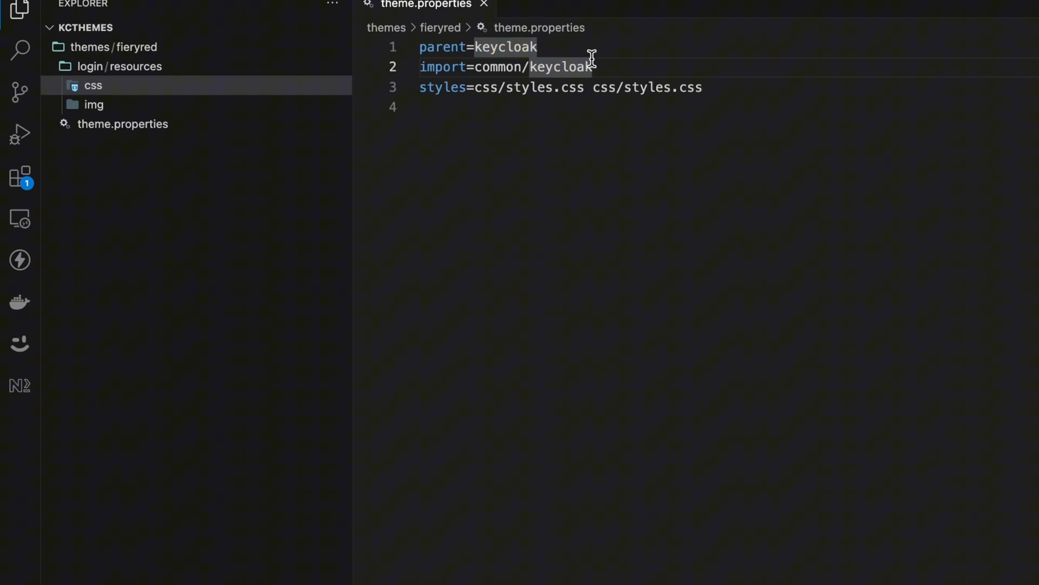
mouse_move(567, 100)
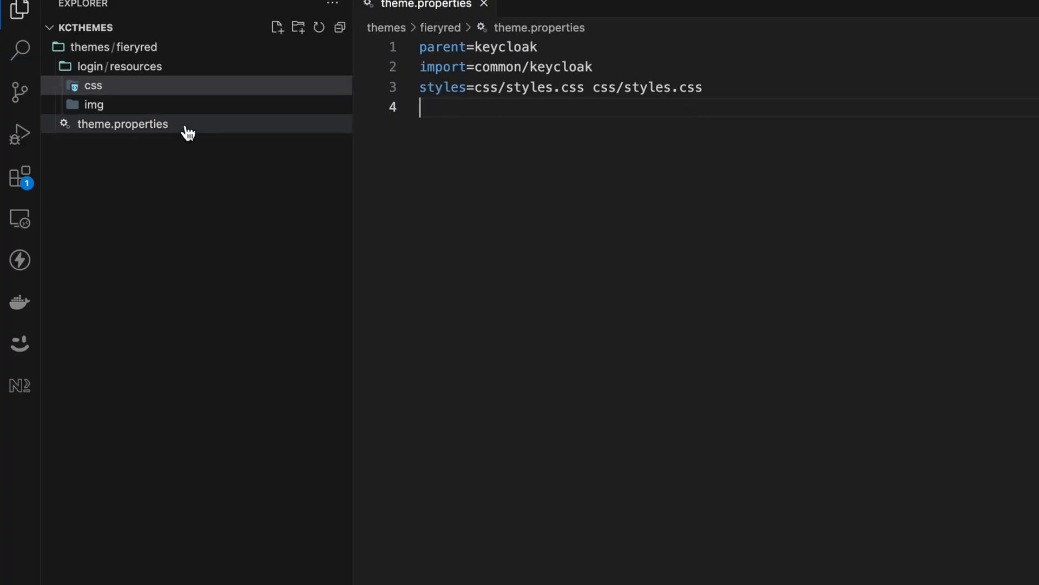
Delete the duplicate css/styles.css from theme.properties and open fieryred's empty styles.css.
left_click(123, 124)
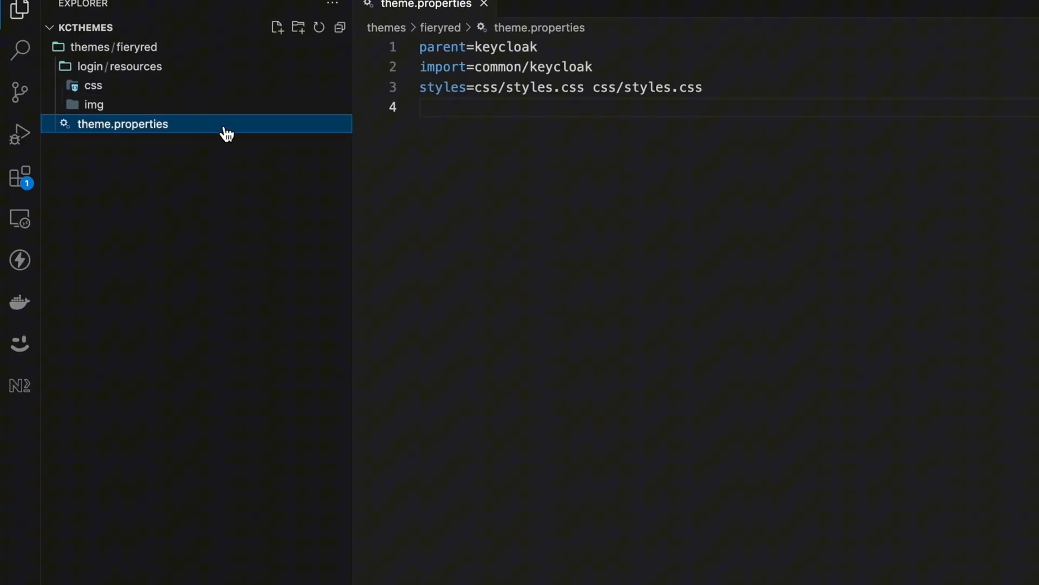
mouse_move(446, 69)
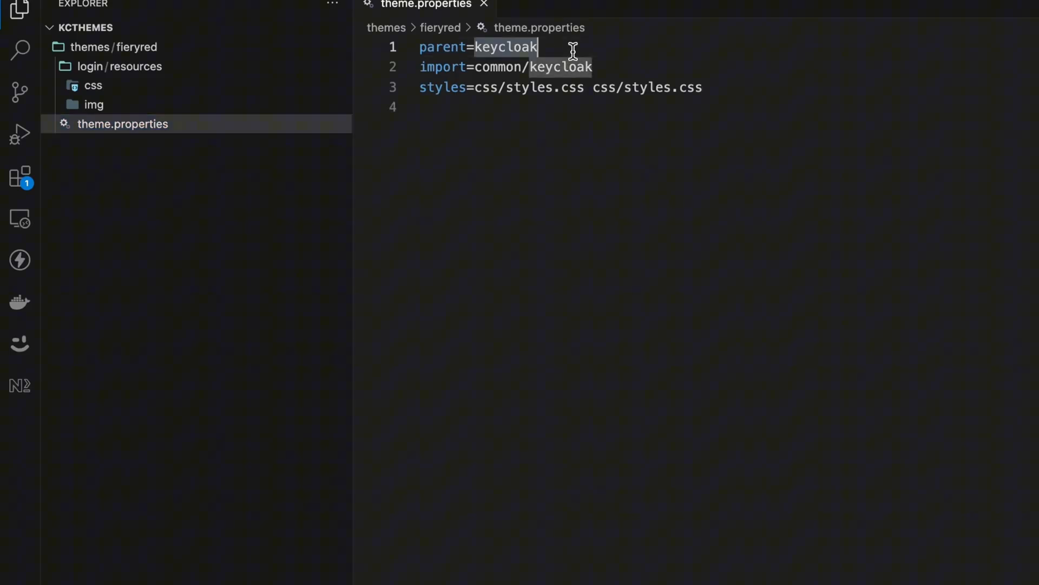
double_click(442, 87)
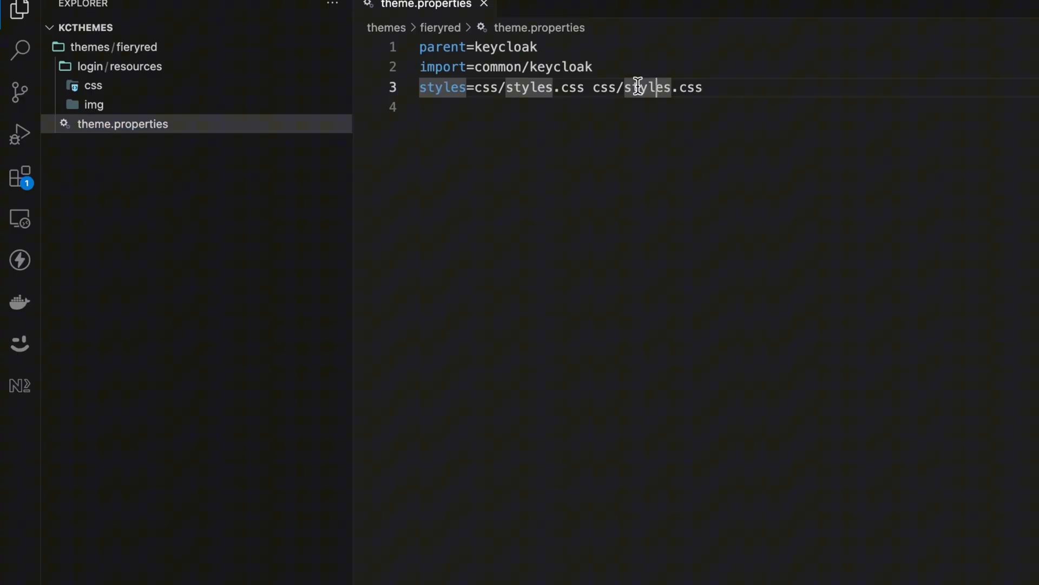
left_click(93, 85)
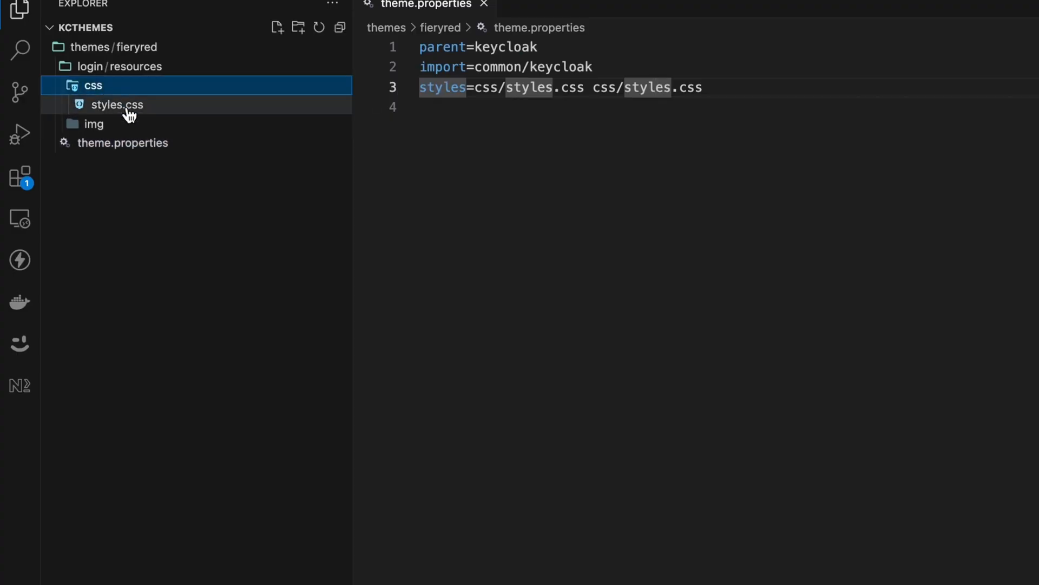
left_click(116, 104)
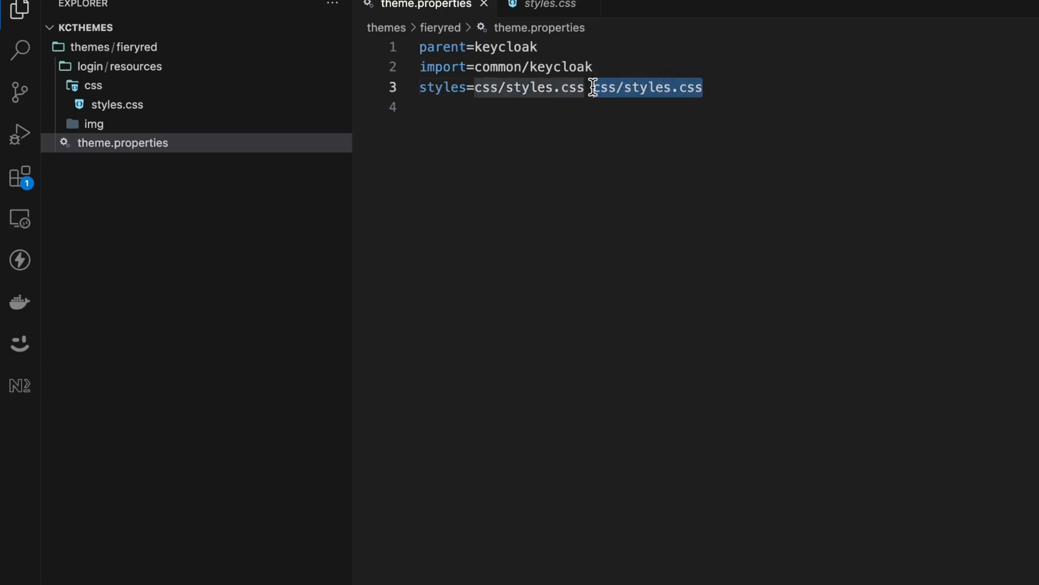
key("Backspace")
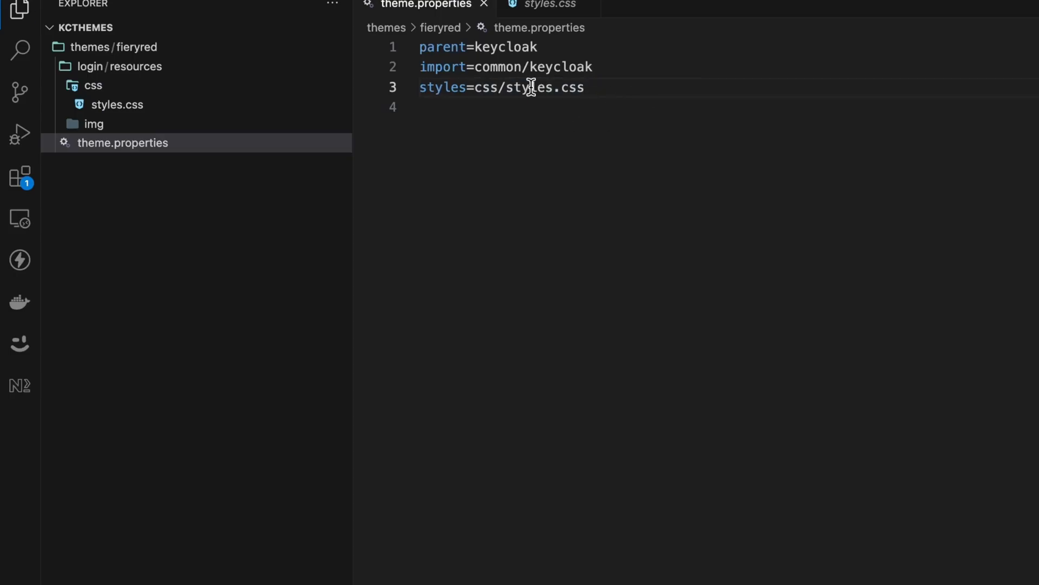
left_click(116, 104)
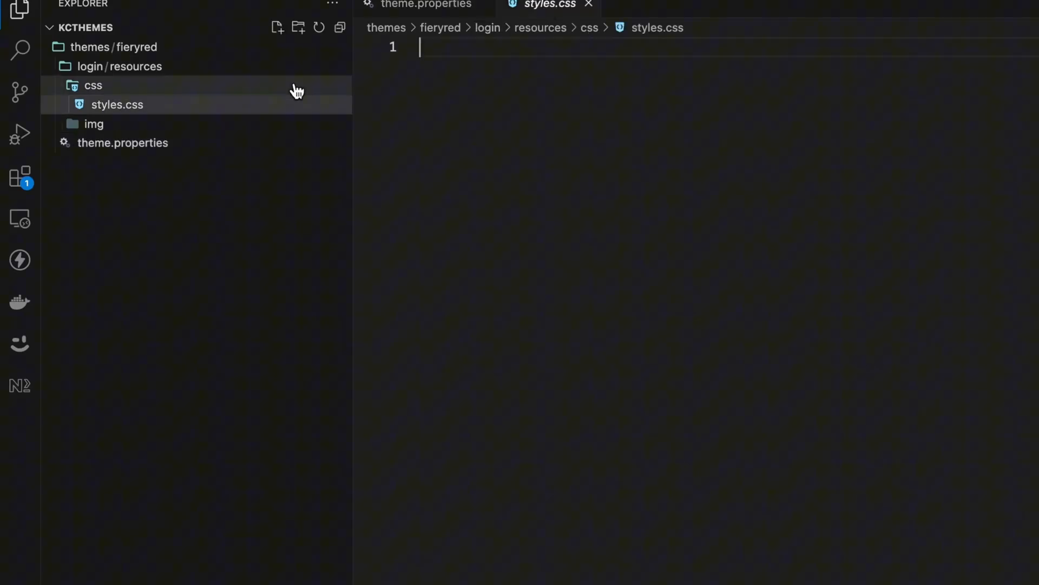
Return to theme.properties so its styles line again lists css/styles.css twice.
left_click(425, 6)
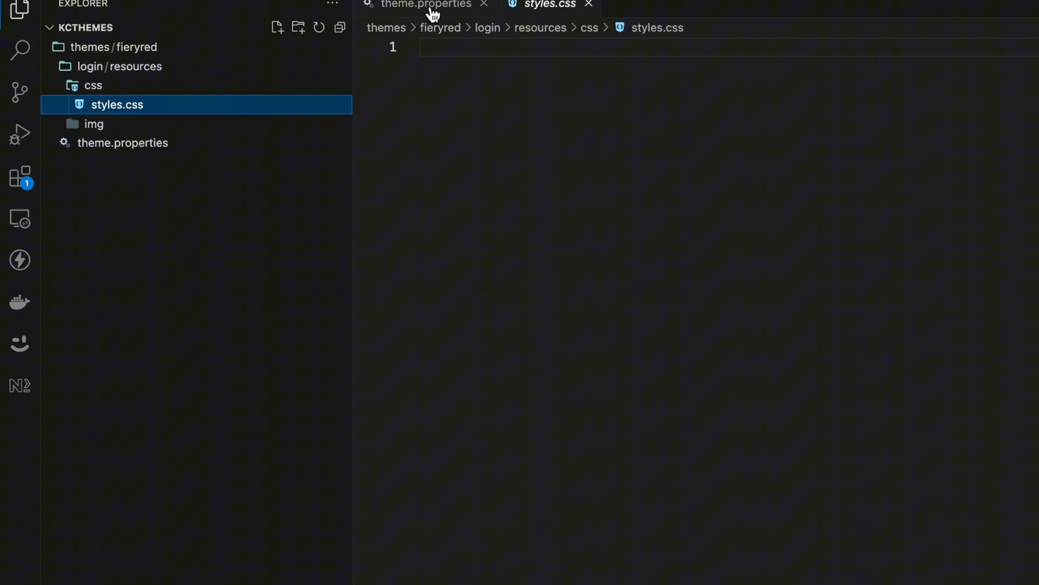
left_click(421, 5)
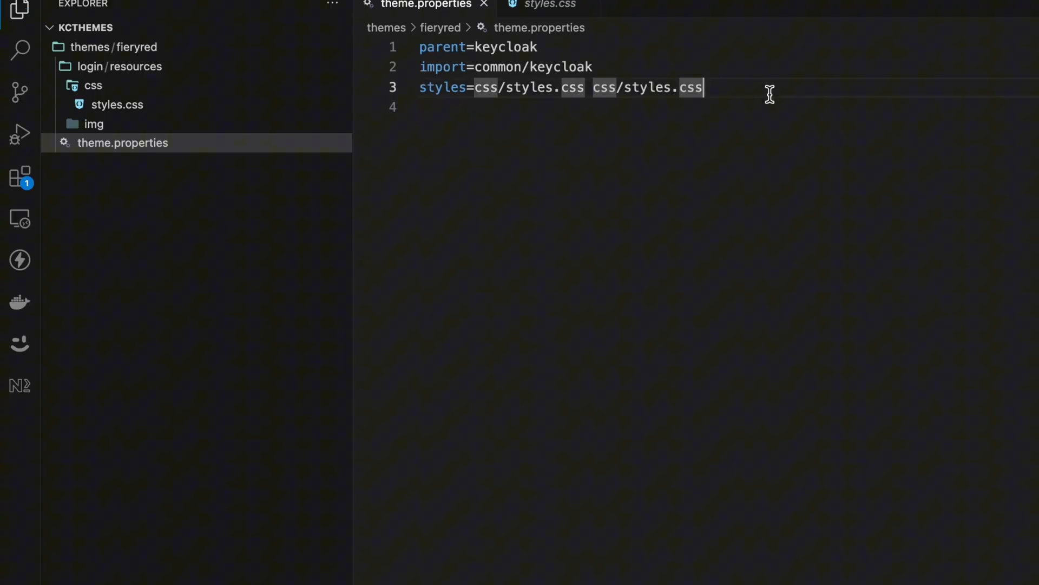
mouse_move(667, 88)
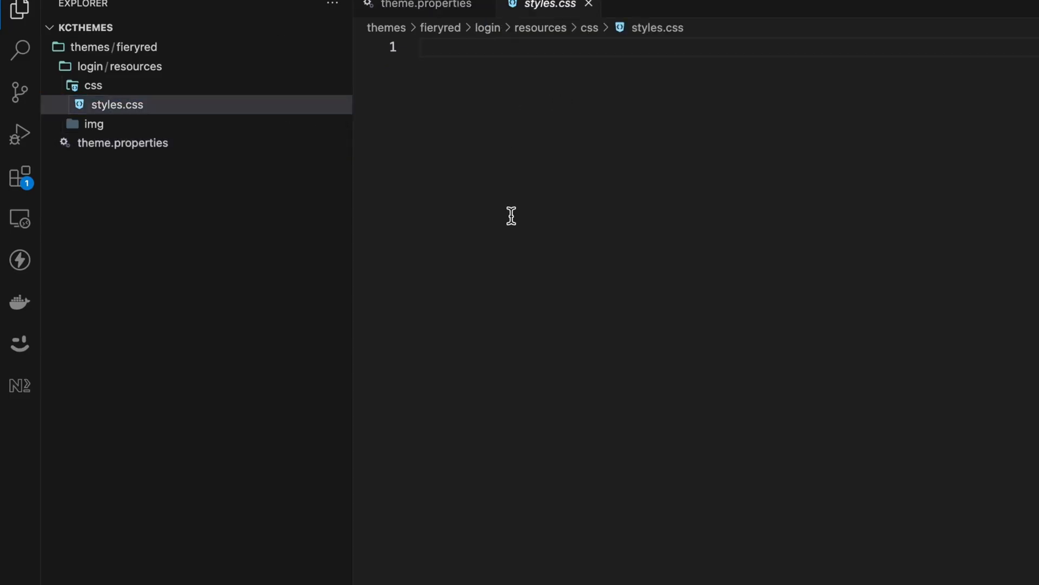
mouse_move(574, 28)
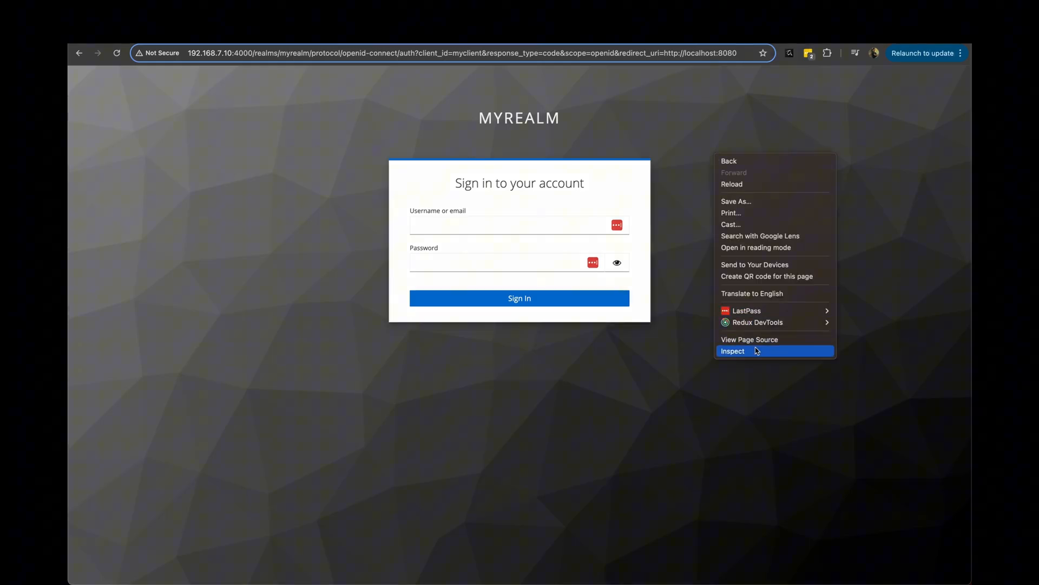
View the myrealm sign-in page's source with its keycloak and patternfly stylesheet links.
left_click(750, 339)
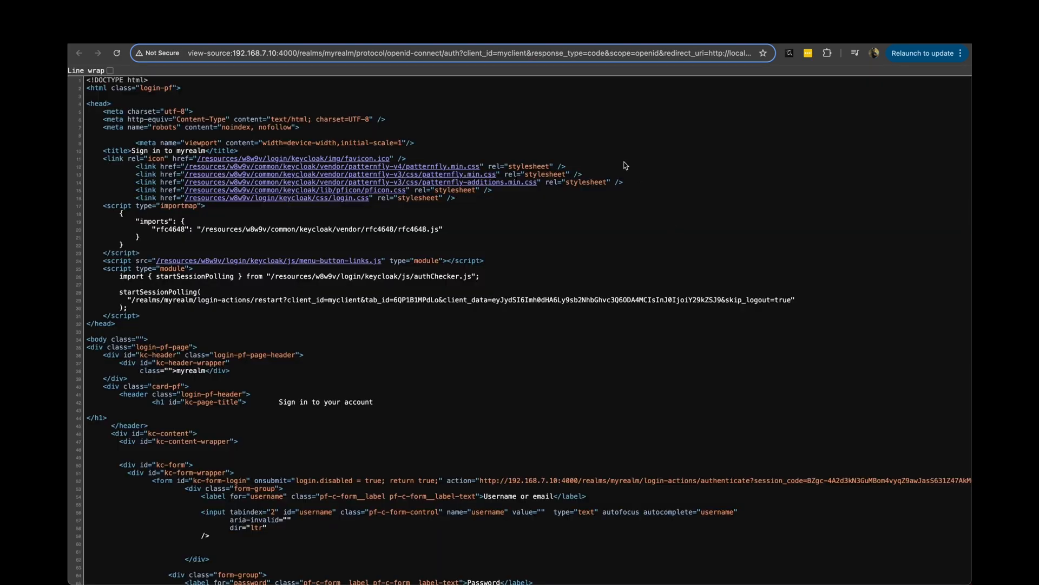
mouse_move(312, 161)
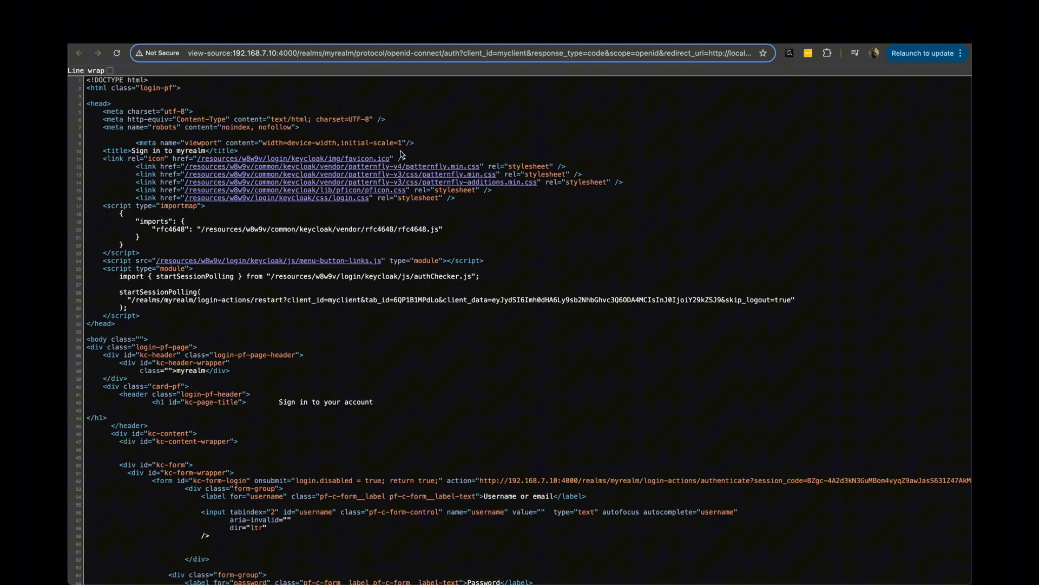
mouse_move(331, 161)
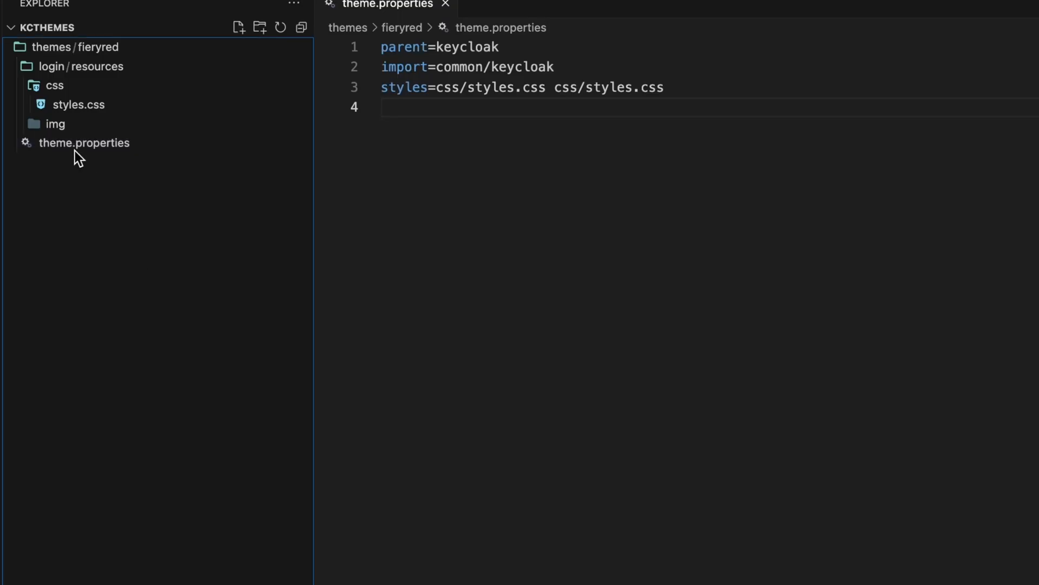
Copy the local fieryred folder into the remote kcthemes/themes directory and open it.
left_click(56, 124)
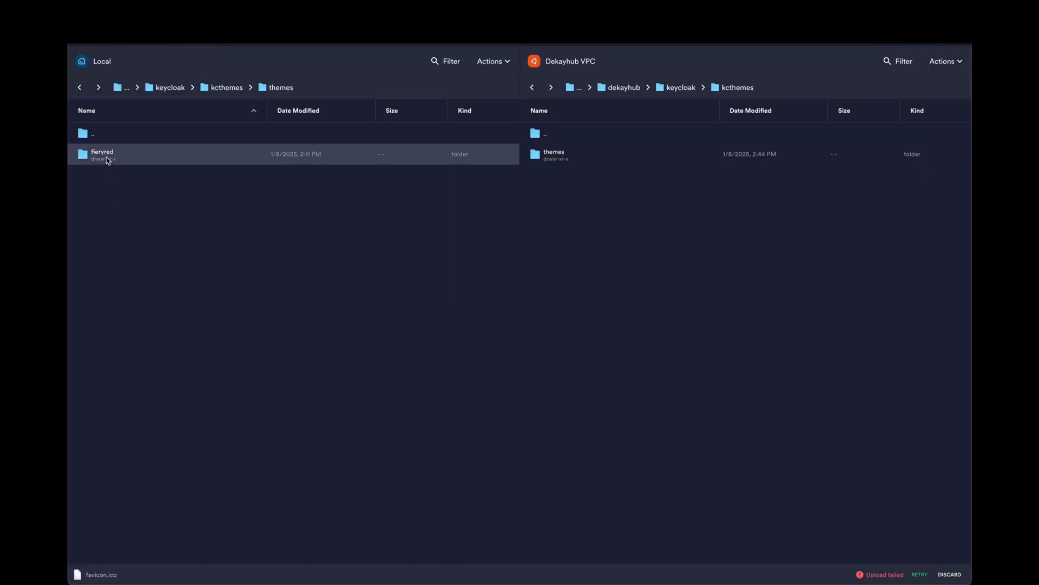
left_click(554, 154)
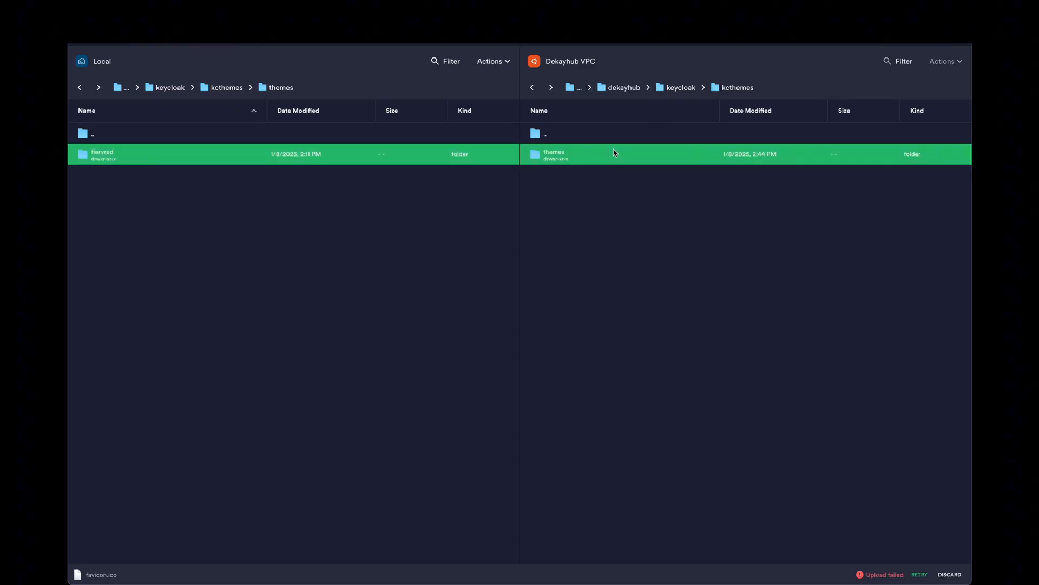
double_click(554, 154)
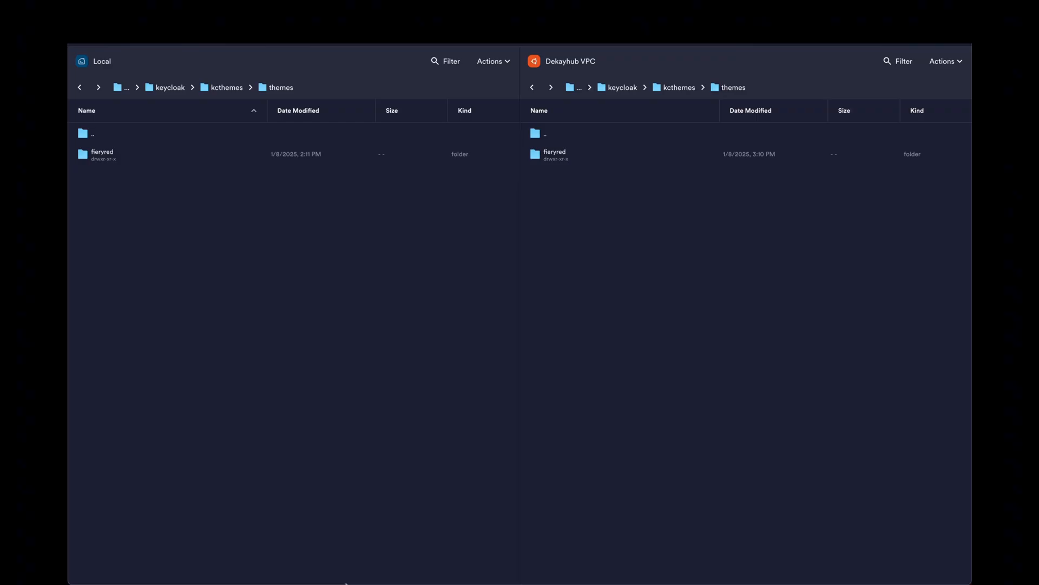
mouse_move(278, 48)
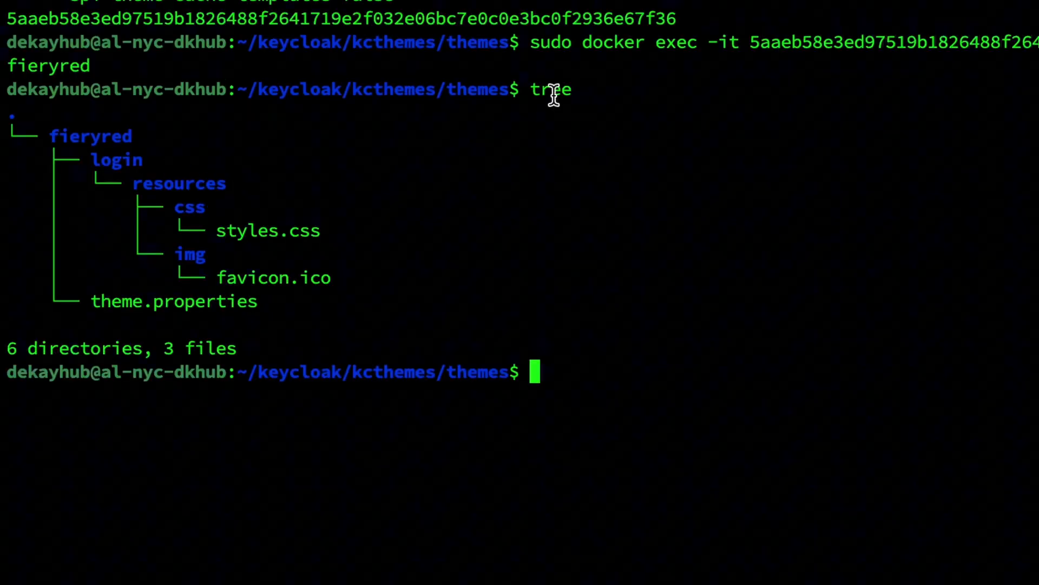
mouse_move(274, 287)
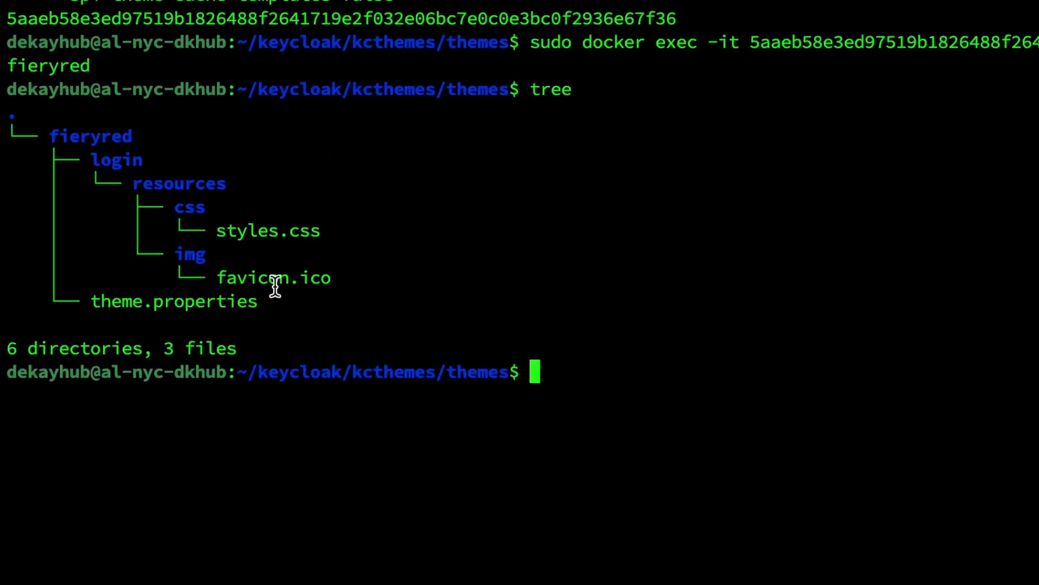
mouse_move(211, 259)
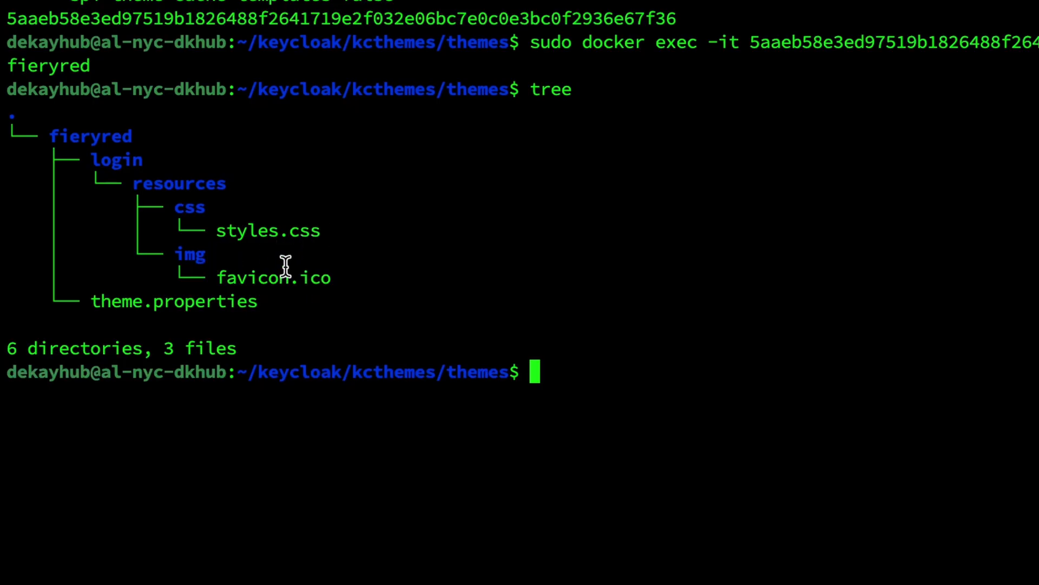
mouse_move(673, 400)
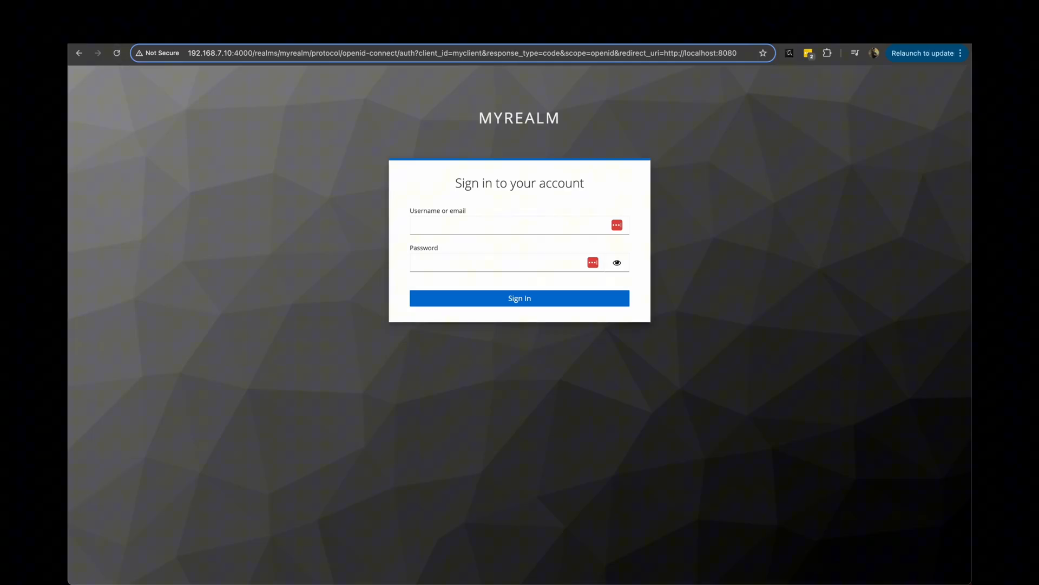
Select fieryred as myrealm's login theme and save the change.
left_click(117, 53)
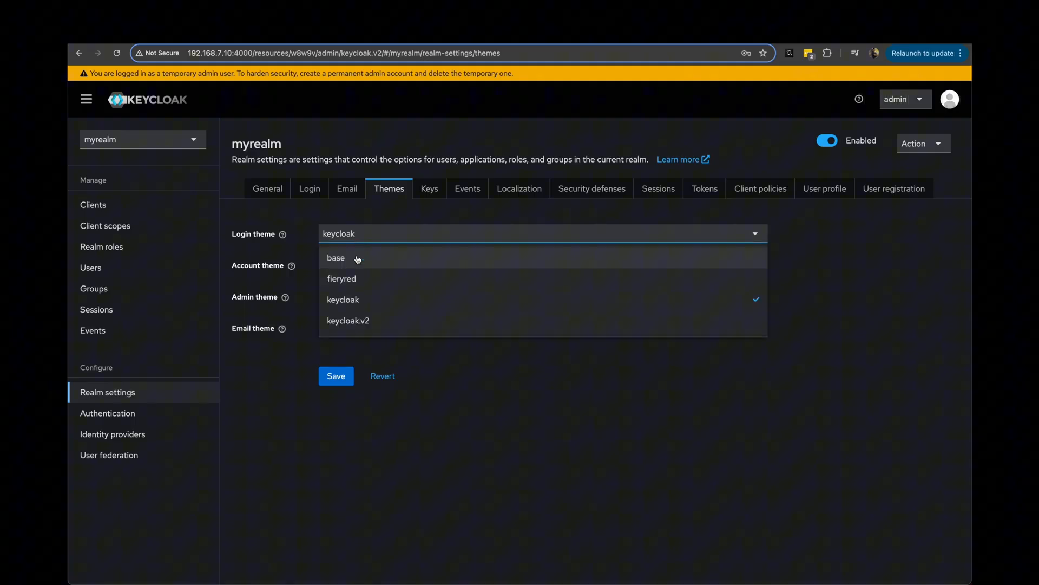
left_click(341, 278)
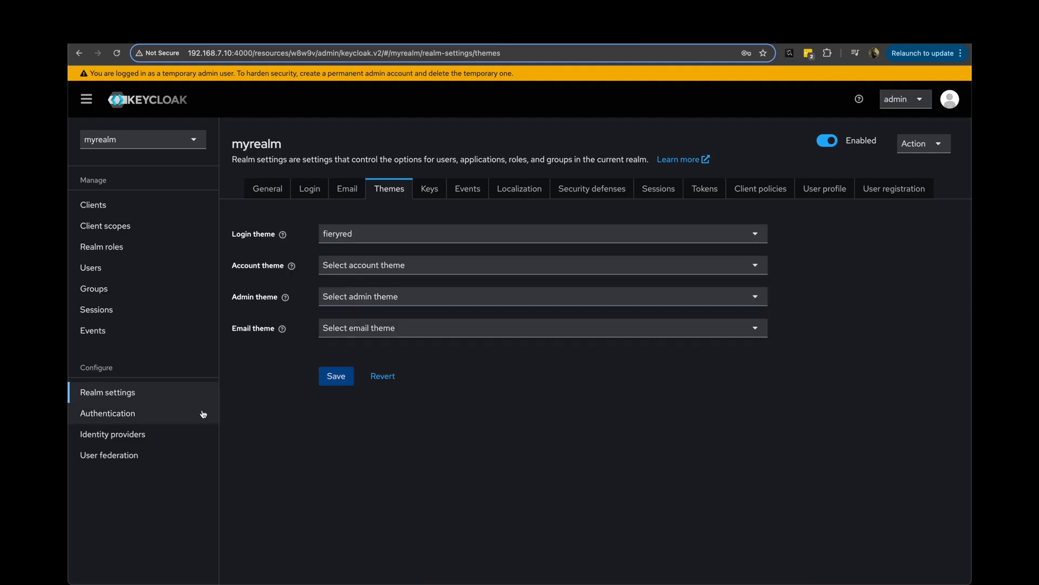
left_click(335, 376)
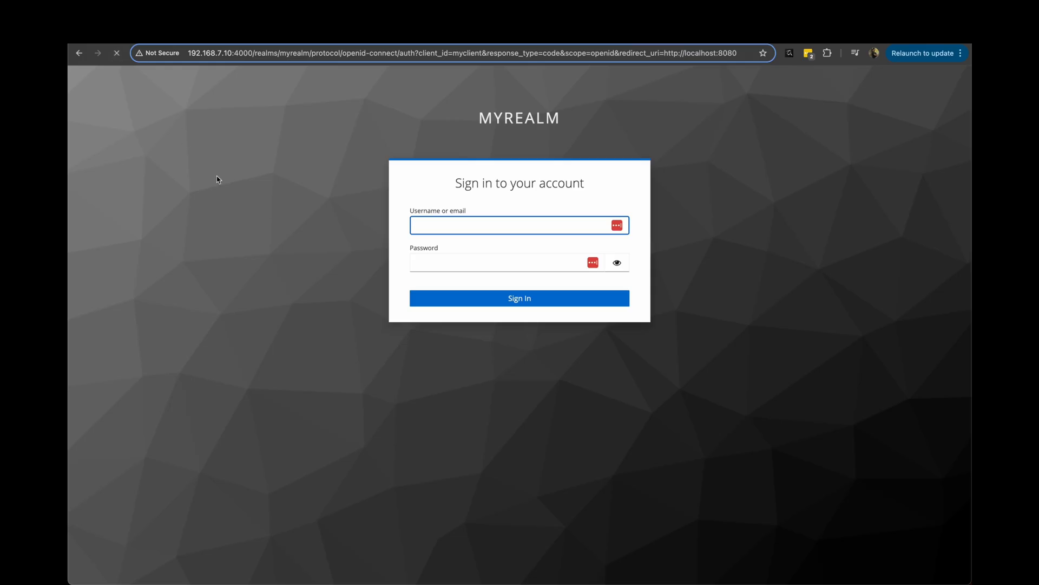
mouse_move(722, 168)
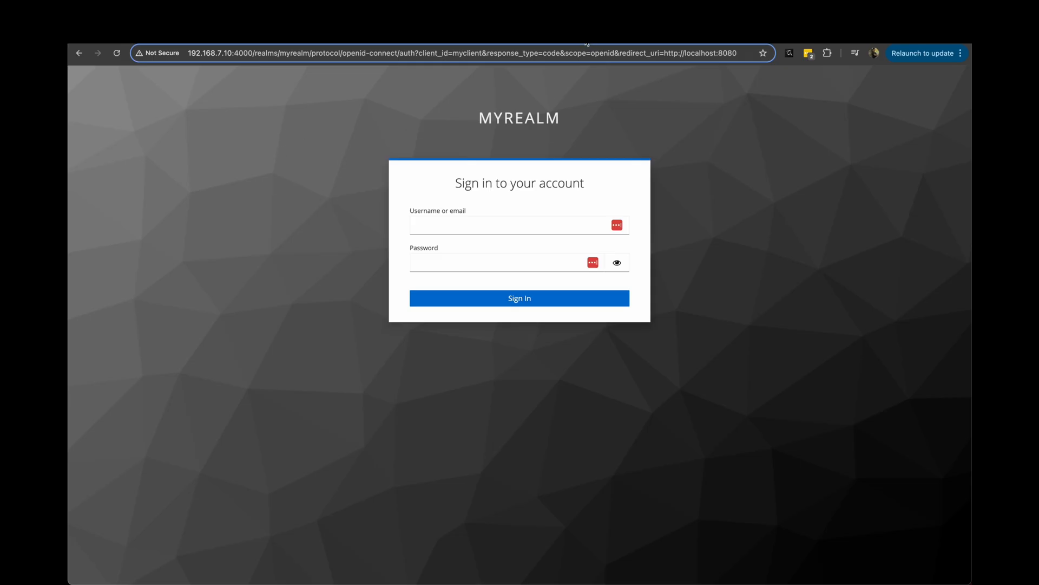
Show Keycloak's default login.css on GitHub, scrolled to the .login-pf body background rule.
left_click(425, 53)
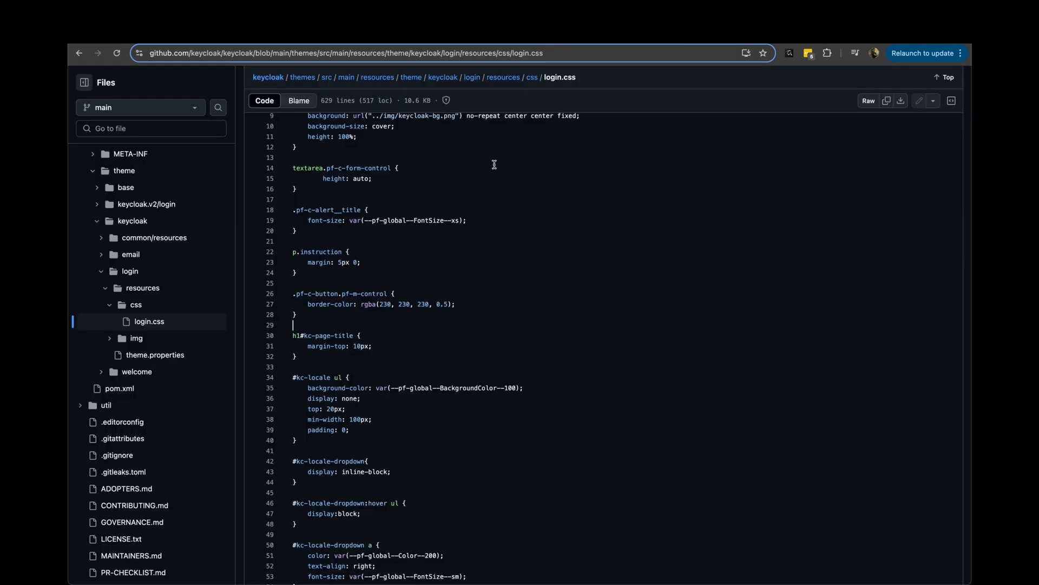
scroll("up", 3)
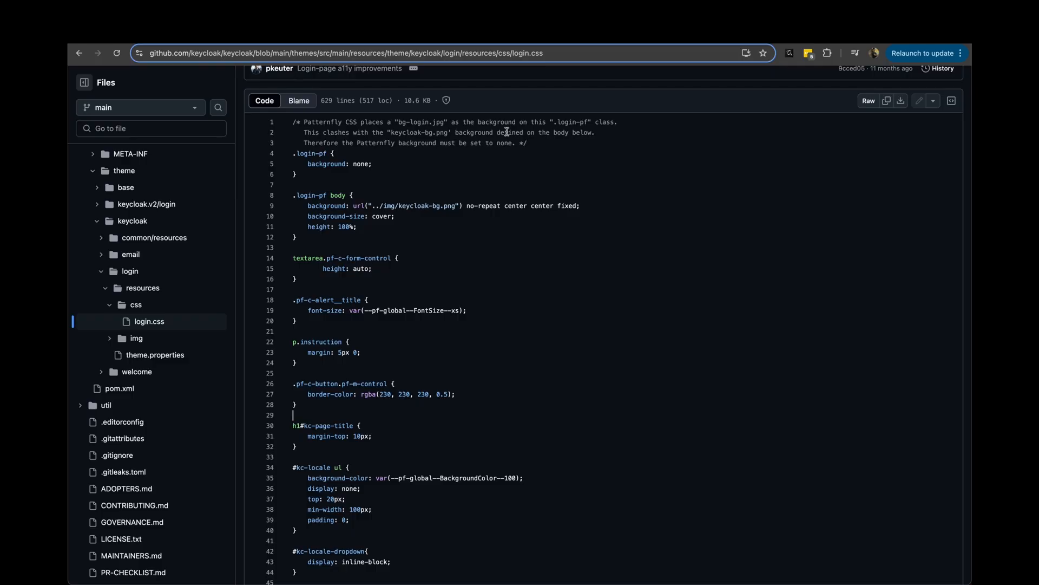
scroll("up", 3)
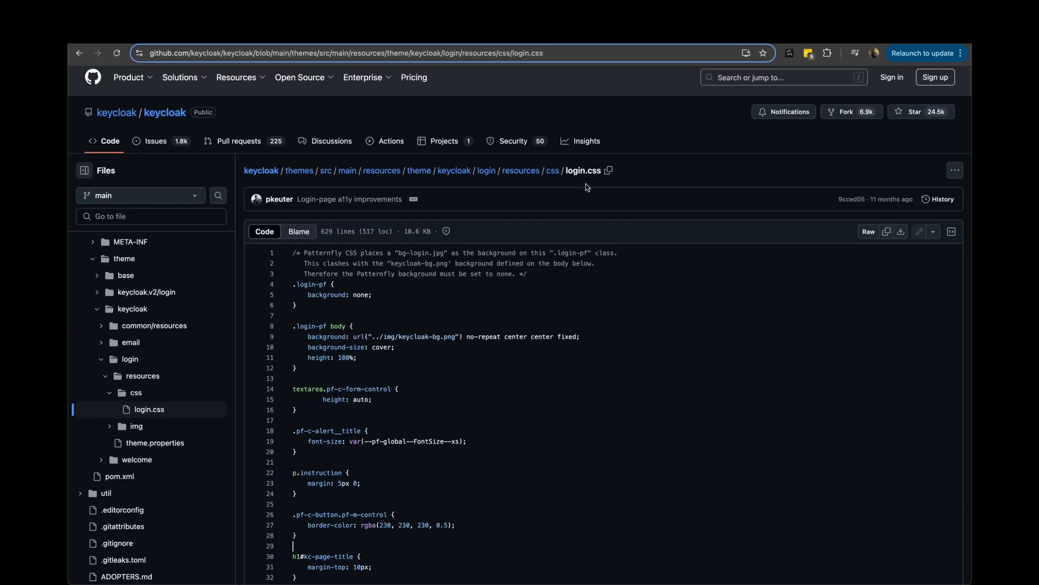
mouse_move(592, 170)
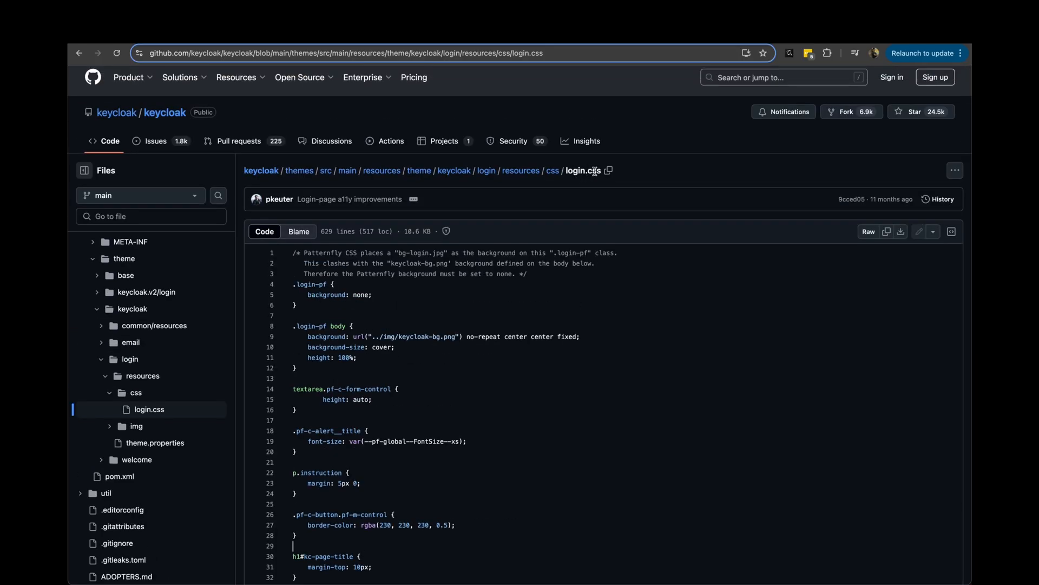
mouse_move(655, 180)
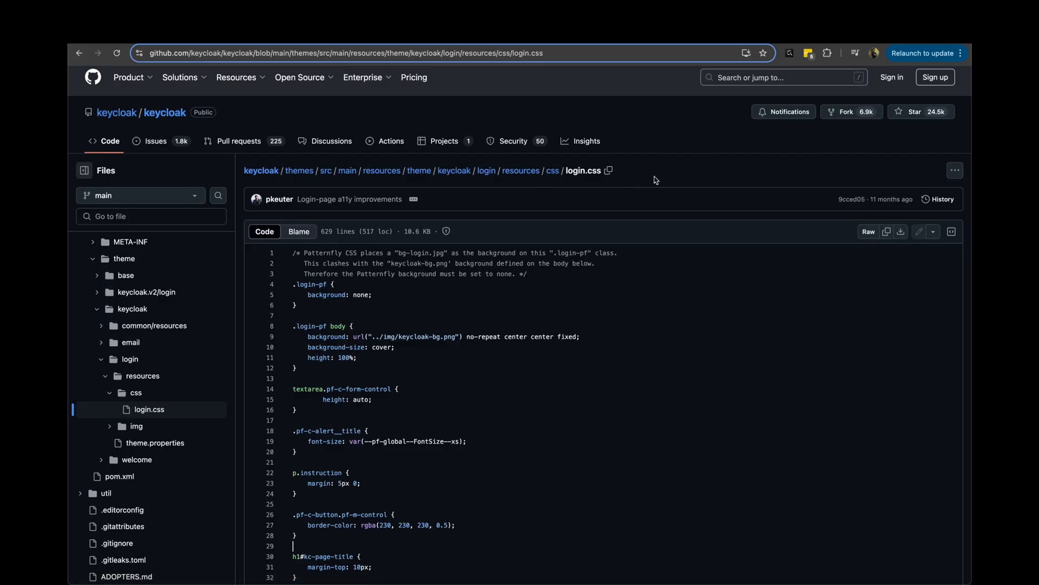
mouse_move(593, 111)
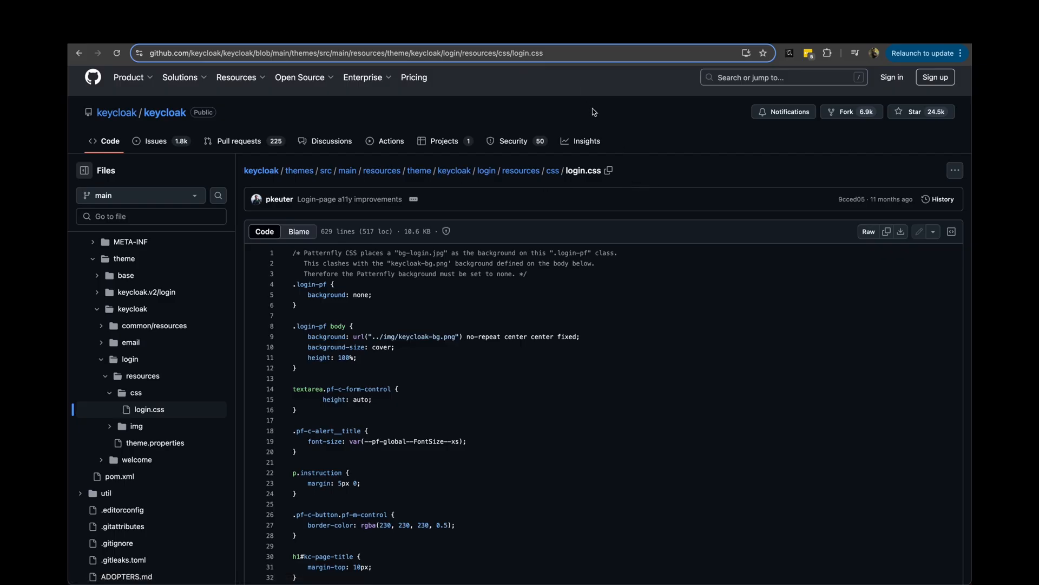
scroll("down", 3)
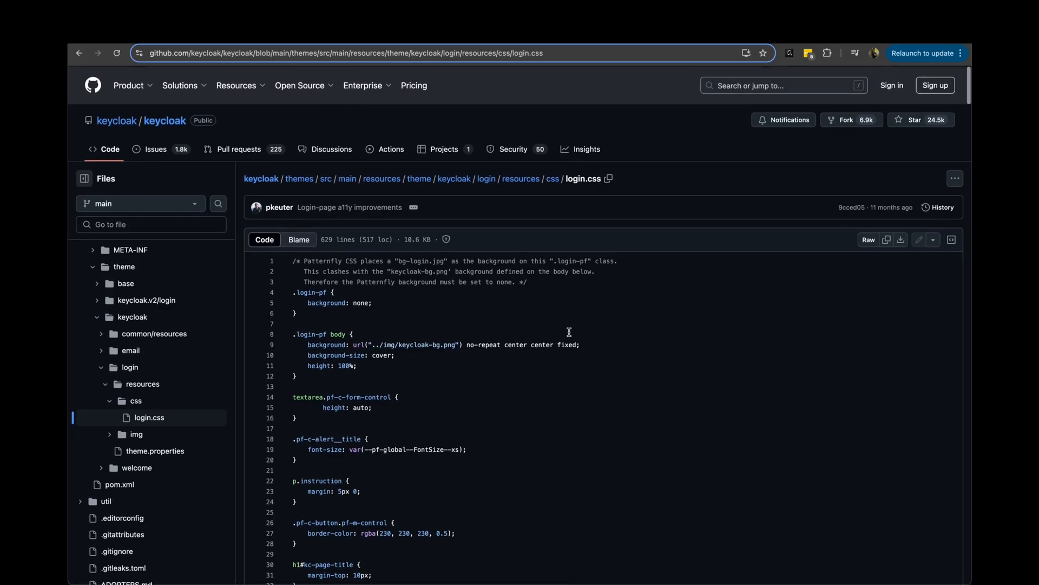
scroll("down", 3)
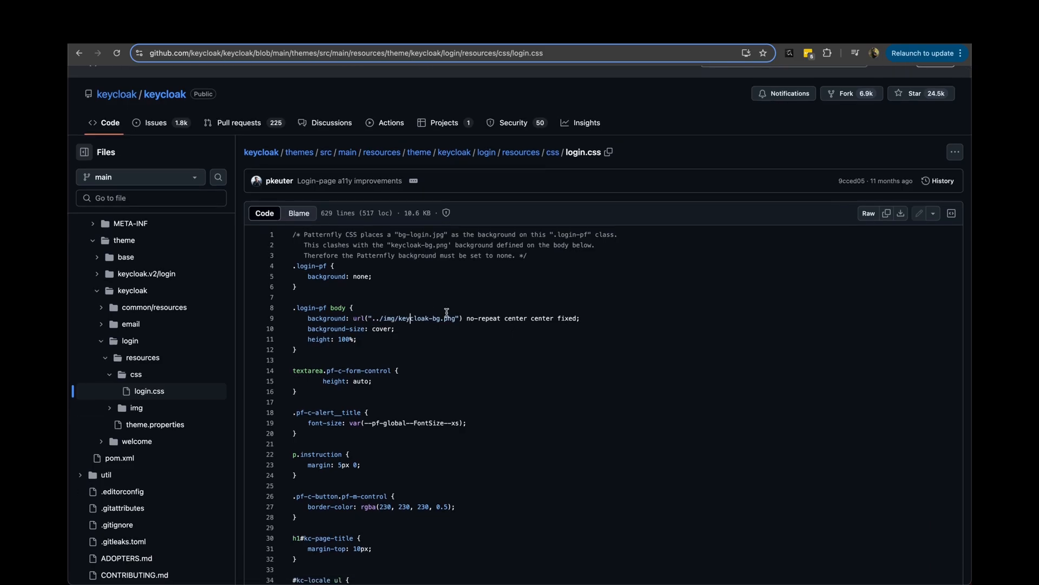
mouse_move(413, 322)
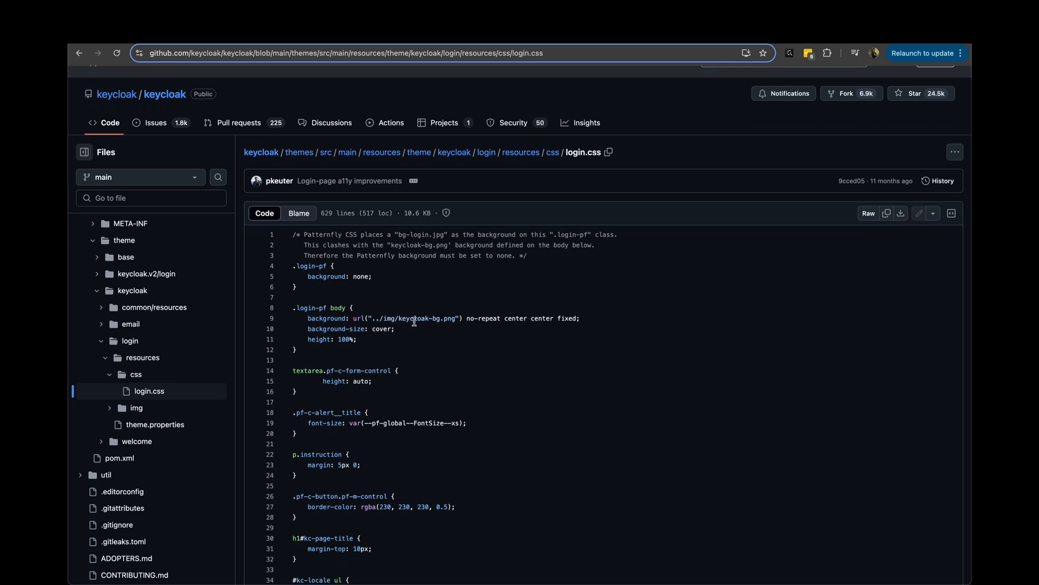
mouse_move(495, 317)
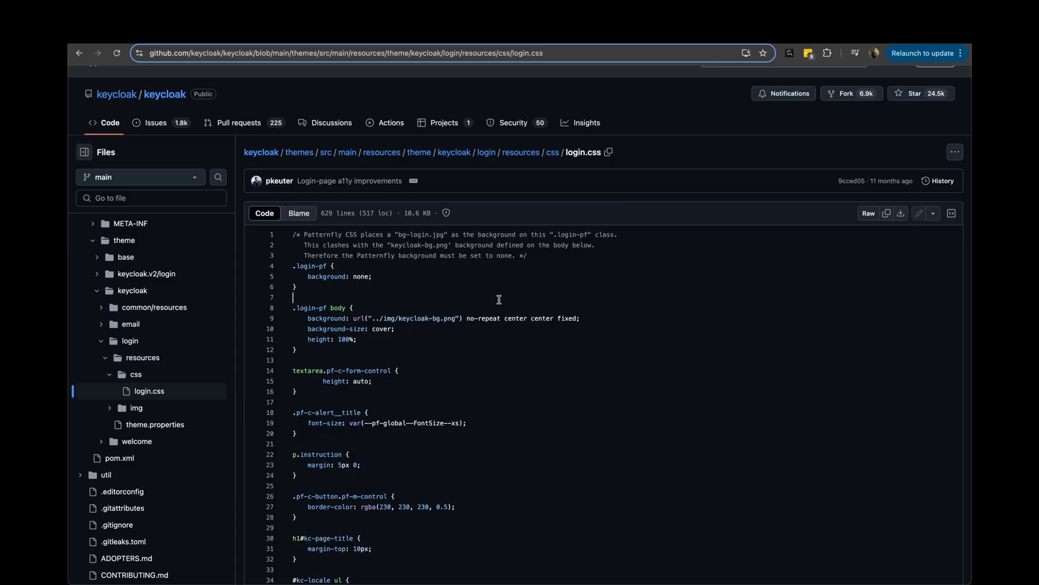
mouse_move(603, 283)
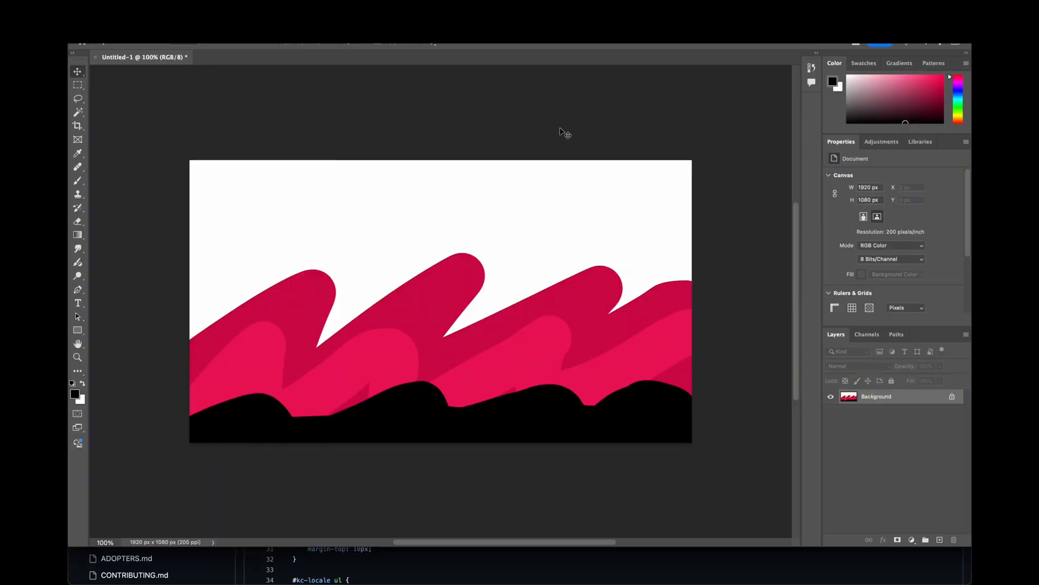
mouse_move(398, 128)
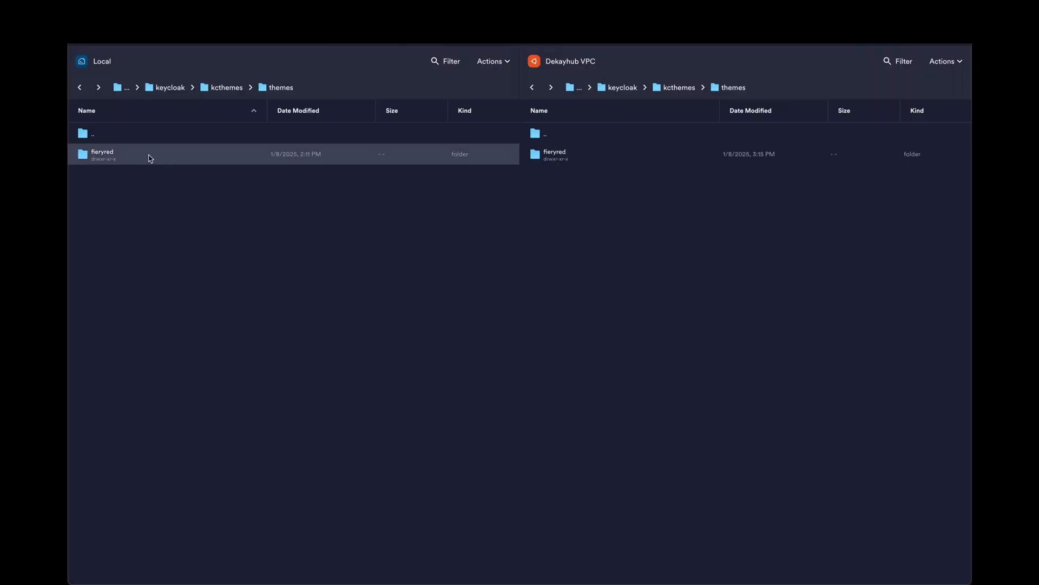
Copy the local fieryred theme folder to the server's kcthemes/themes directory via Termius SFTP.
left_click(150, 153)
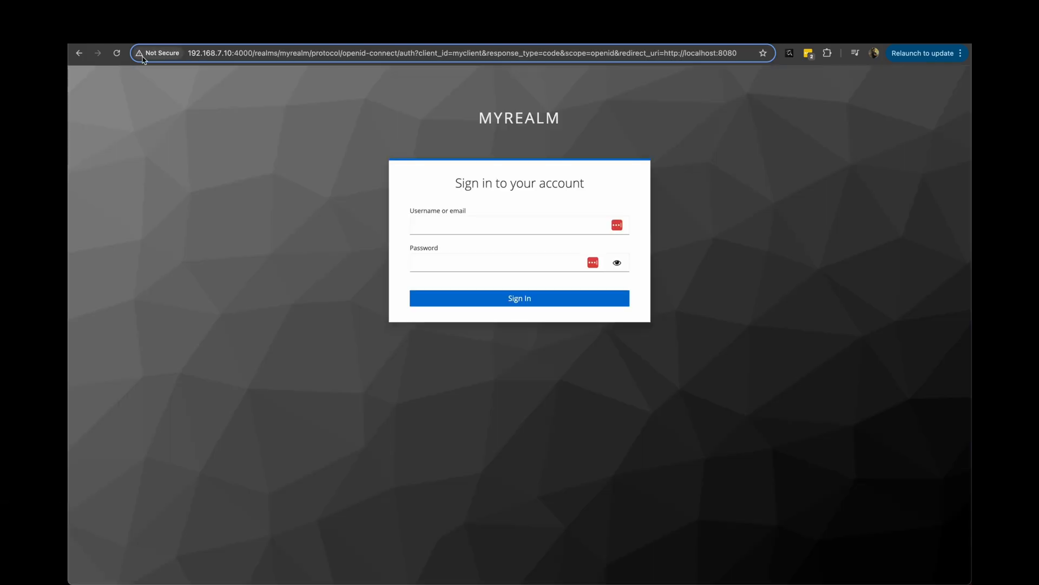
Reload the login page and open myrealm's General realm settings at the Display name field.
left_click(117, 53)
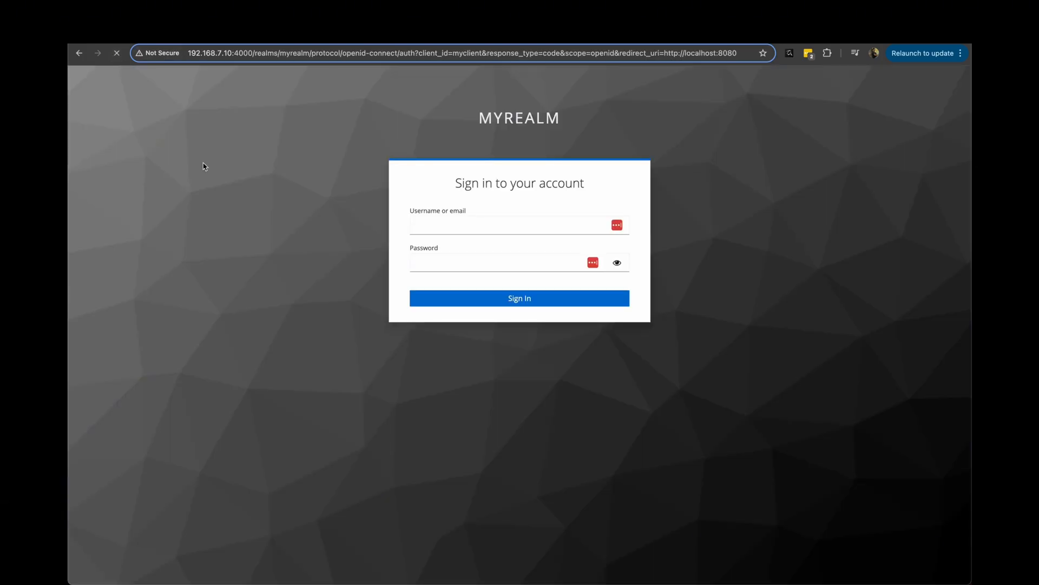
left_click(519, 224)
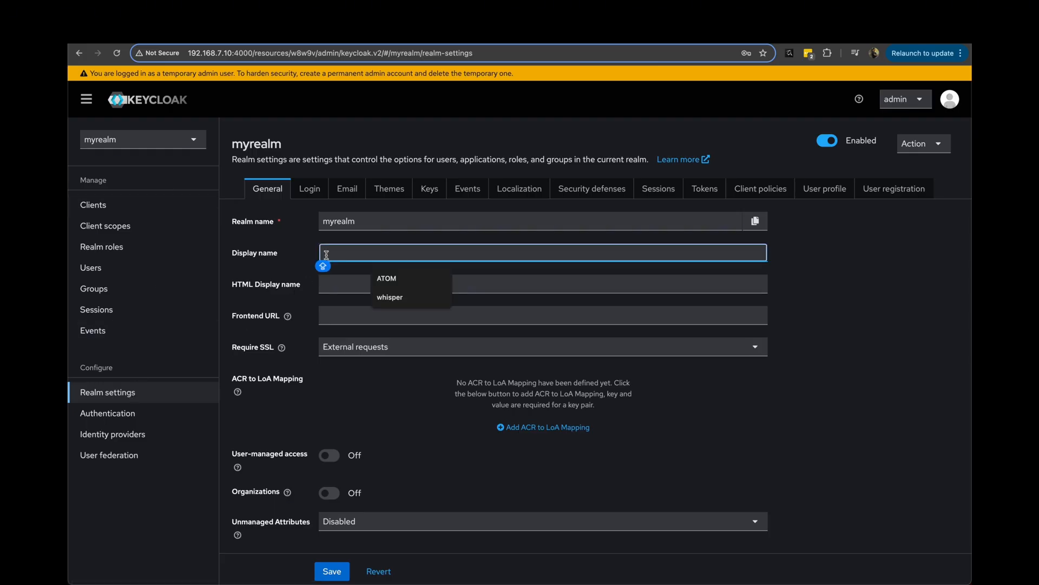
Fill the myrealm Display name with ATOM from autofill.
left_click(387, 278)
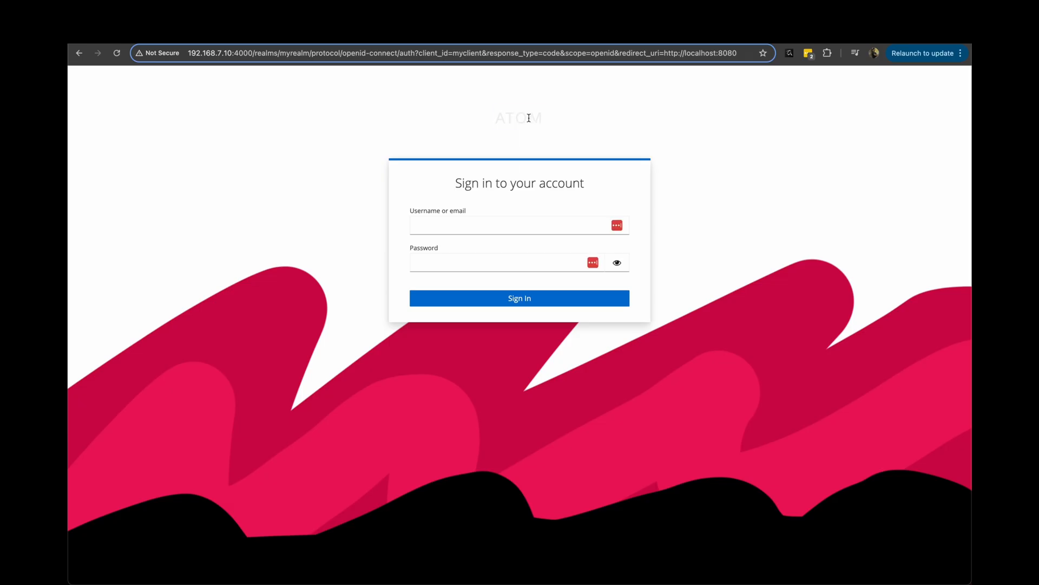
Select the ATOM header and inspect it in DevTools, revealing #kc-header-wrapper.
double_click(519, 118)
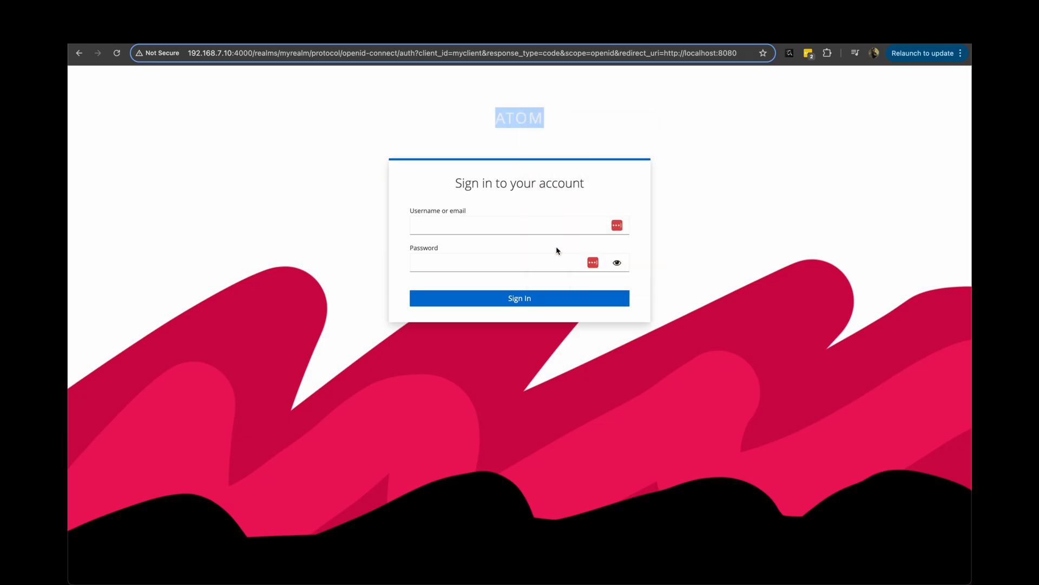
key("F12")
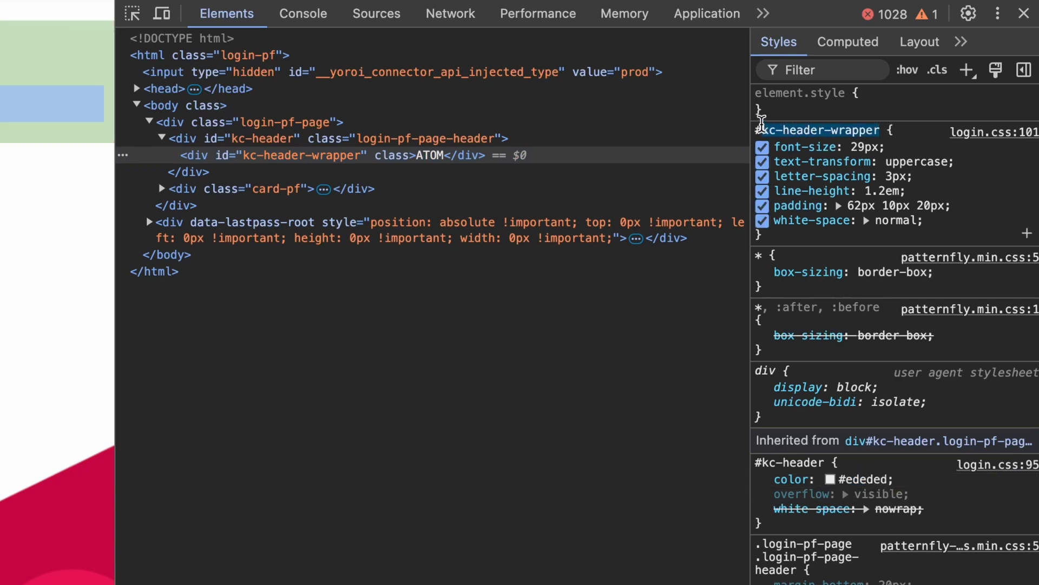
mouse_move(136, 428)
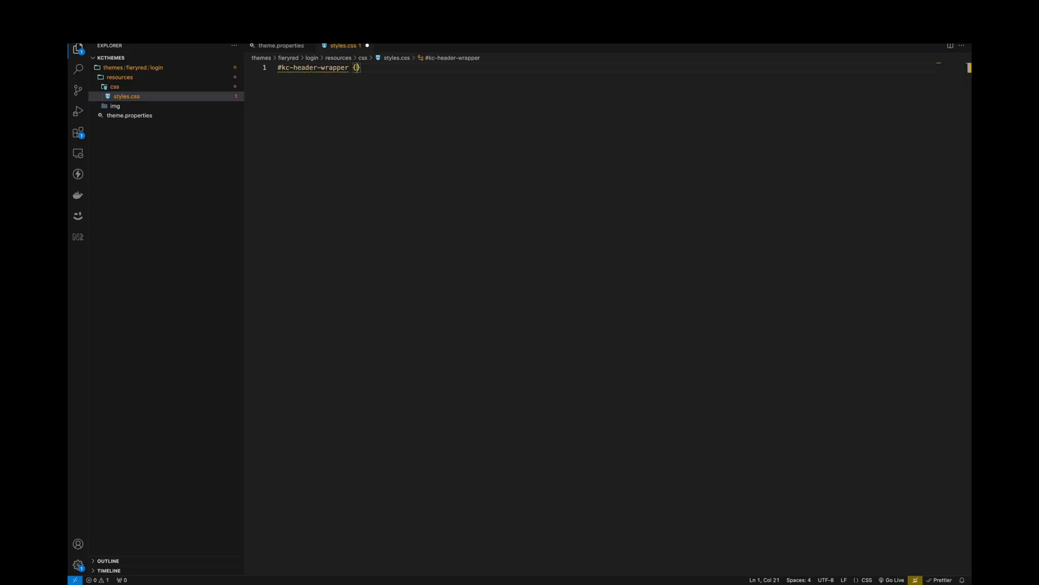
Type a color property inside the #kc-header-wrapper rule in styles.css.
type("color")
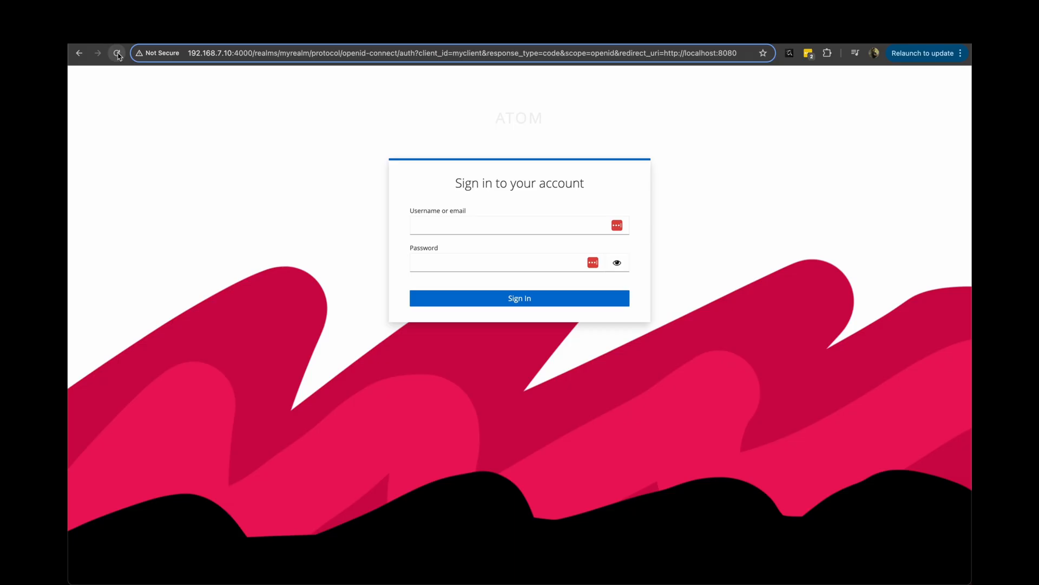
Reload the myrealm sign-in page and check that the ATOM header is red.
left_click(118, 53)
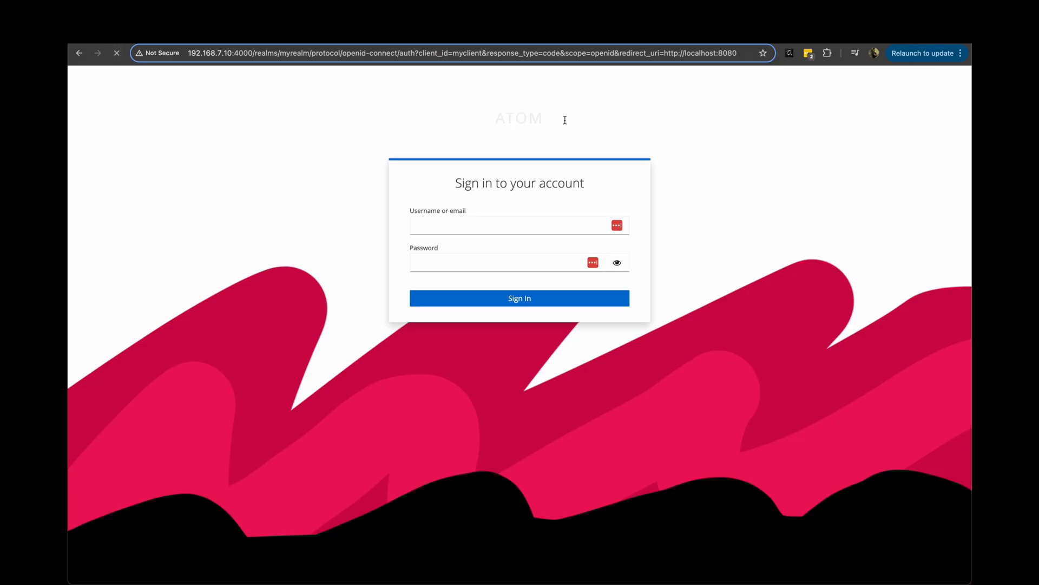
left_click(519, 224)
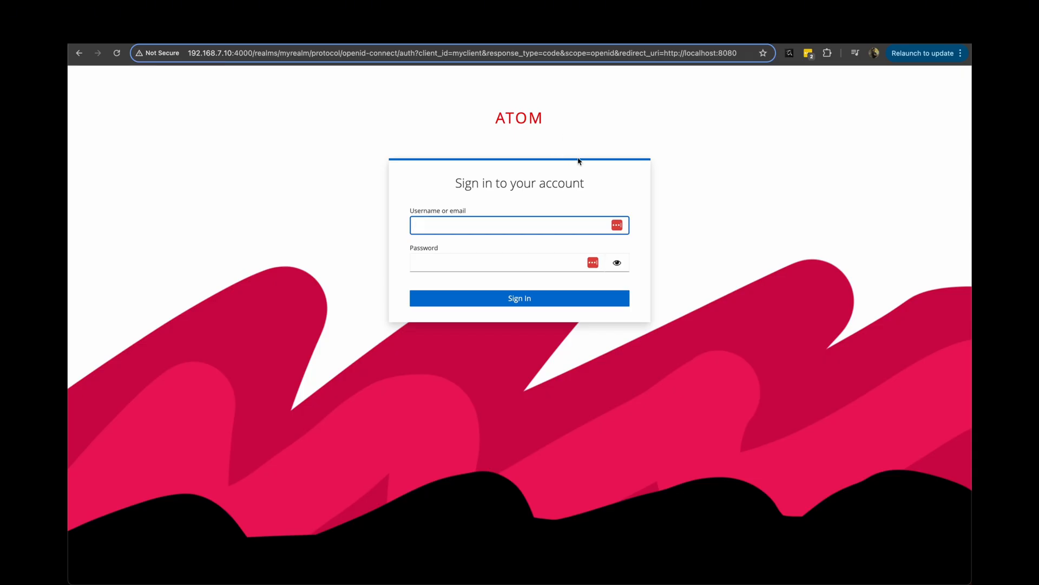
mouse_move(683, 138)
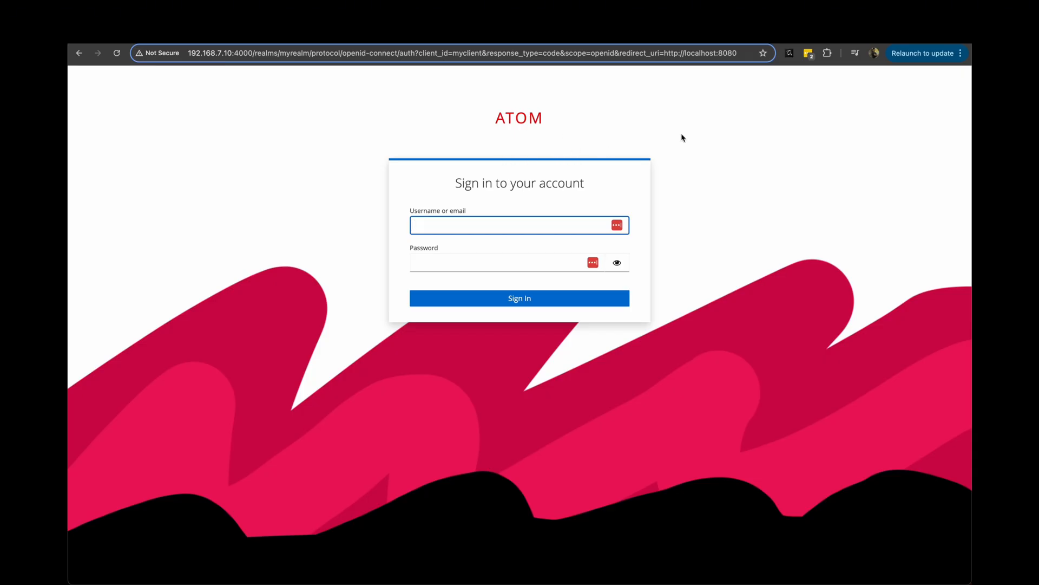
mouse_move(392, 163)
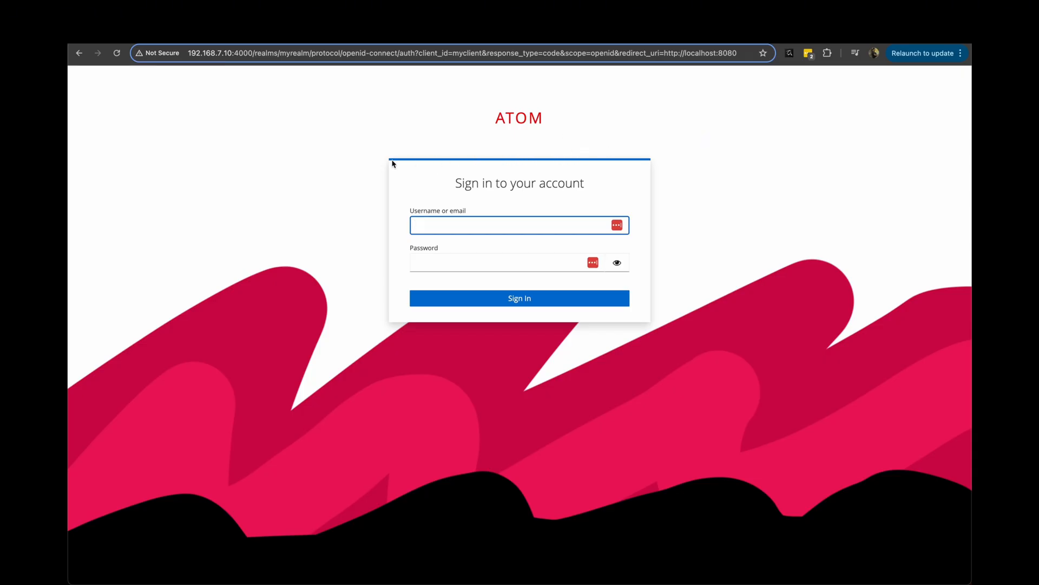
mouse_move(579, 166)
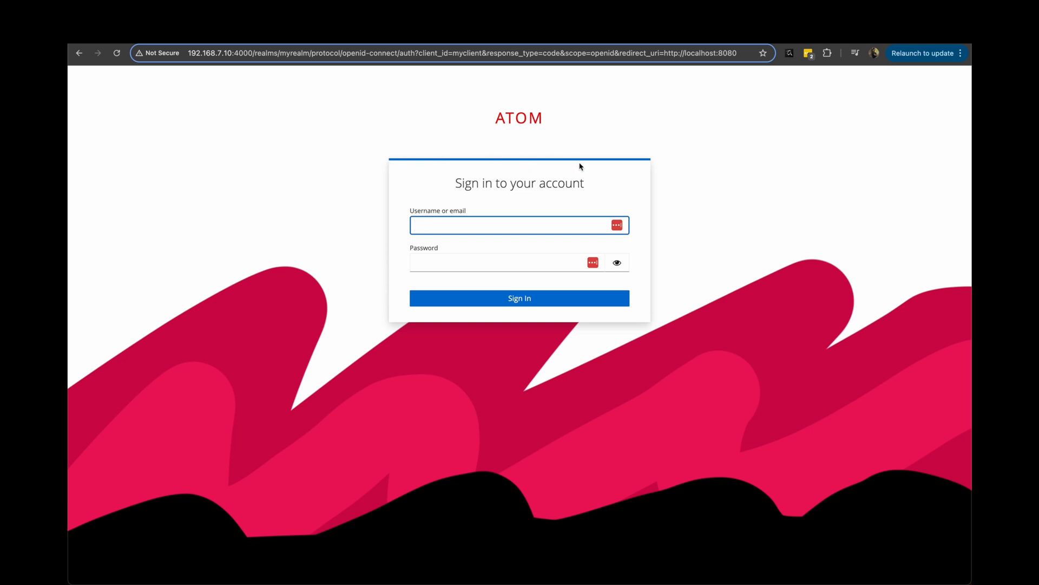
mouse_move(534, 304)
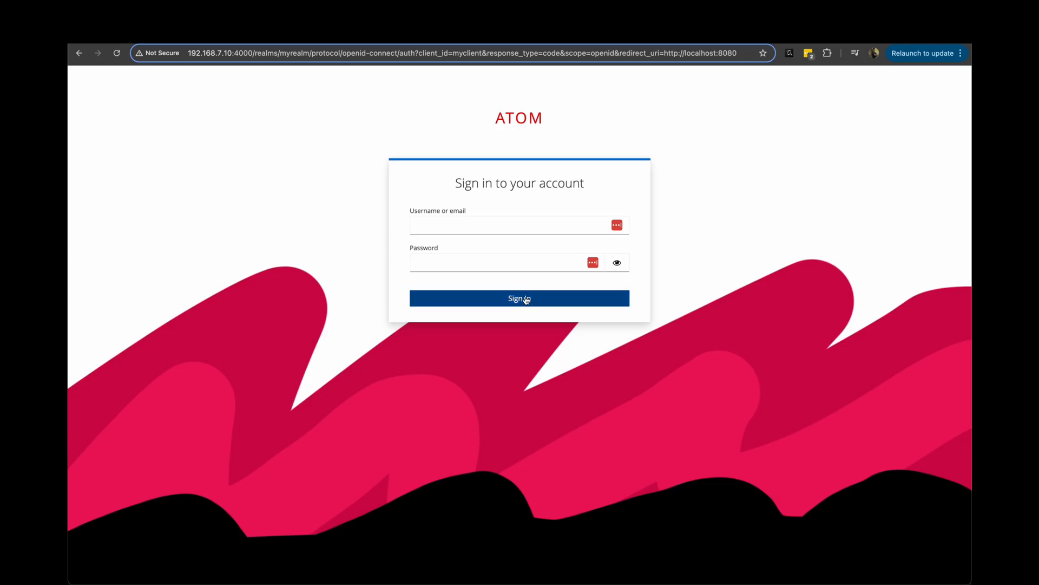
mouse_move(653, 323)
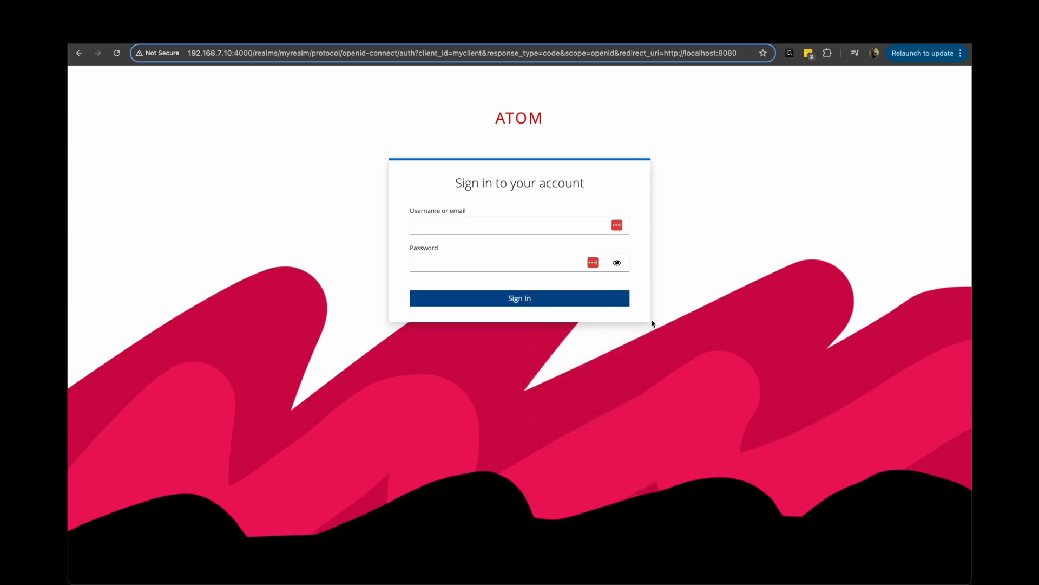
Inspect the Sign In button, tracing its background to --pf-global--primary-color--100 (#06c).
key("F12")
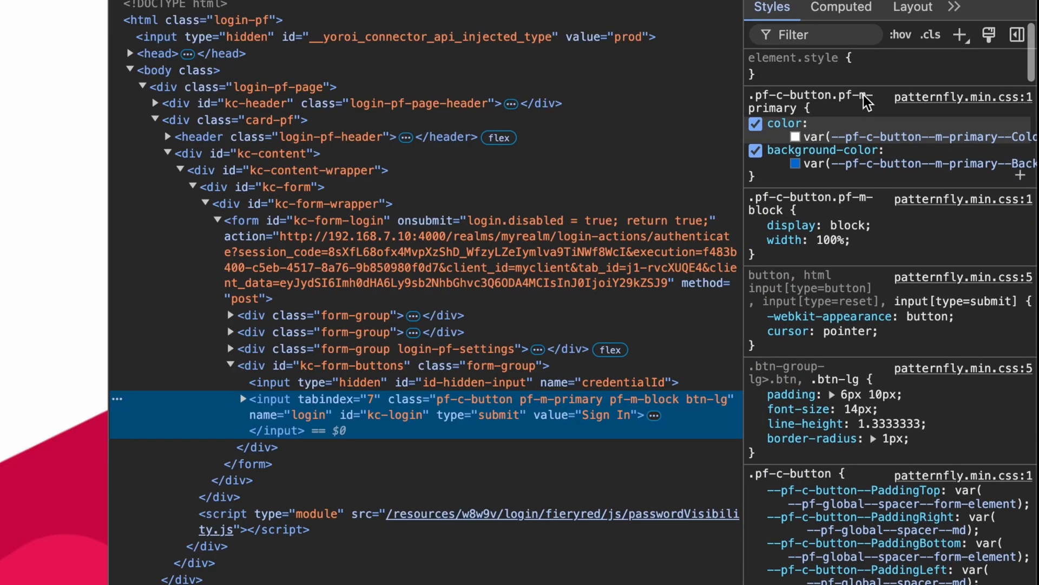
mouse_move(924, 175)
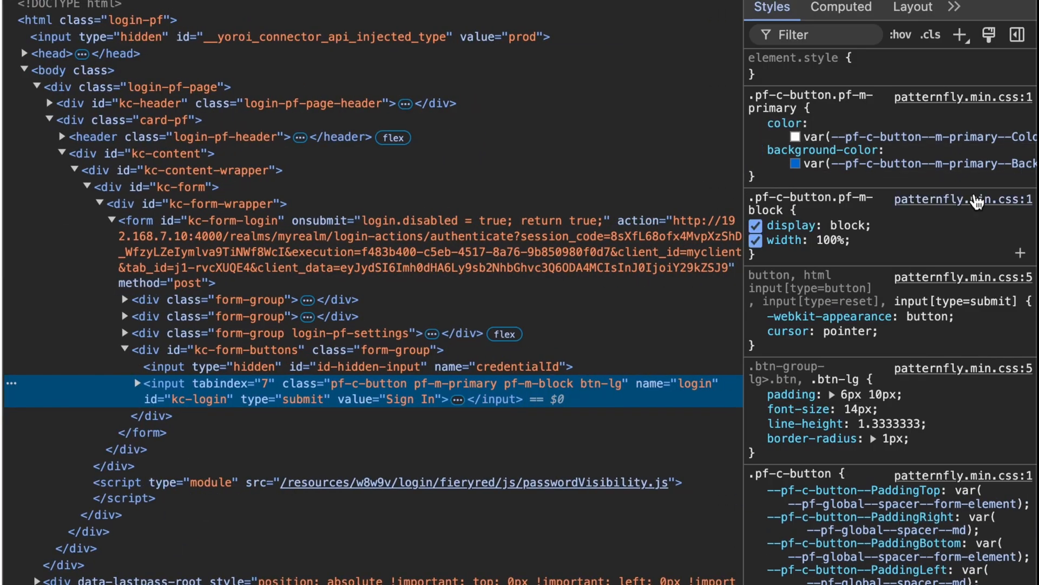
scroll("down", 3)
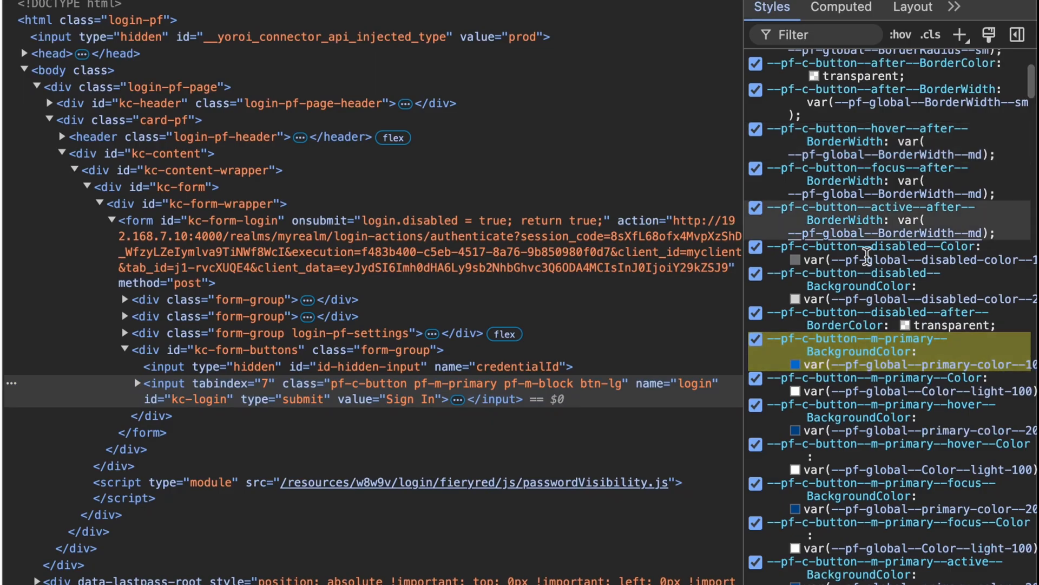
mouse_move(888, 372)
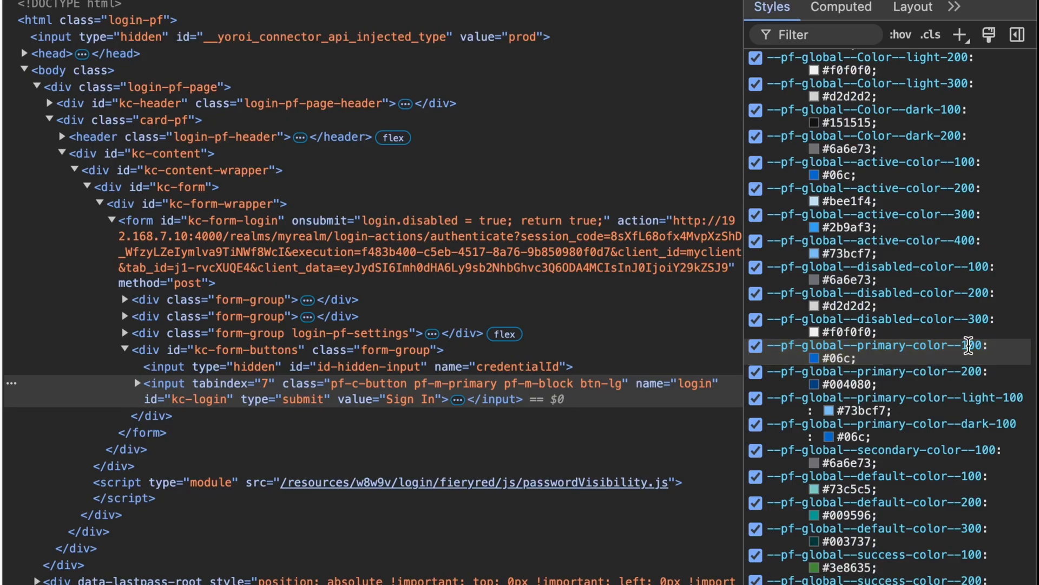
mouse_move(968, 372)
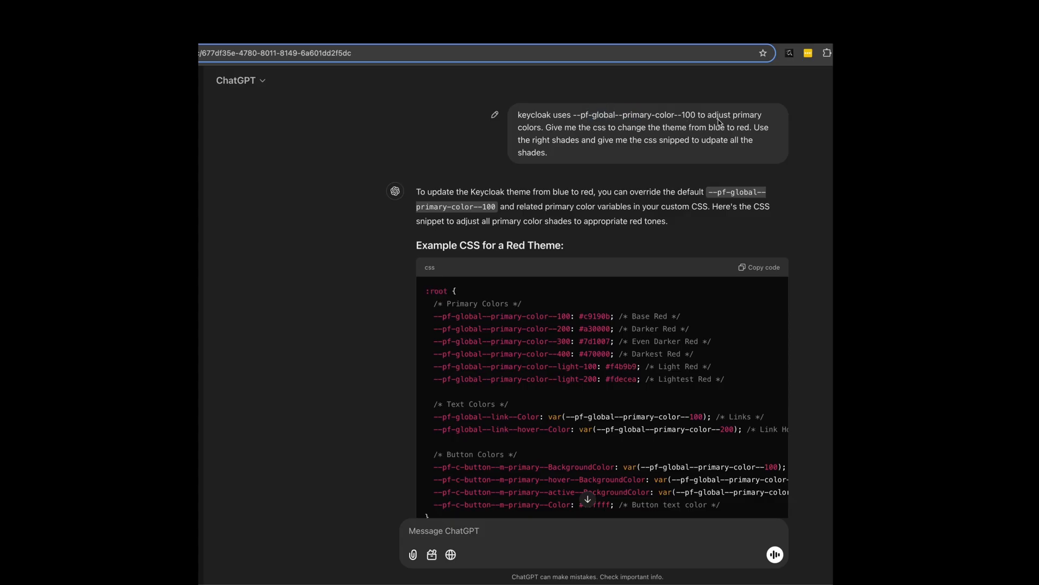
Scroll ChatGPT's answer to the red :root snippet overriding the primary colour variables.
scroll("down", 3)
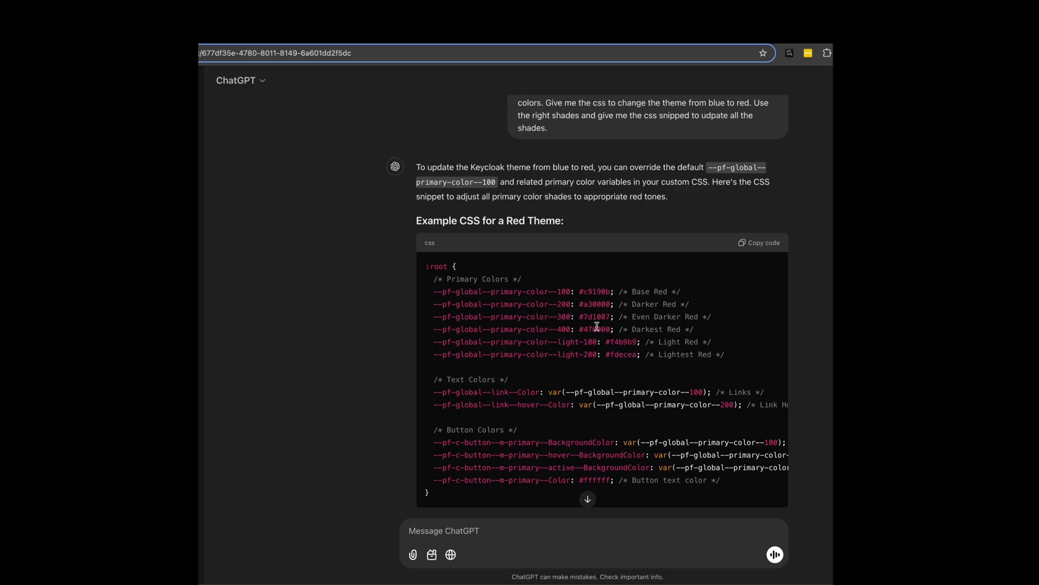
scroll("down", 3)
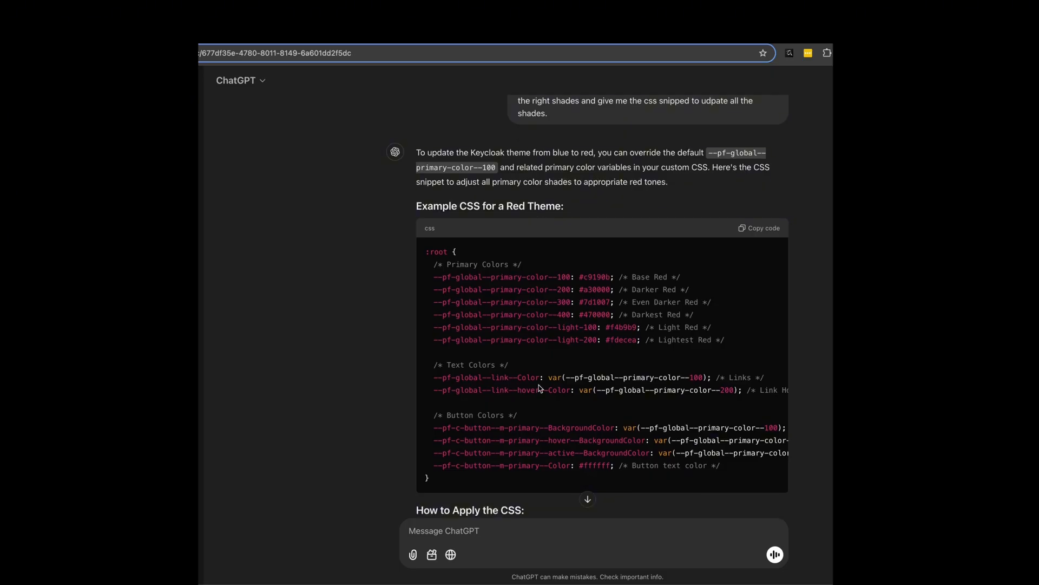
mouse_move(510, 374)
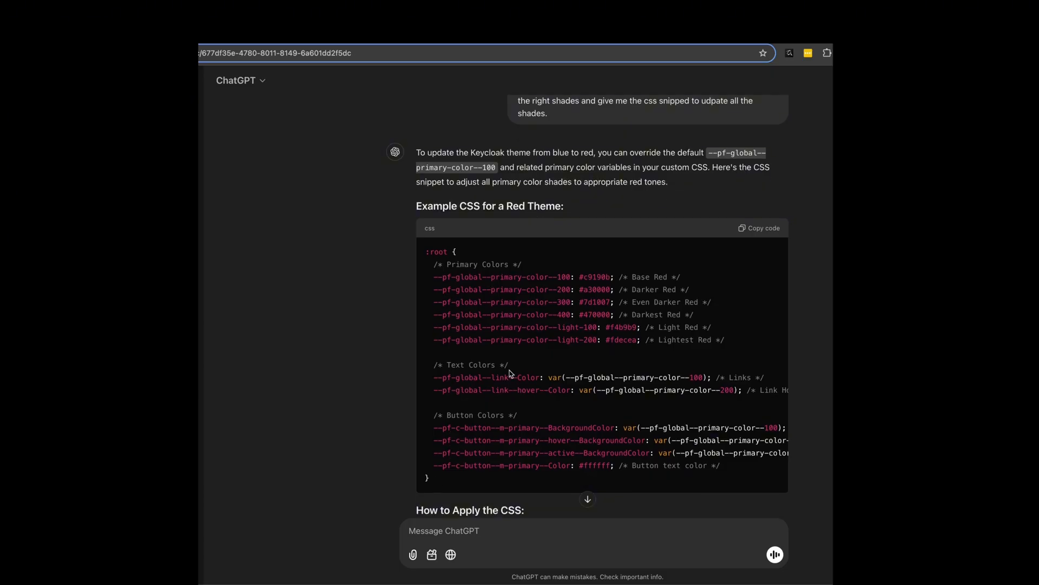
mouse_move(540, 268)
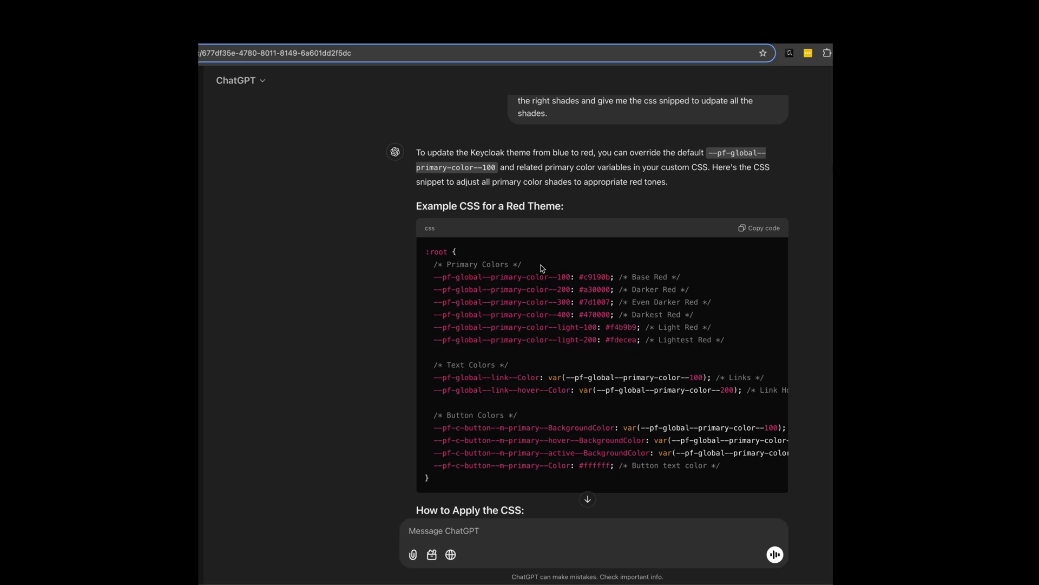
mouse_move(445, 477)
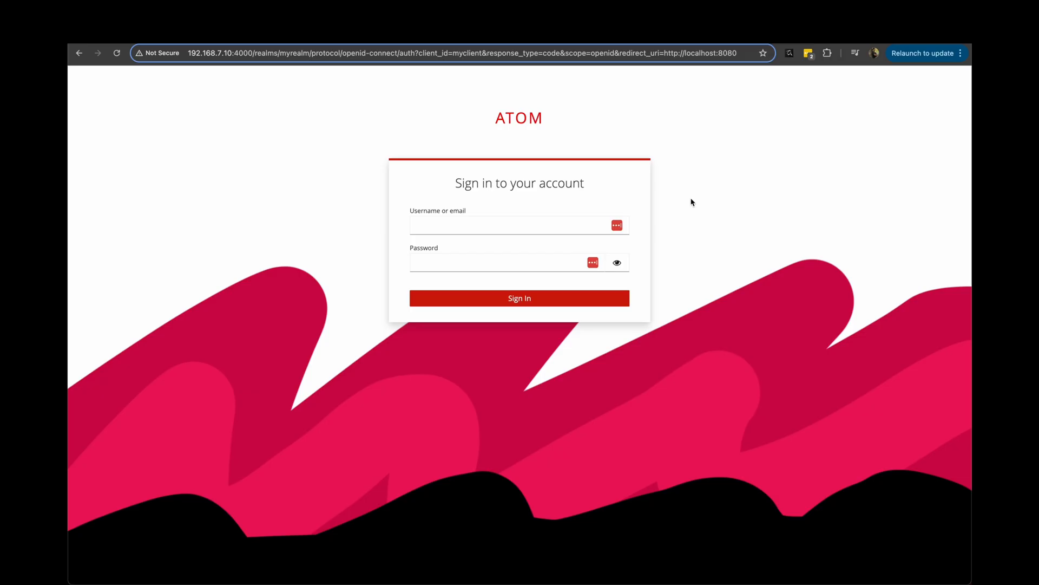
mouse_move(499, 117)
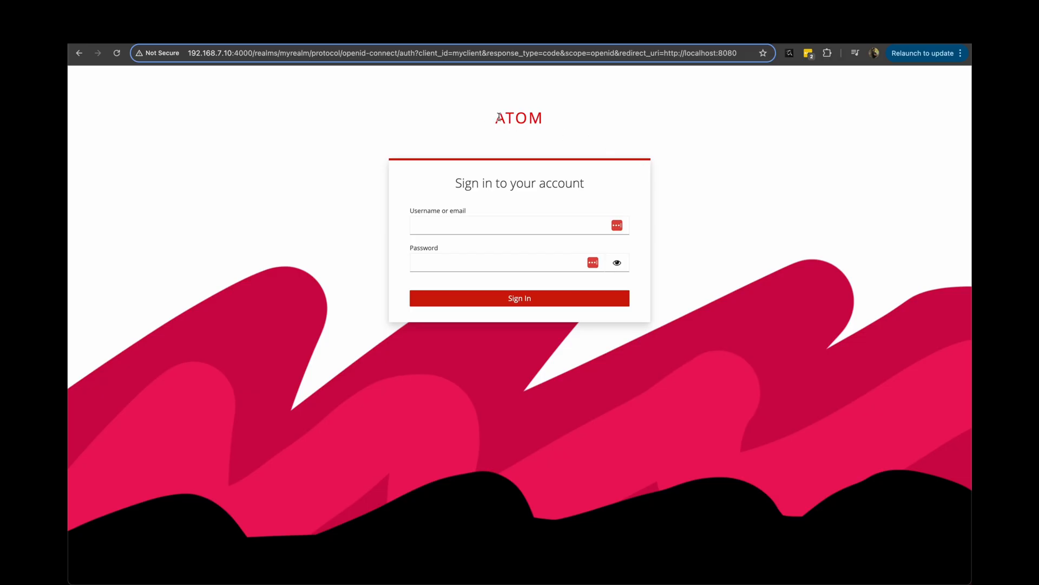
mouse_move(488, 107)
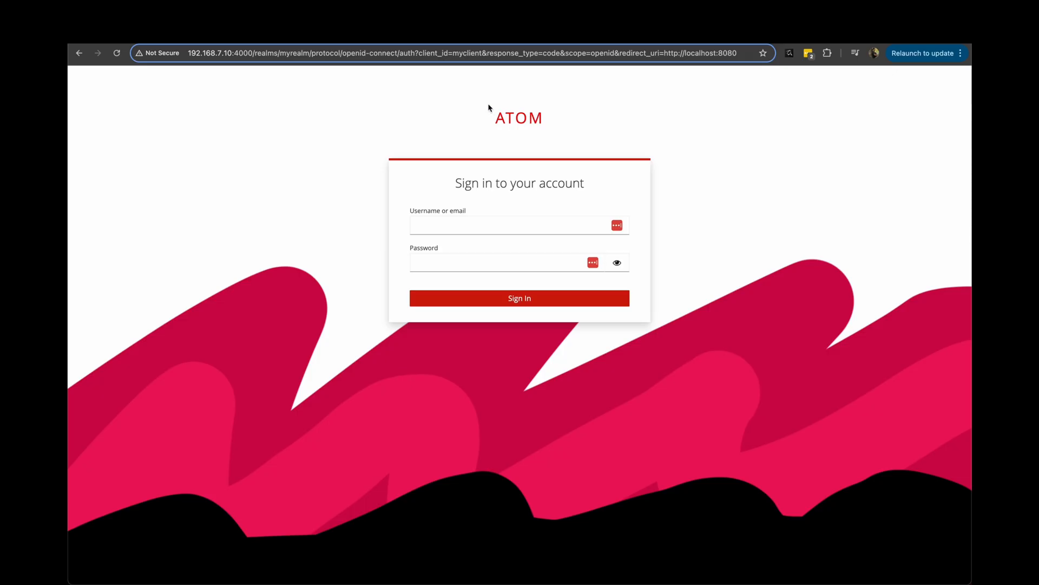
double_click(519, 118)
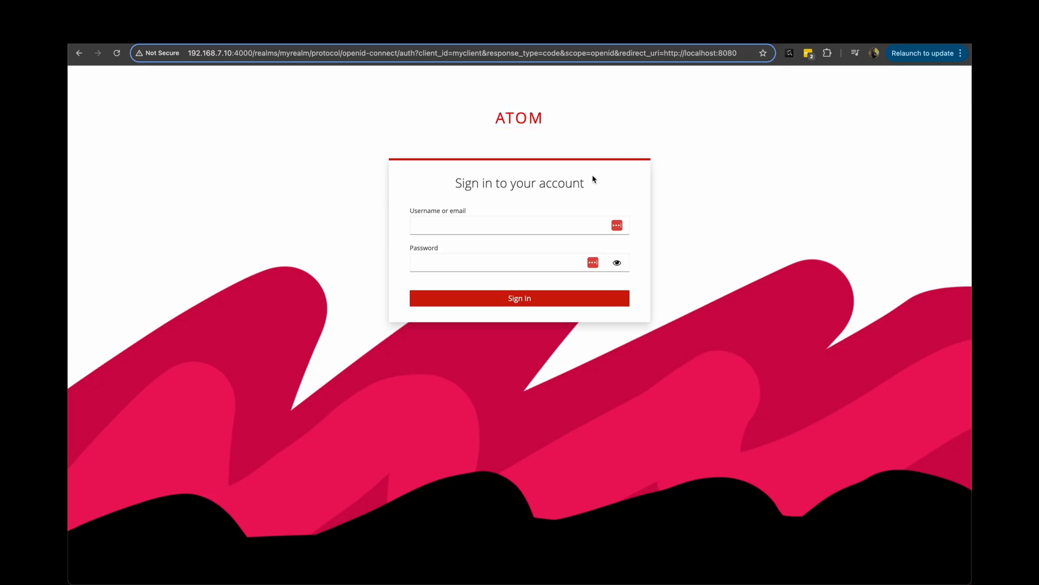
mouse_move(668, 185)
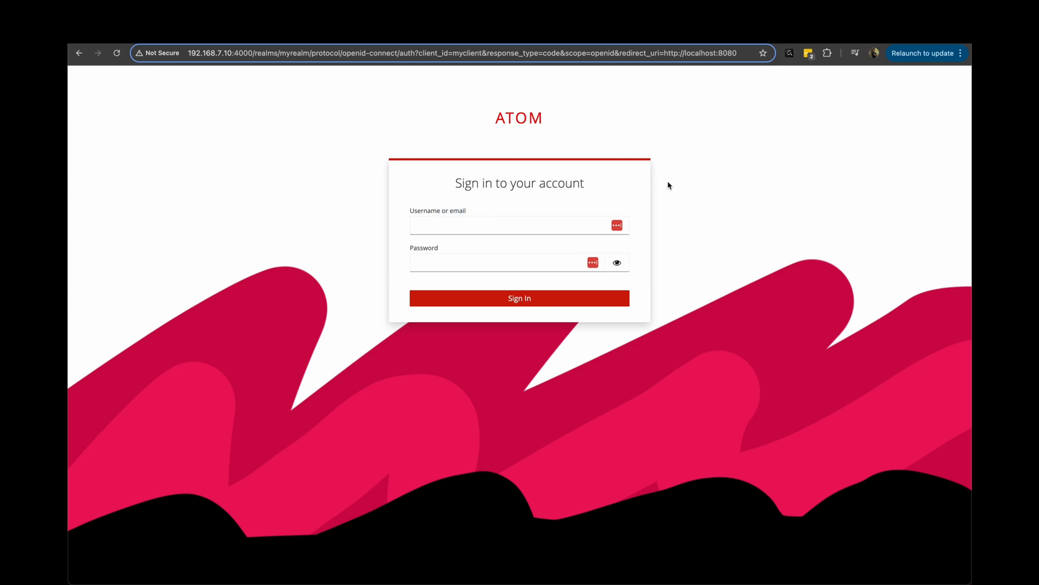